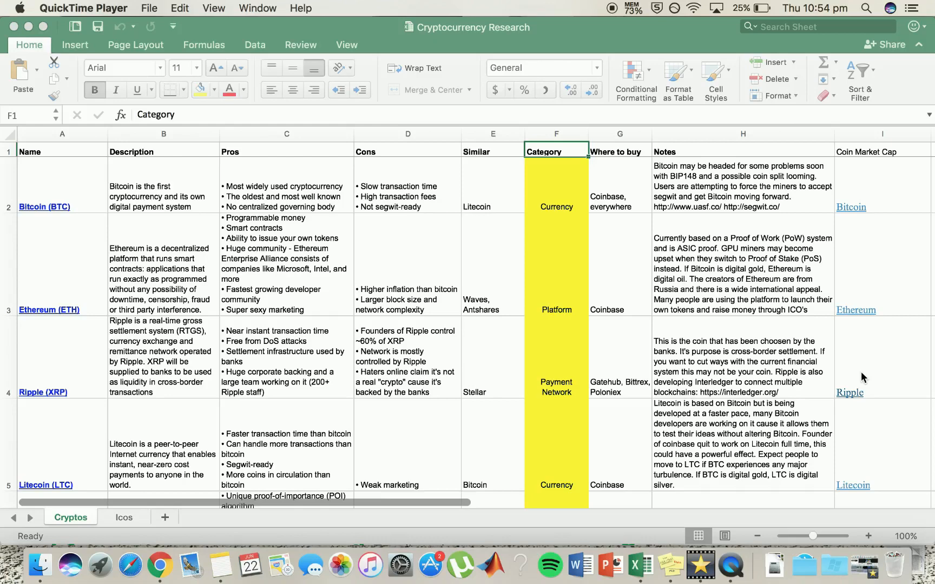
pyautogui.moveTo(515, 247)
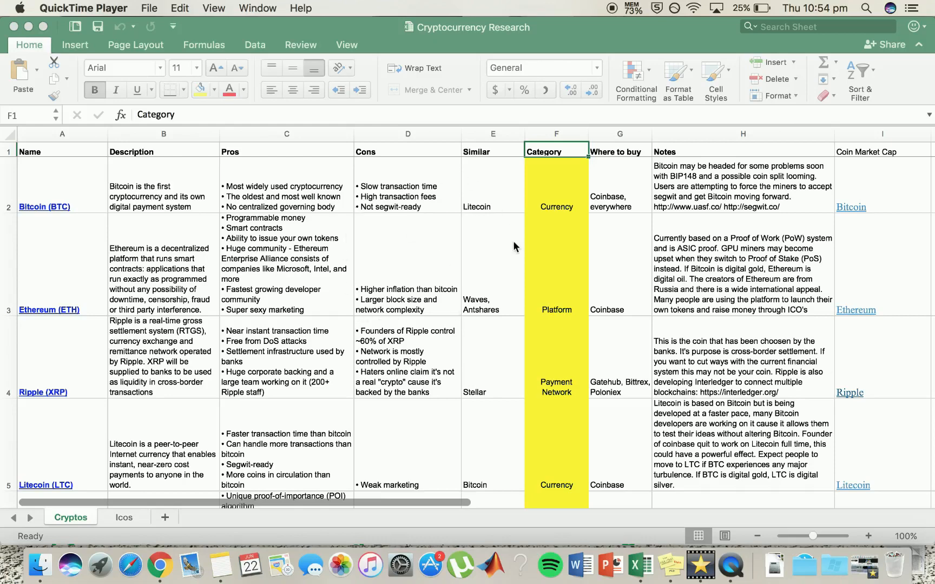
pyautogui.moveTo(417, 256)
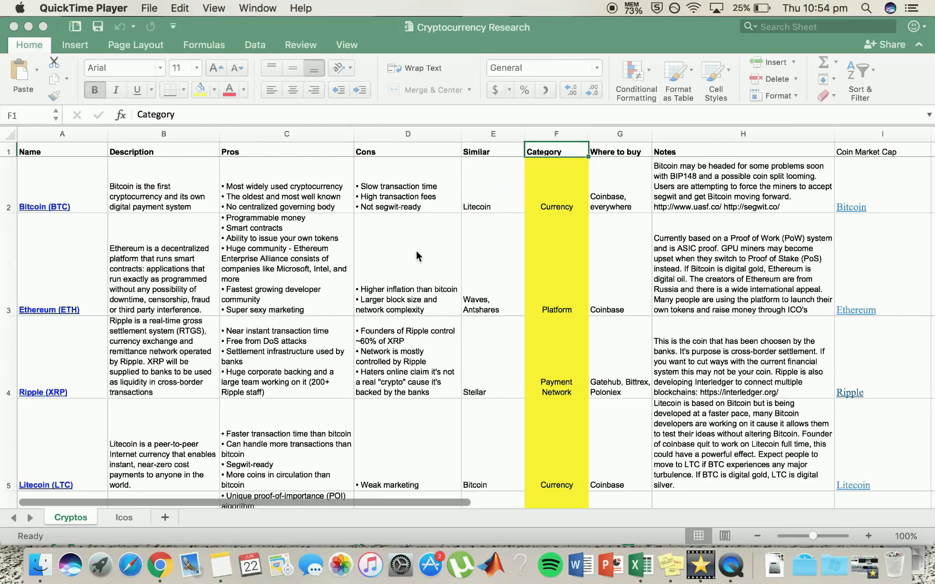
pyautogui.moveTo(290, 182)
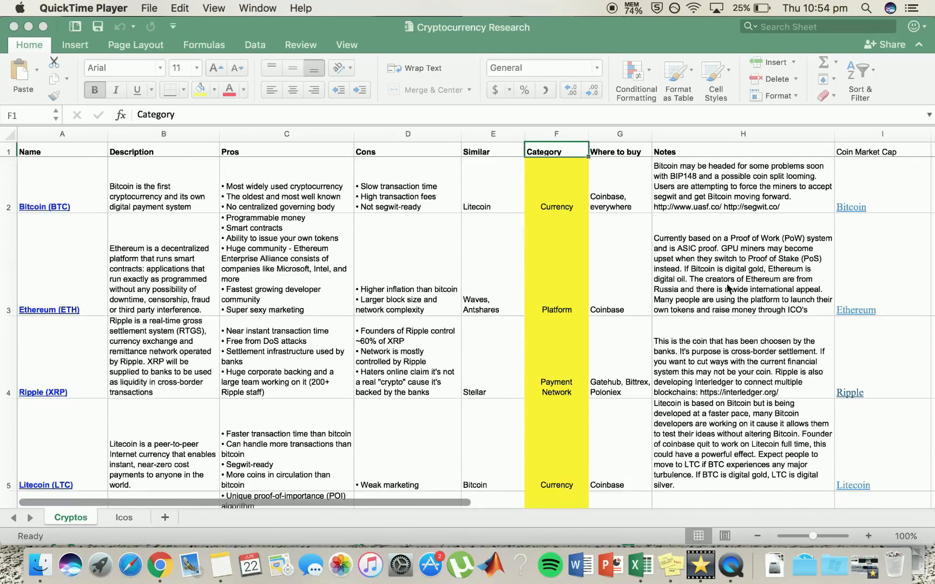
# Read Ripple's pros, where to buy it, and its Payment Network category
pyautogui.scroll(-3)
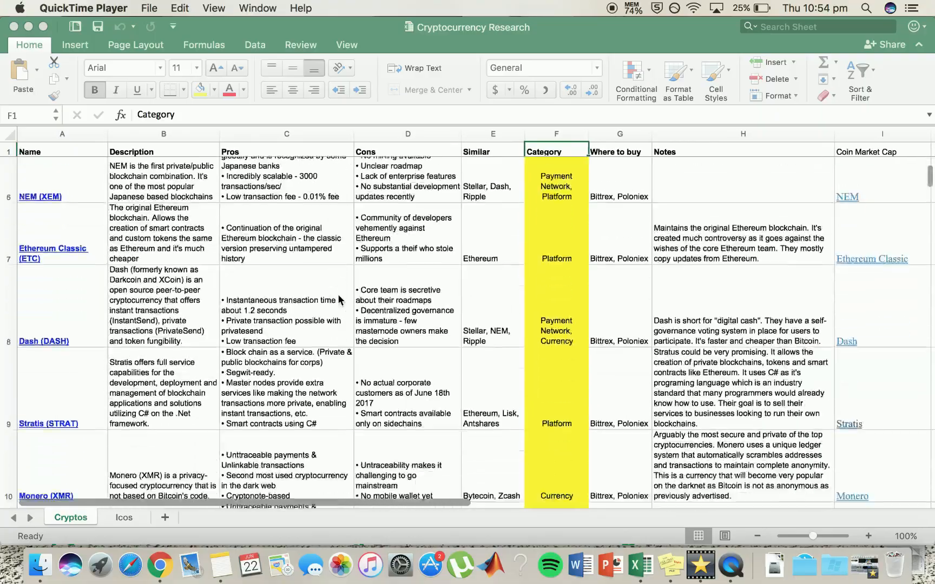
pyautogui.scroll(-3)
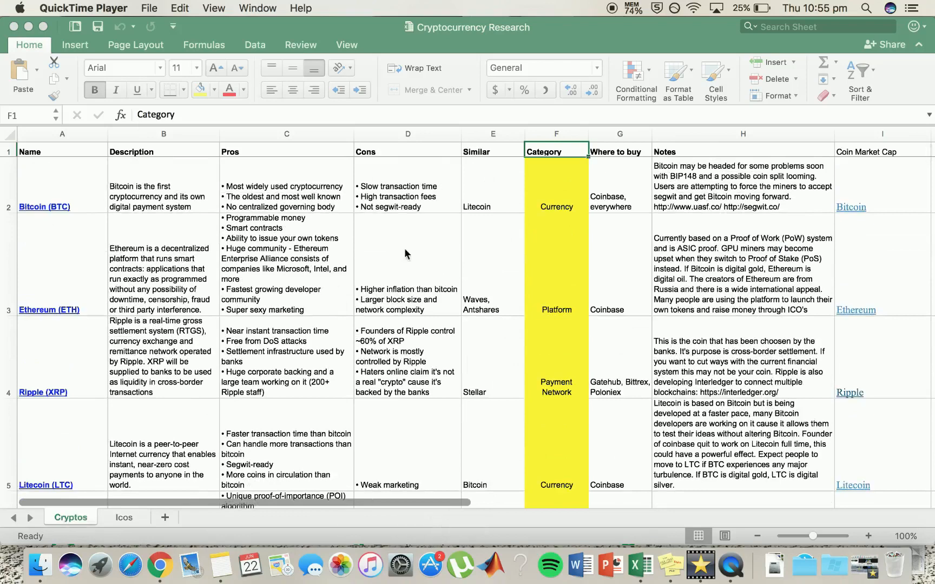
pyautogui.moveTo(298, 272)
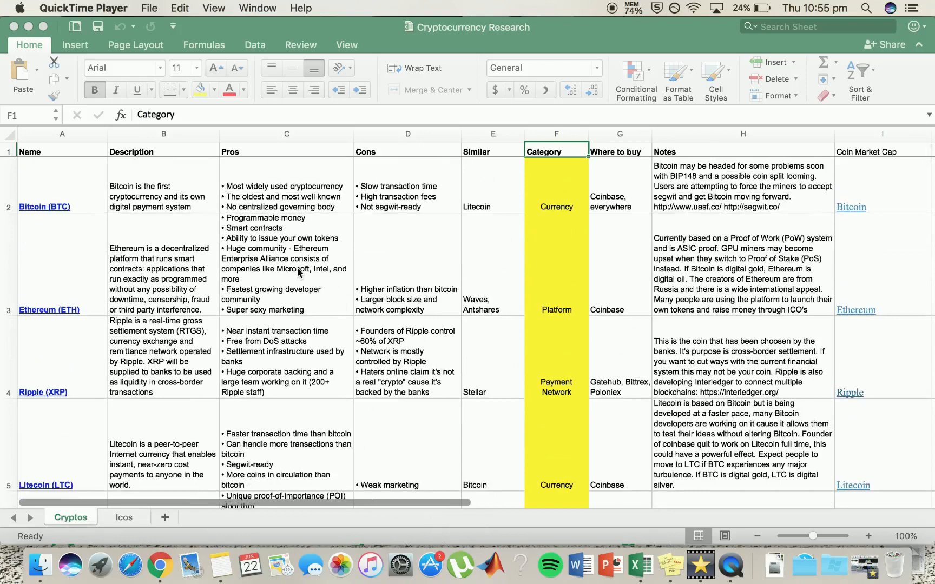
pyautogui.moveTo(123, 213)
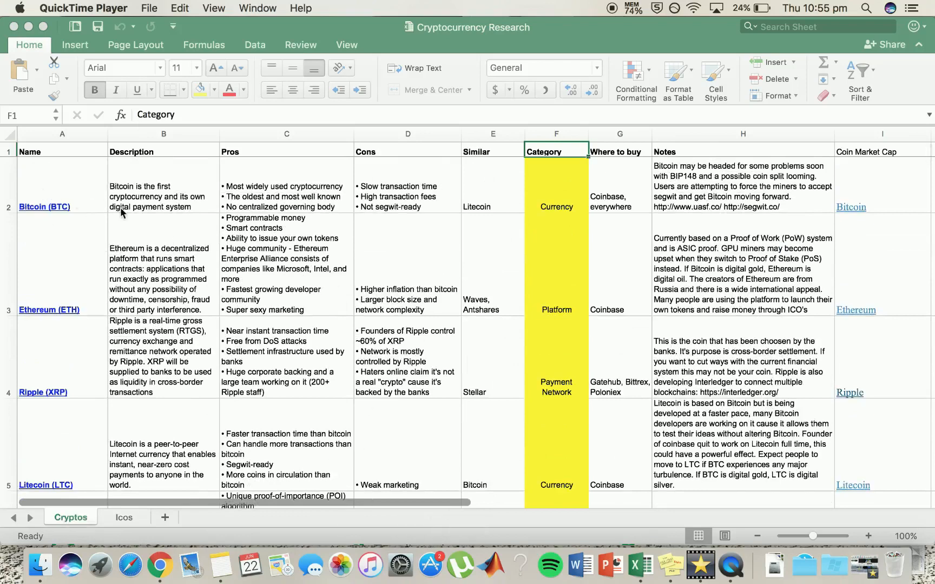
pyautogui.moveTo(185, 209)
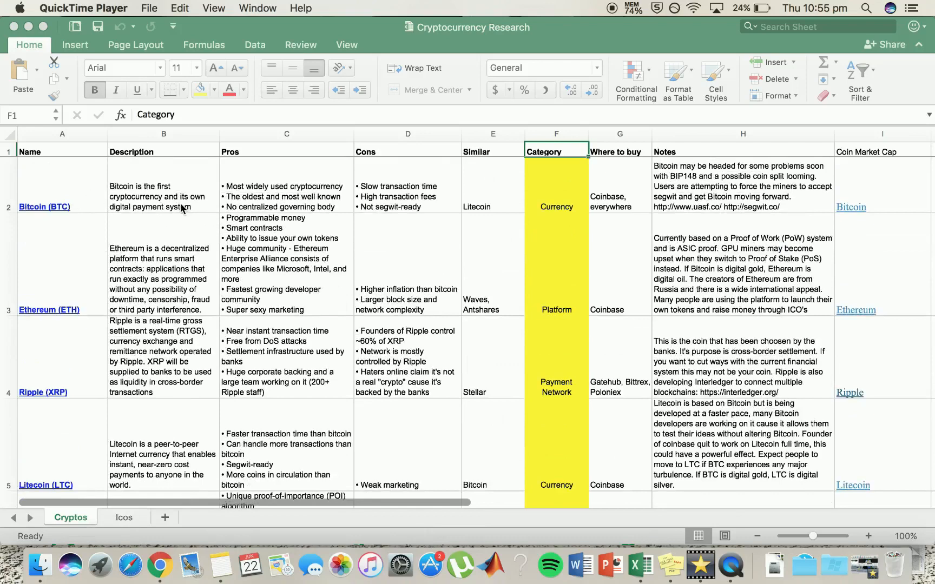
pyautogui.moveTo(319, 215)
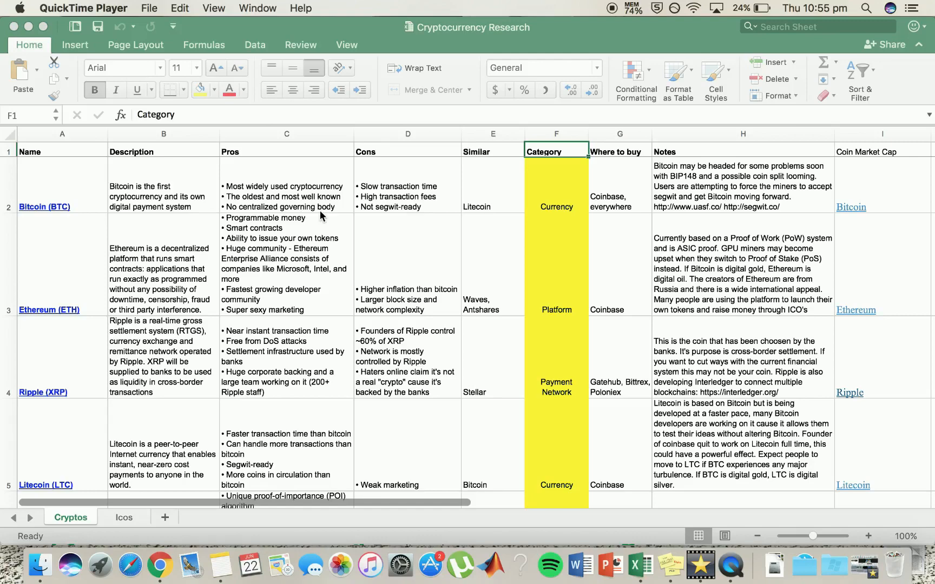
pyautogui.moveTo(301, 199)
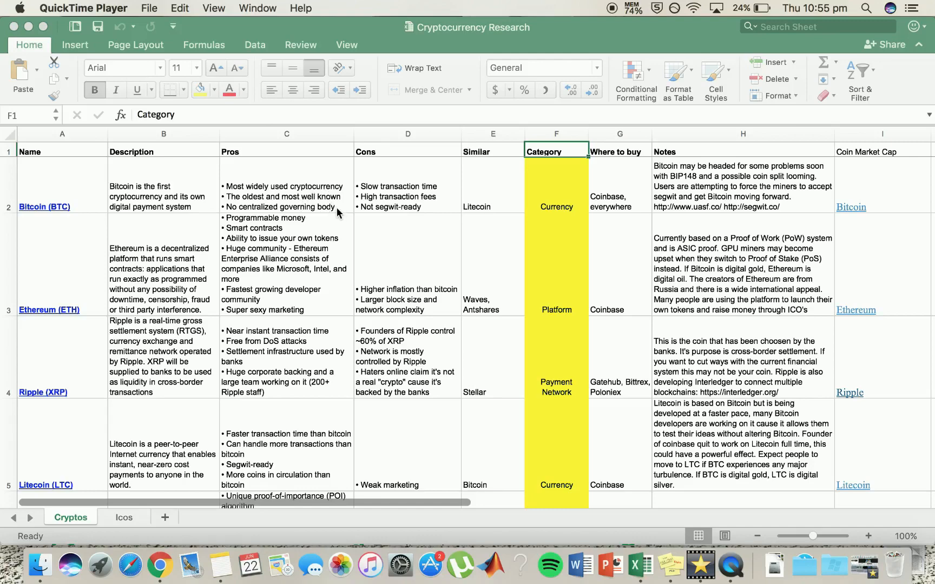
pyautogui.moveTo(436, 241)
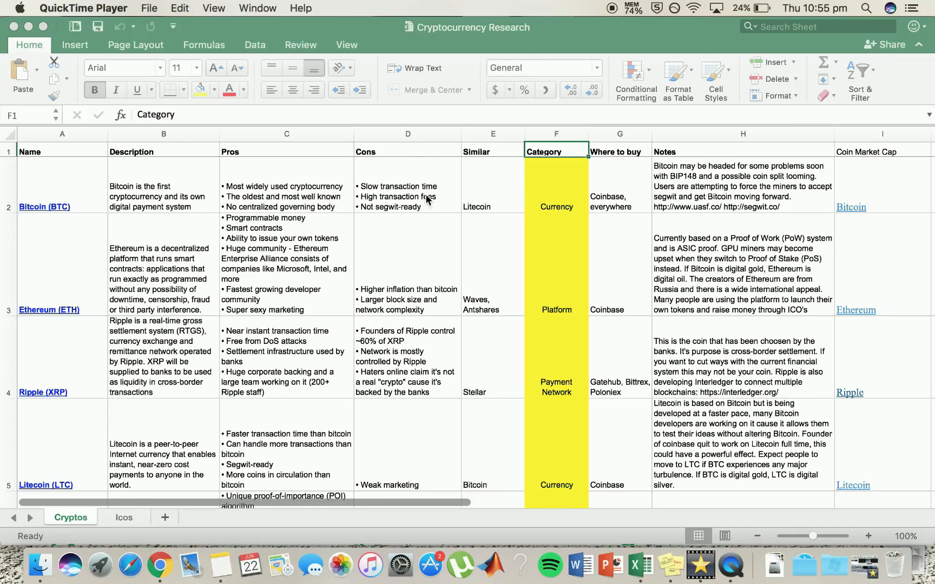
pyautogui.moveTo(425, 204)
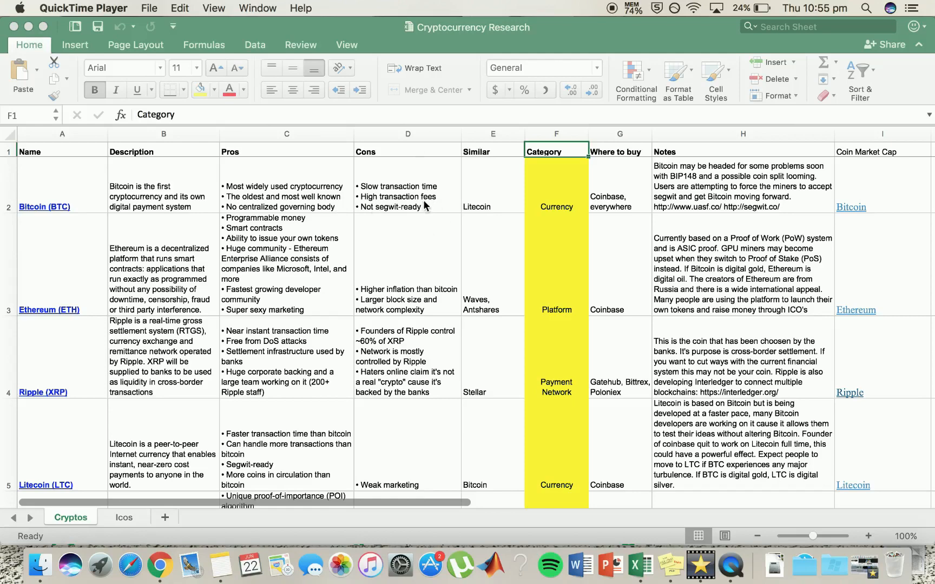
pyautogui.moveTo(408, 212)
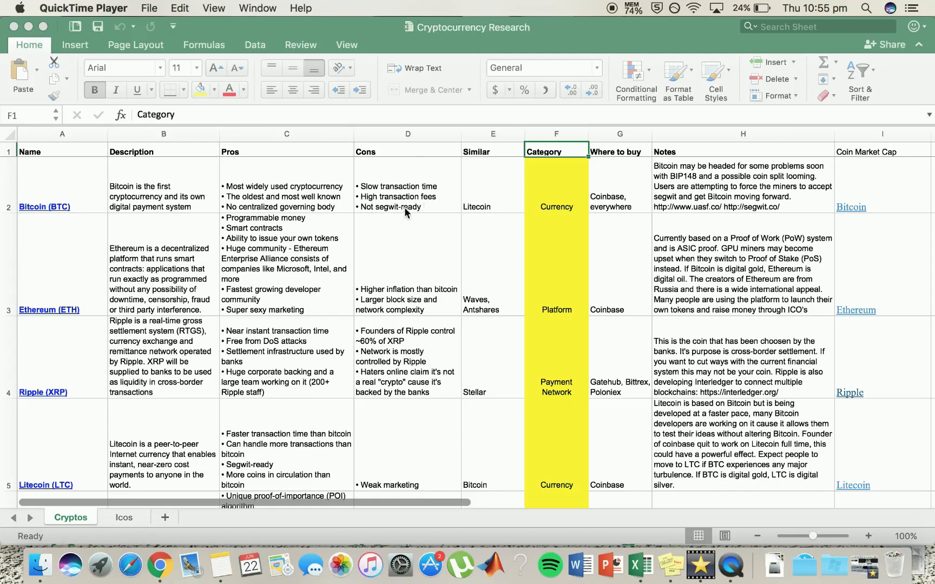
pyautogui.moveTo(692, 182)
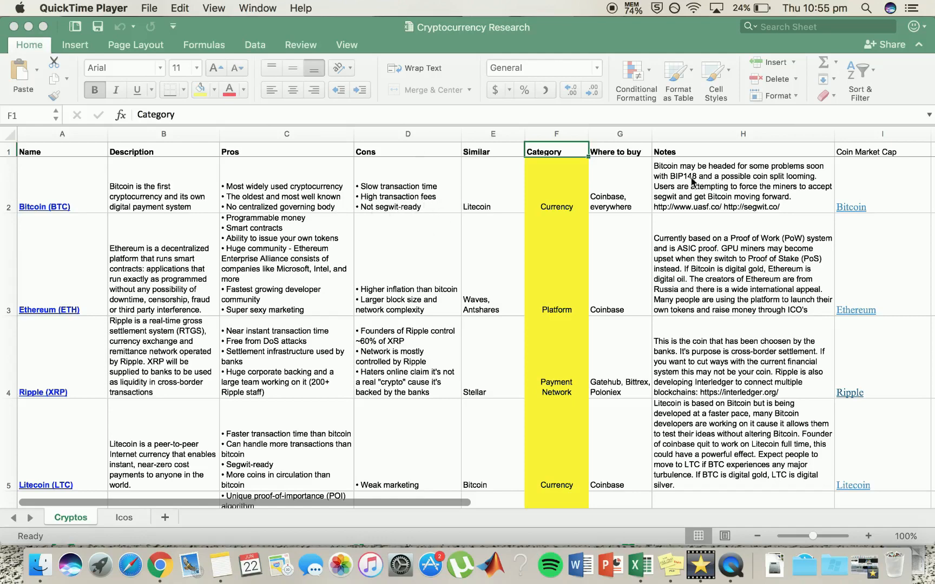
pyautogui.moveTo(677, 180)
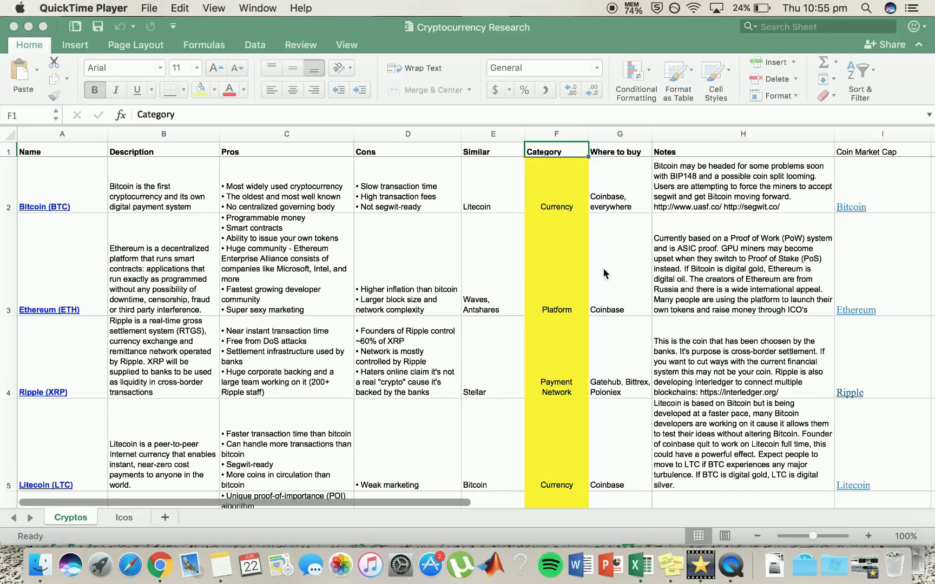
pyautogui.moveTo(695, 200)
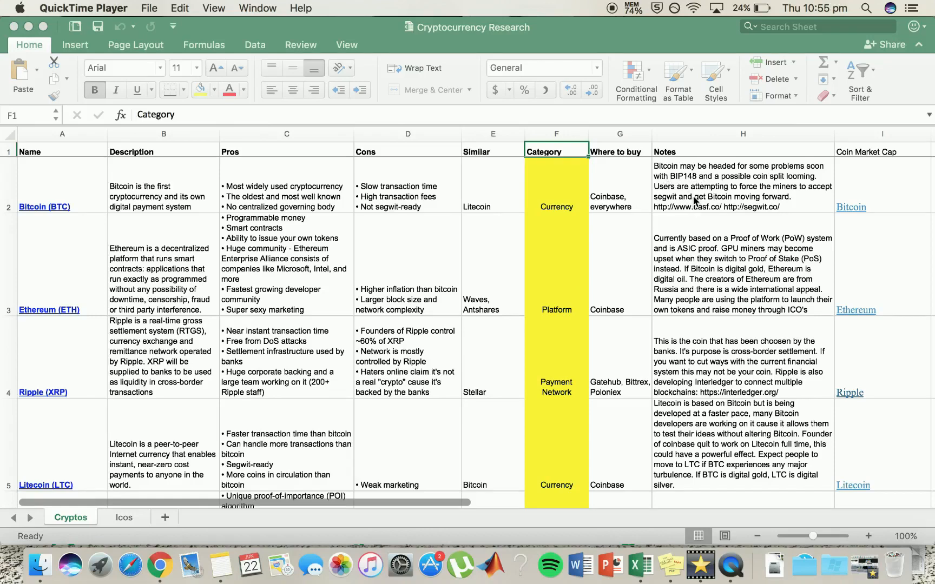
pyautogui.moveTo(468, 212)
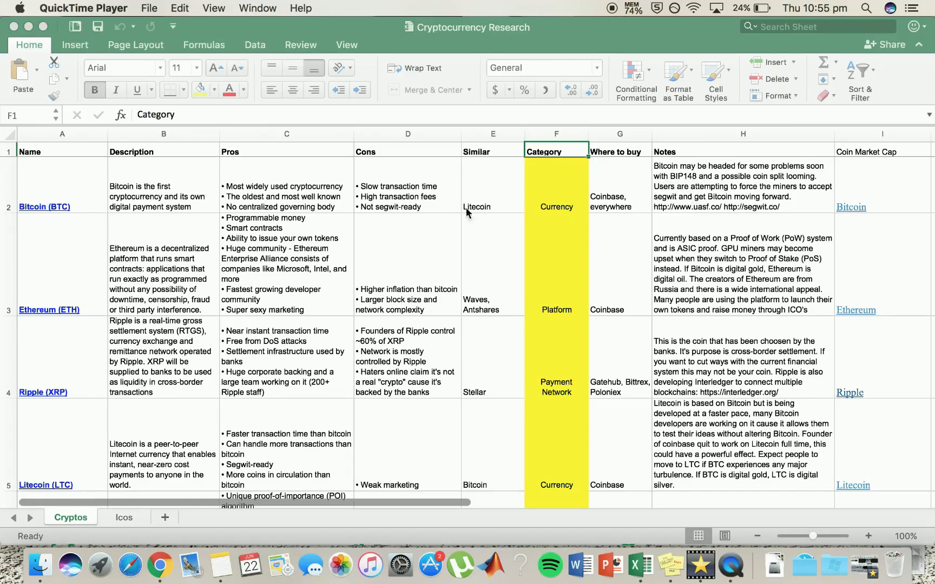
pyautogui.moveTo(443, 200)
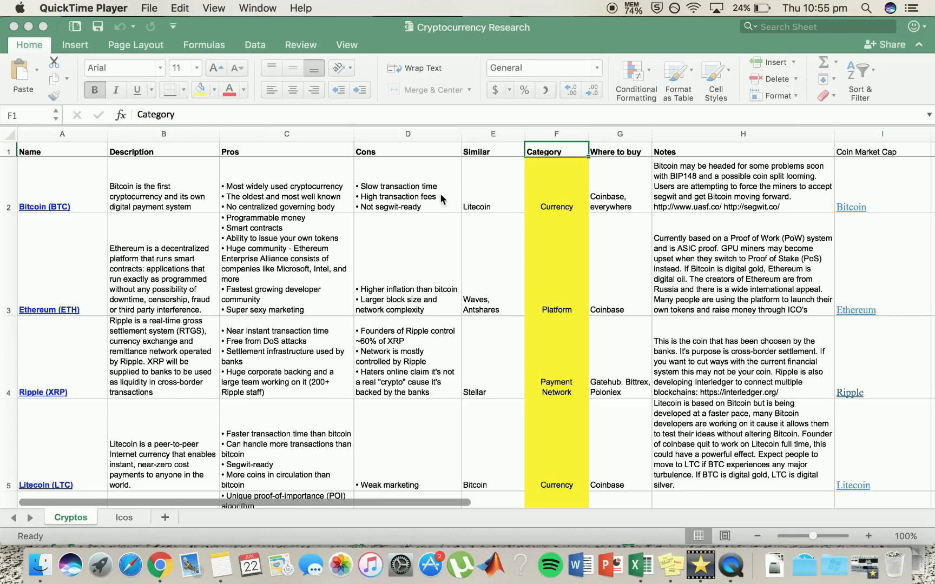
pyautogui.moveTo(420, 213)
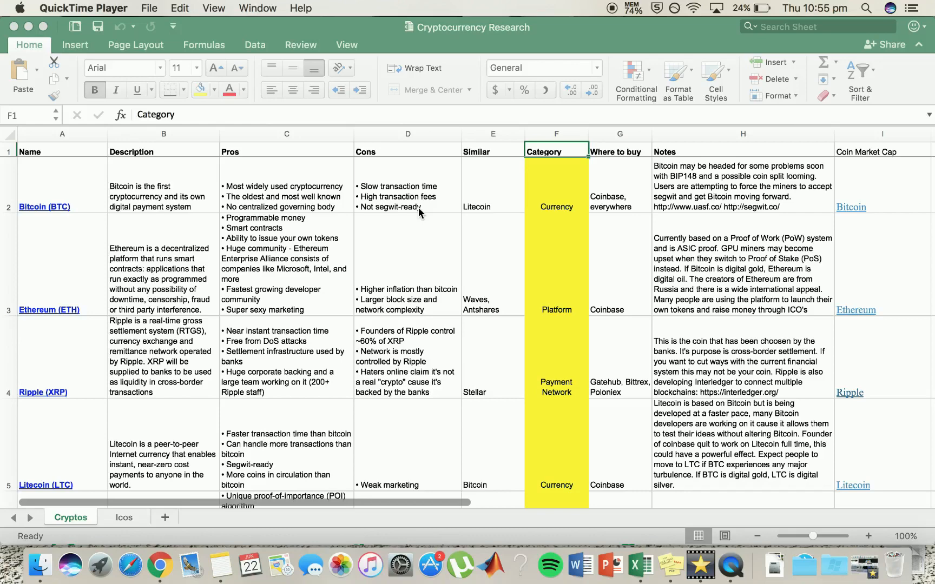
pyautogui.moveTo(495, 204)
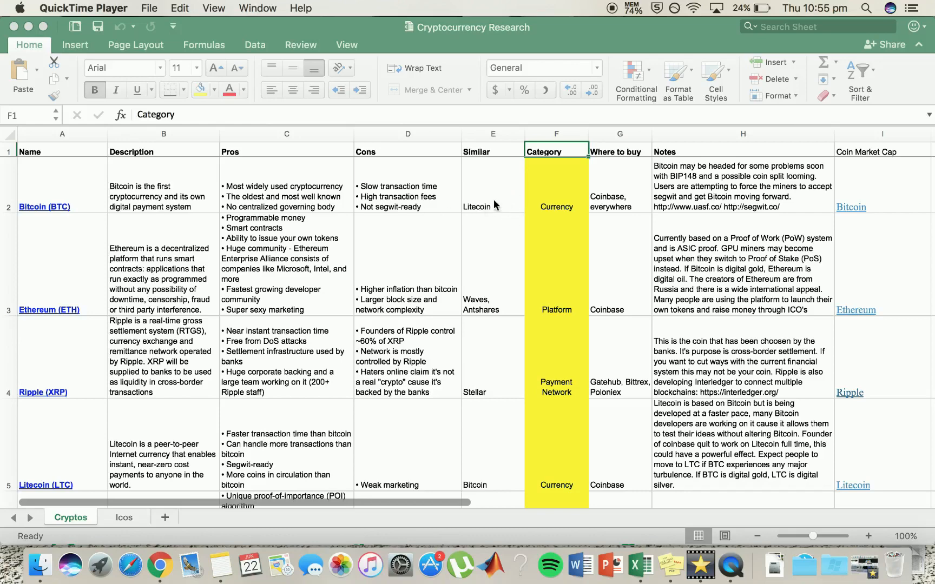
pyautogui.moveTo(469, 475)
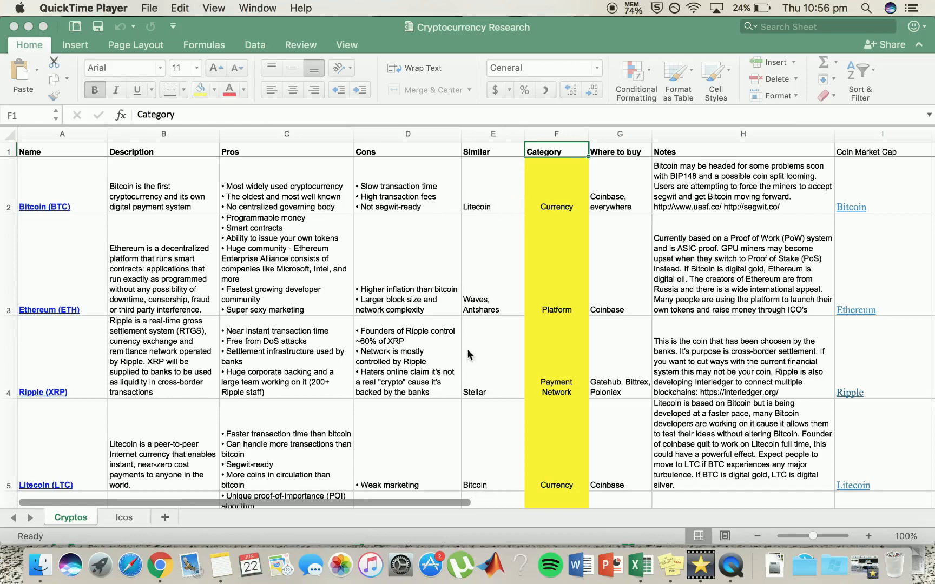
pyautogui.moveTo(536, 256)
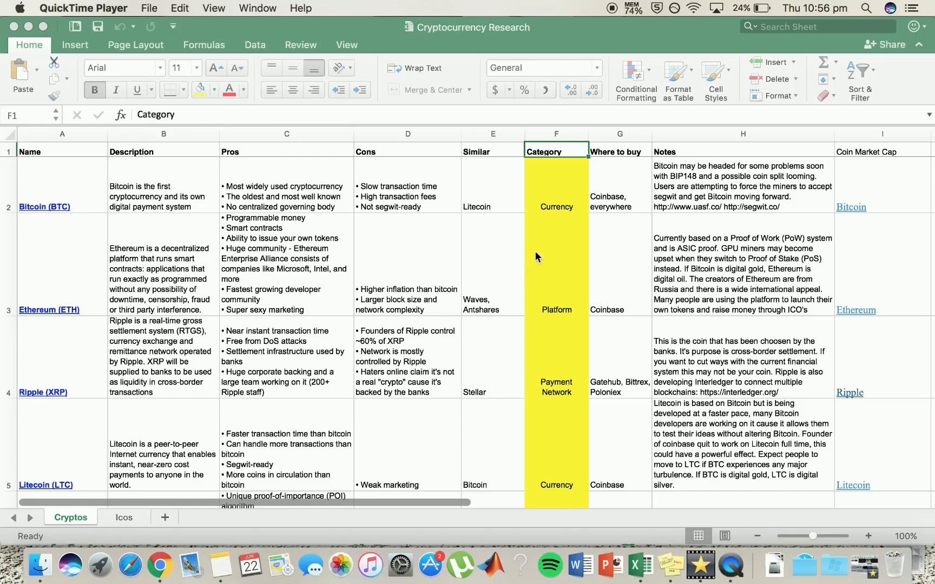
pyautogui.moveTo(454, 438)
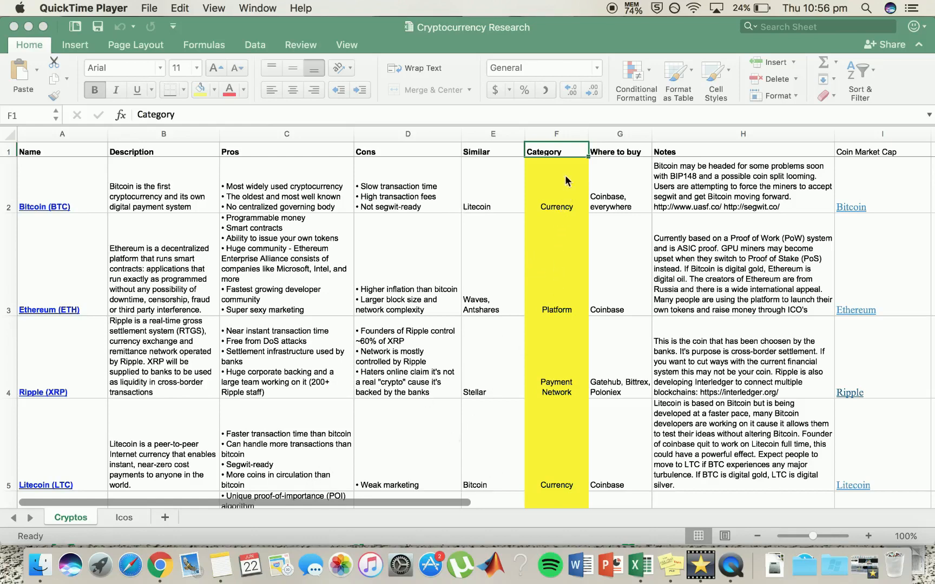
pyautogui.moveTo(520, 117)
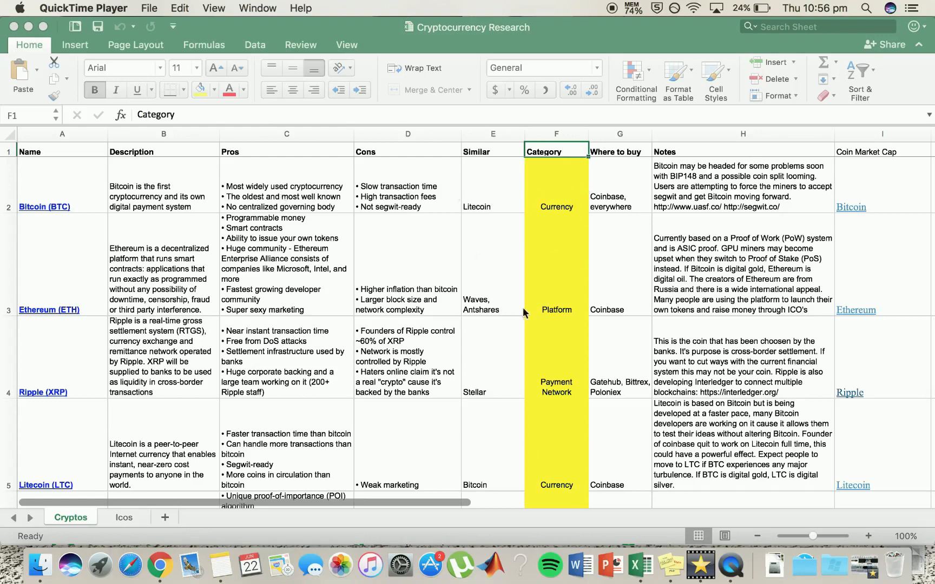
pyautogui.moveTo(581, 373)
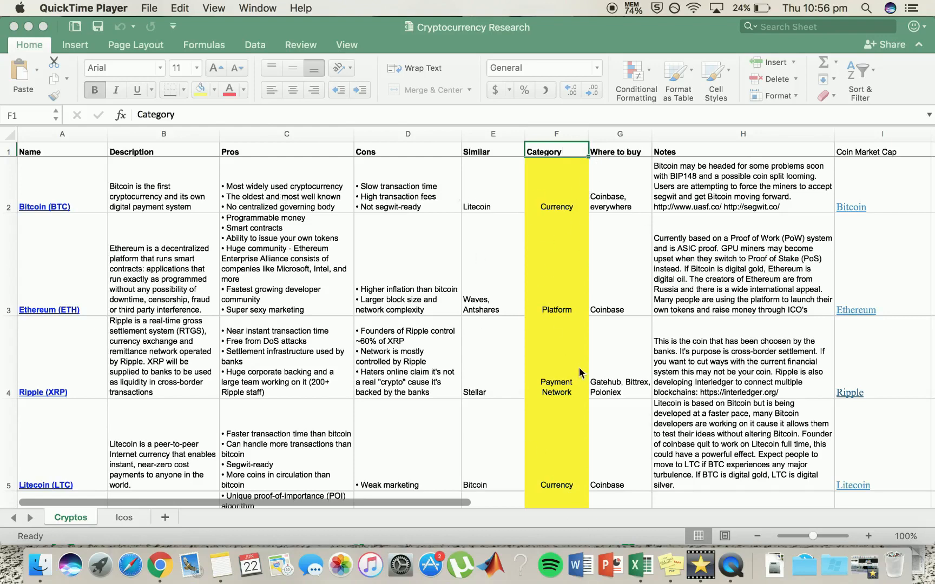
pyautogui.moveTo(547, 524)
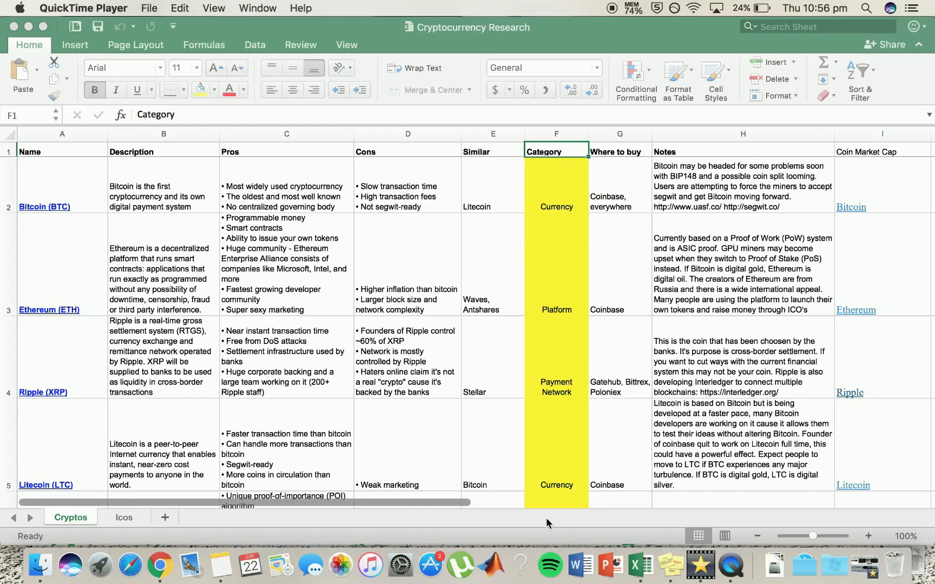
pyautogui.moveTo(497, 203)
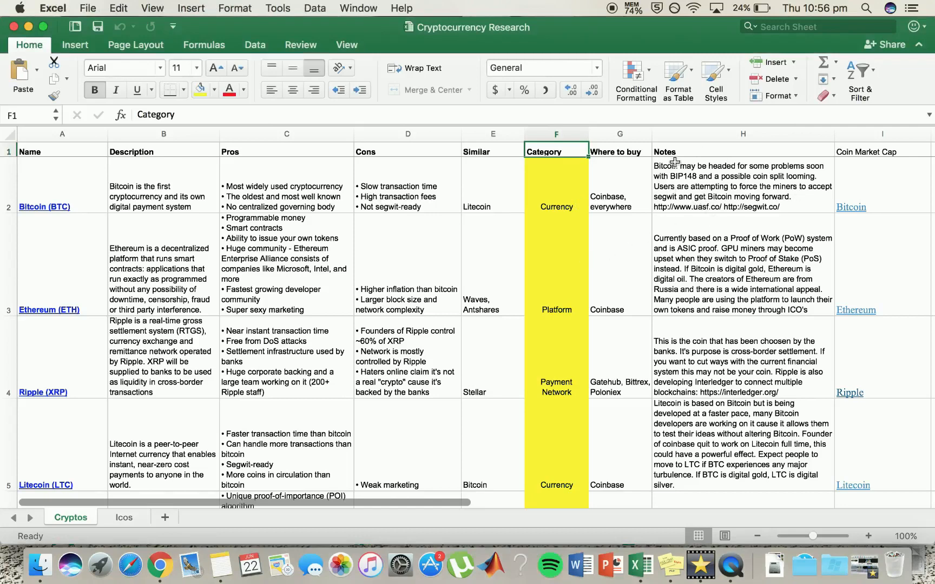
pyautogui.moveTo(351, 275)
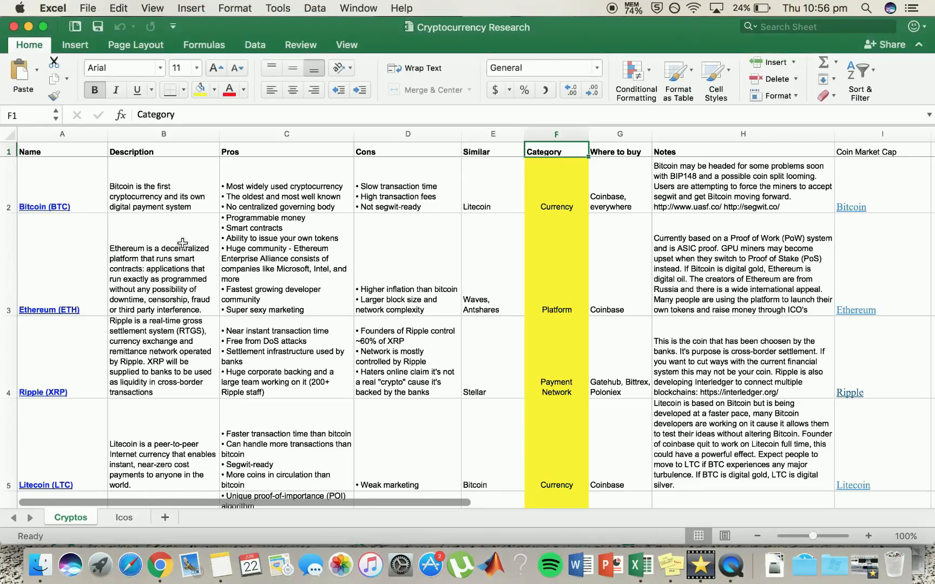
pyautogui.moveTo(556, 211)
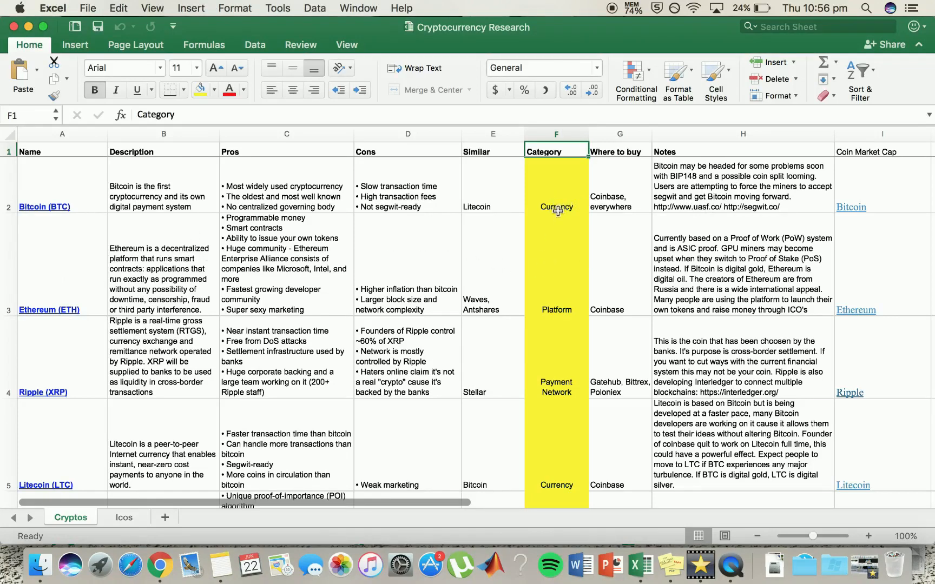
pyautogui.moveTo(555, 302)
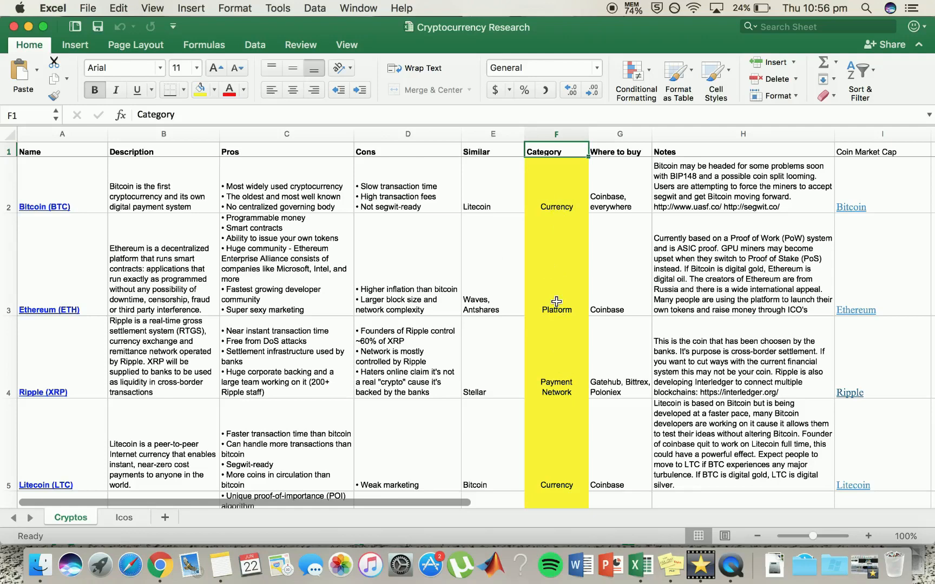
pyautogui.moveTo(265, 221)
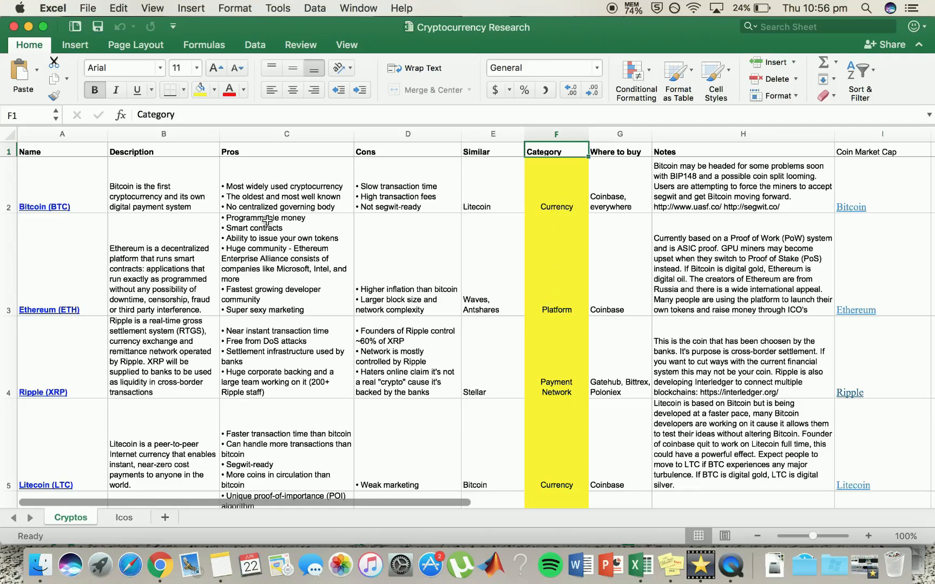
pyautogui.moveTo(318, 228)
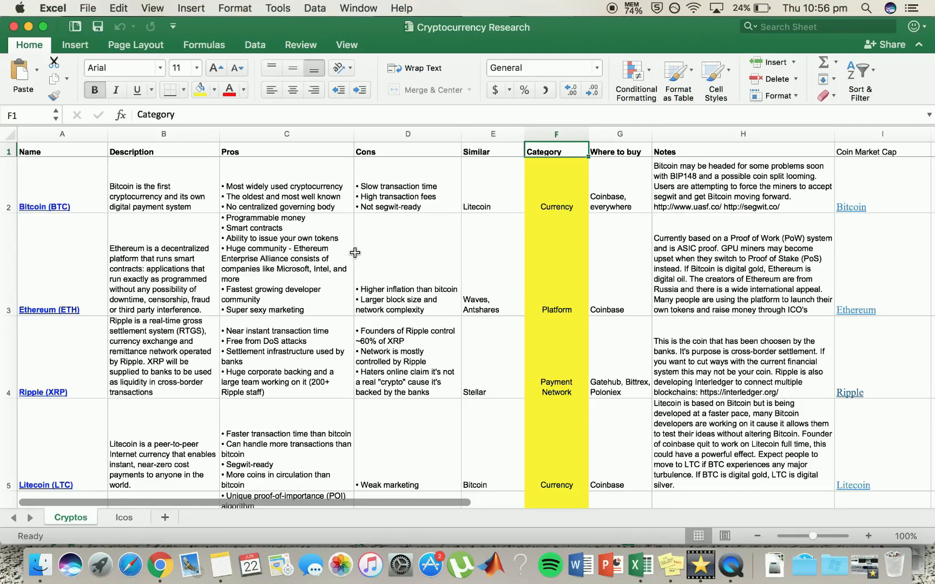
pyautogui.moveTo(330, 282)
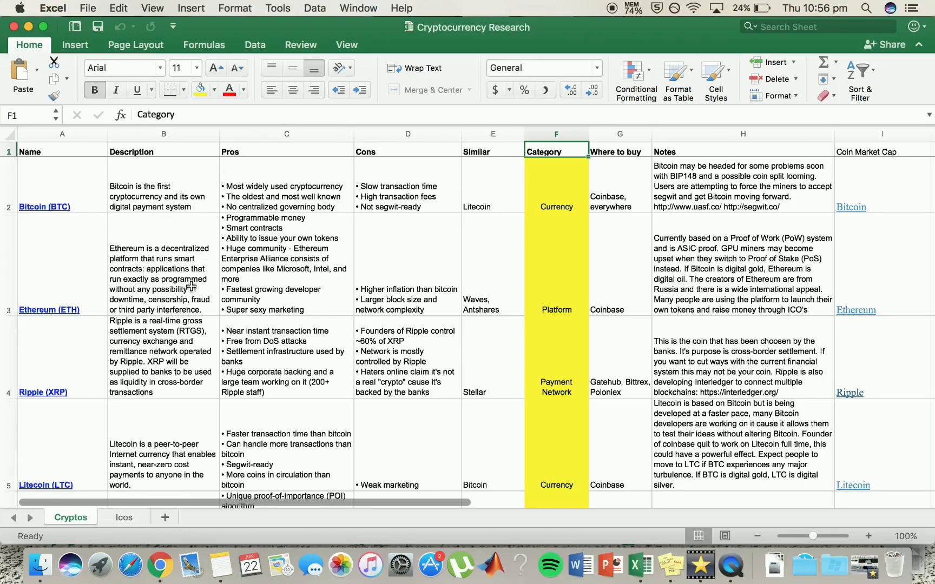
pyautogui.moveTo(237, 255)
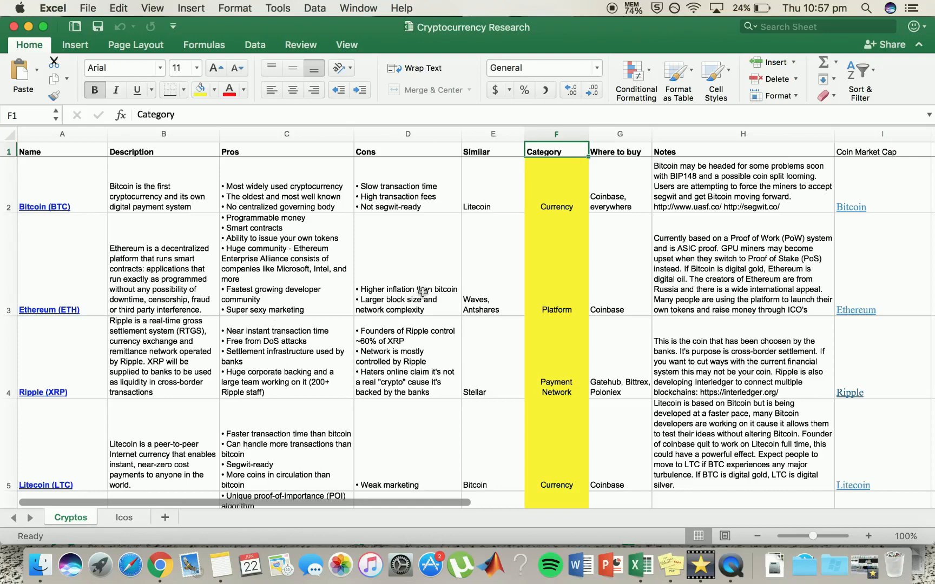
pyautogui.moveTo(425, 234)
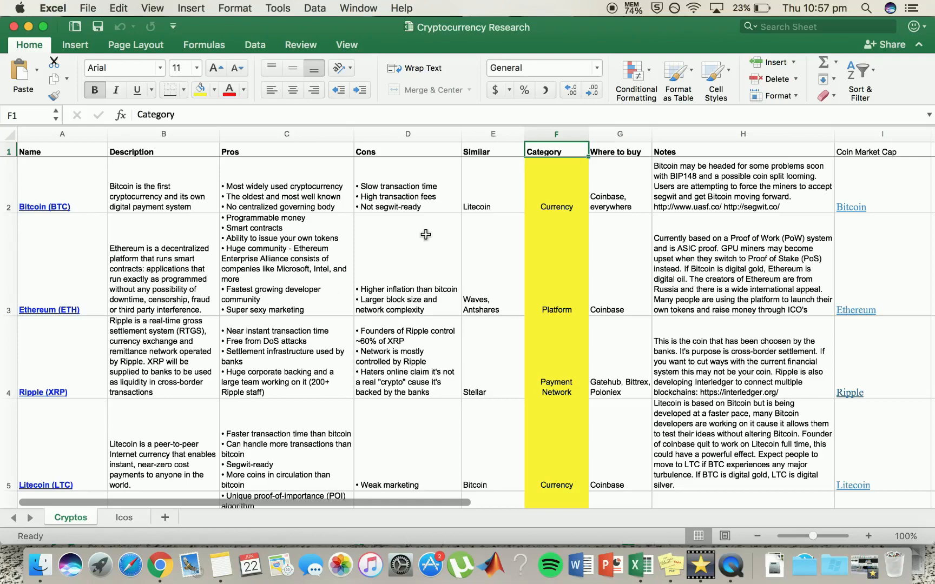
pyautogui.moveTo(428, 271)
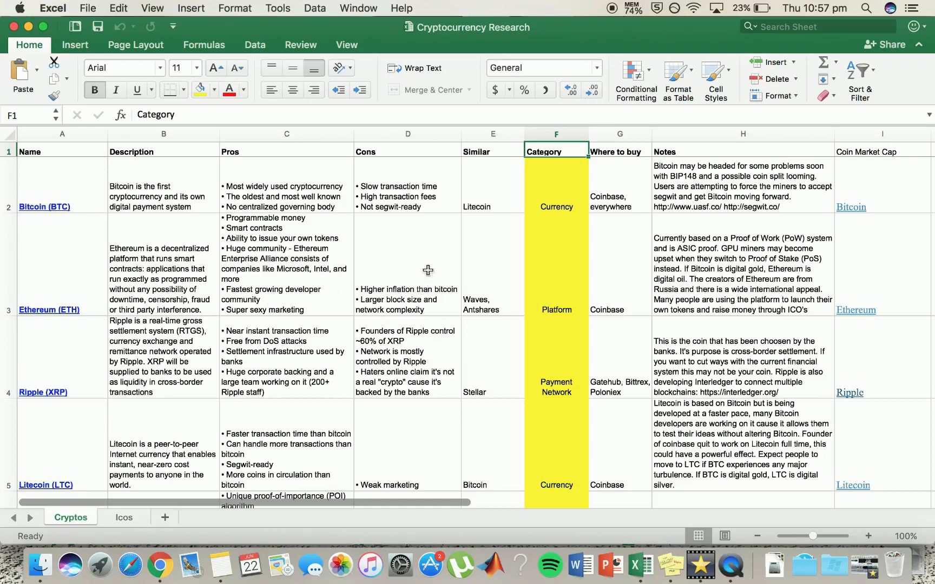
pyautogui.moveTo(446, 278)
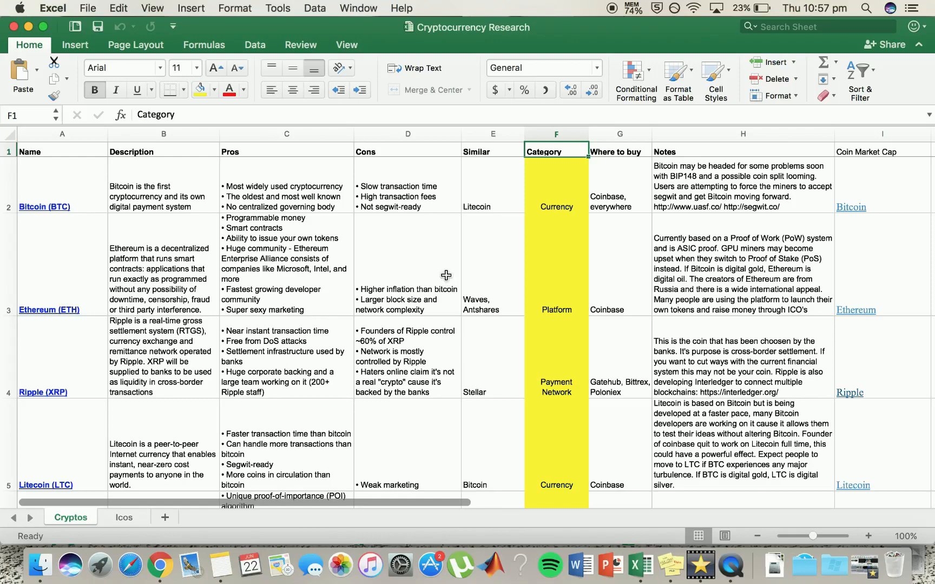
pyautogui.moveTo(408, 303)
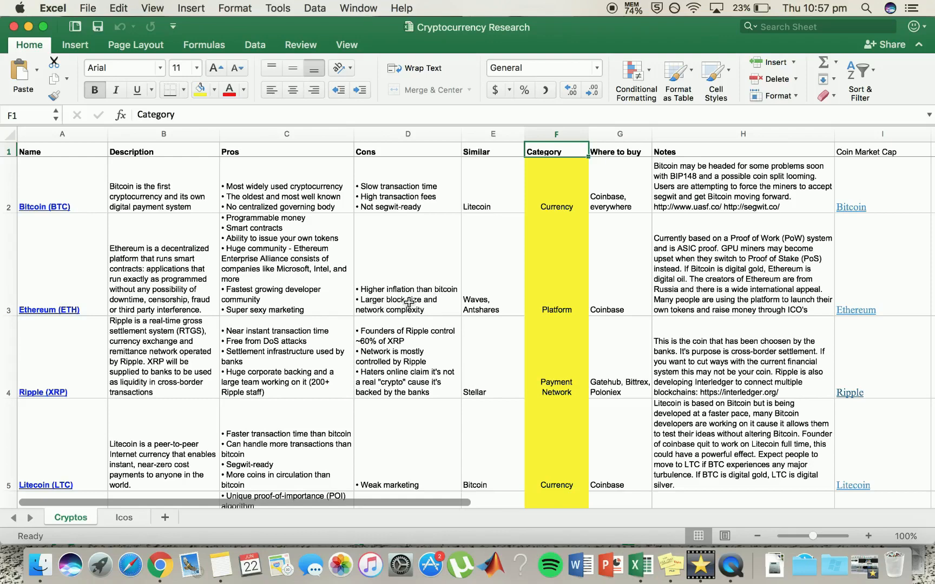
pyautogui.moveTo(503, 317)
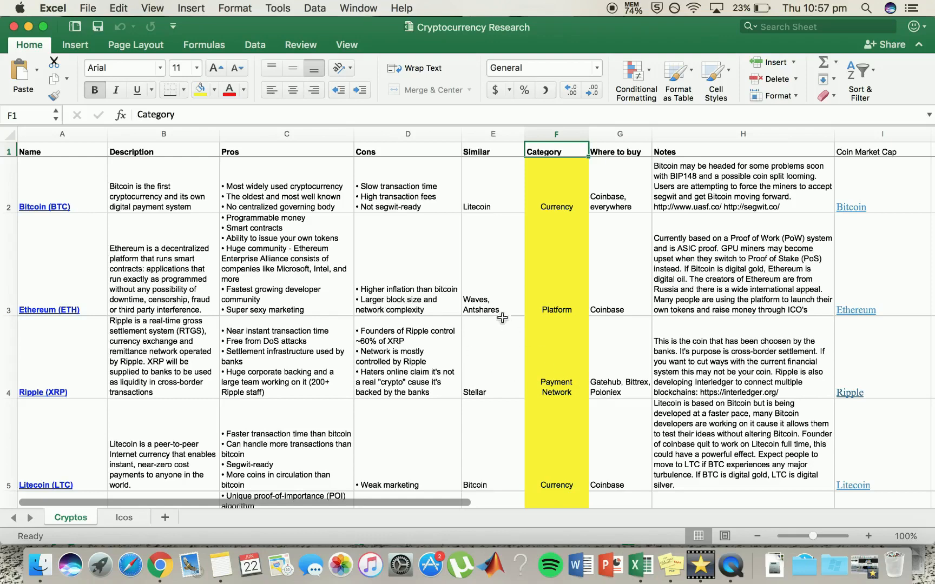
pyautogui.moveTo(496, 296)
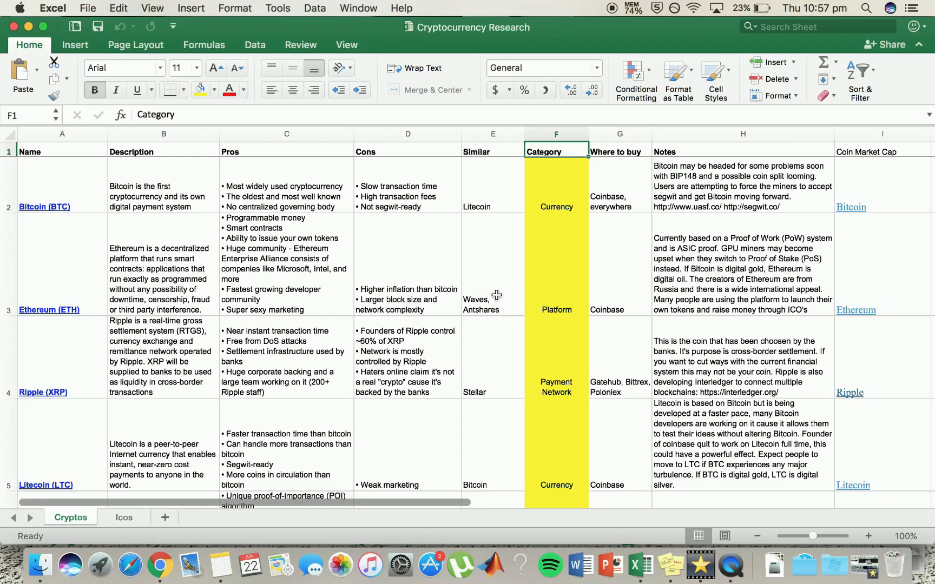
pyautogui.moveTo(574, 375)
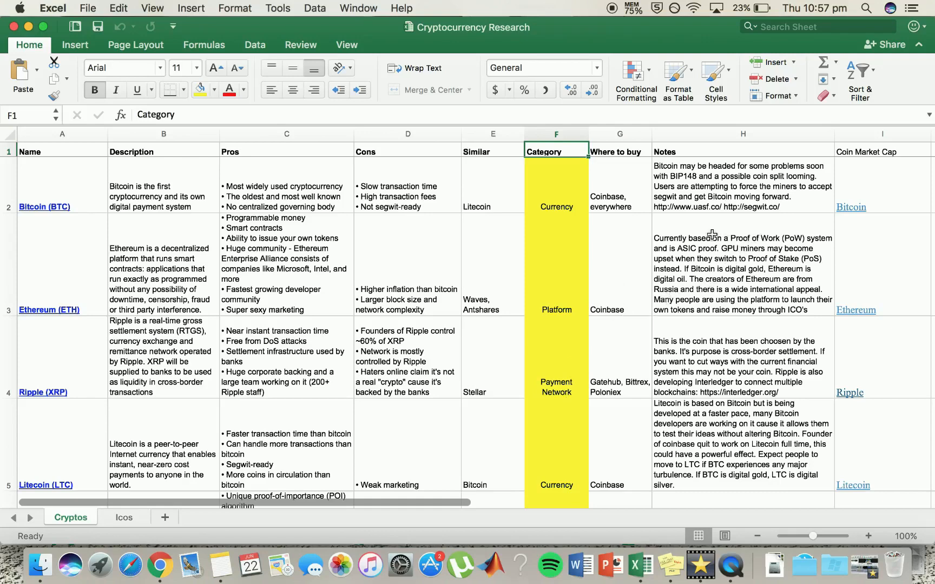
pyautogui.moveTo(740, 283)
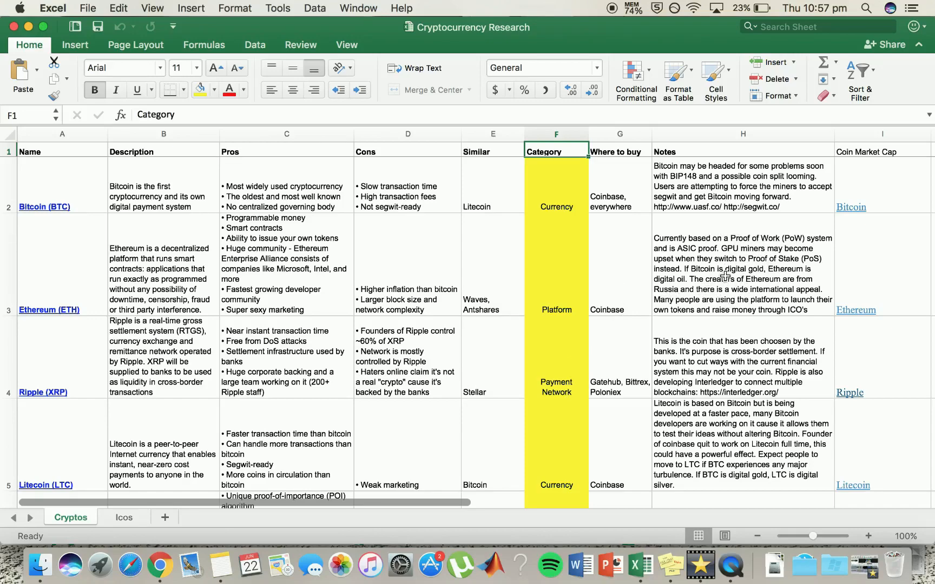
pyautogui.scroll(-3)
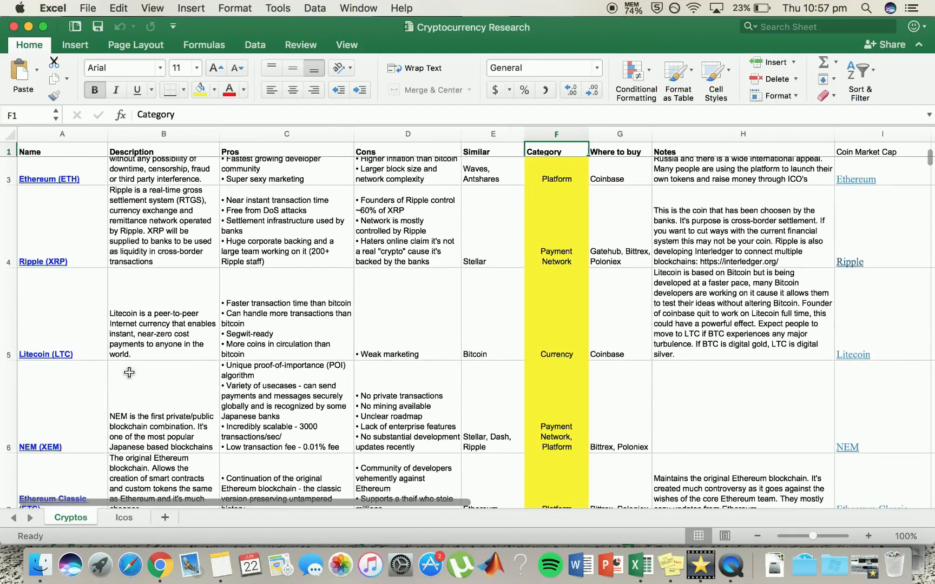
pyautogui.scroll(-3)
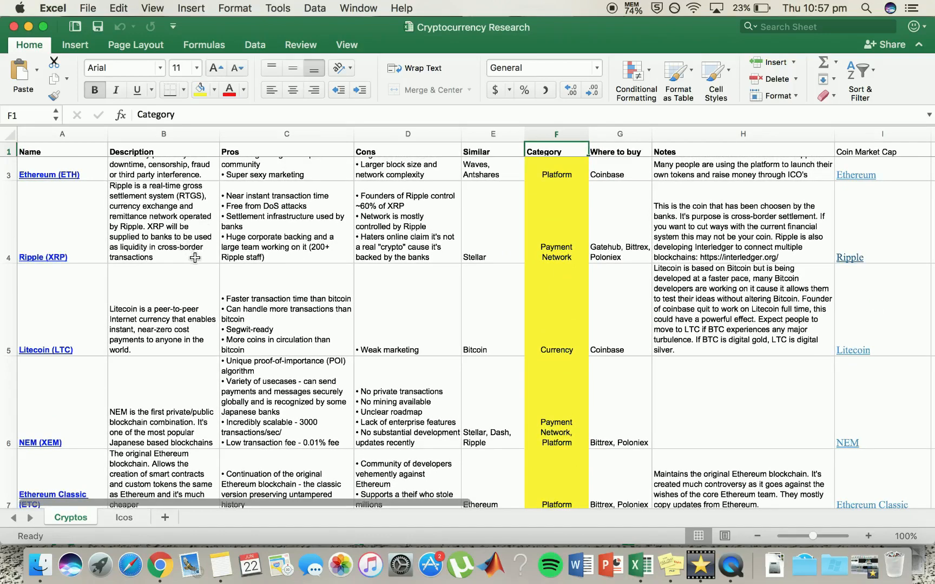
pyautogui.moveTo(162, 256)
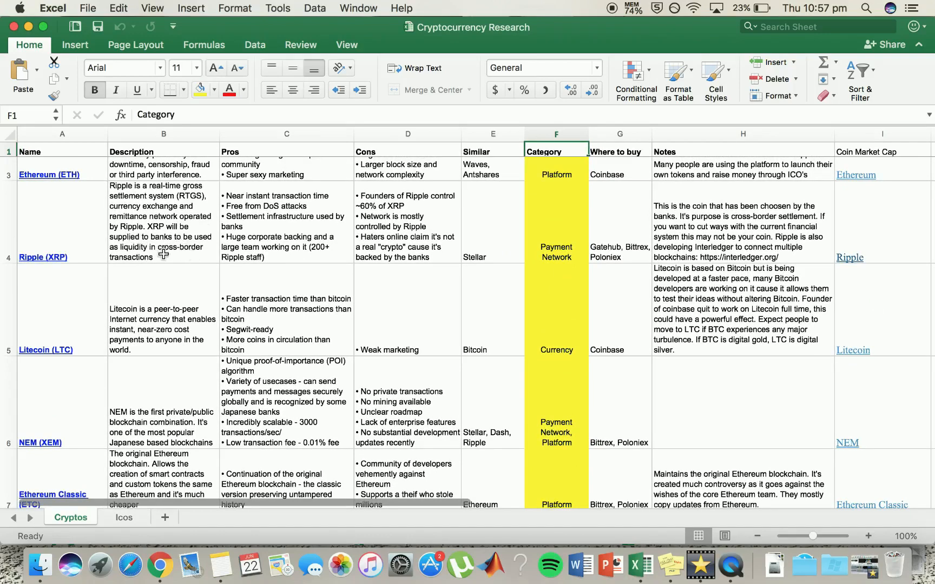
pyautogui.moveTo(189, 244)
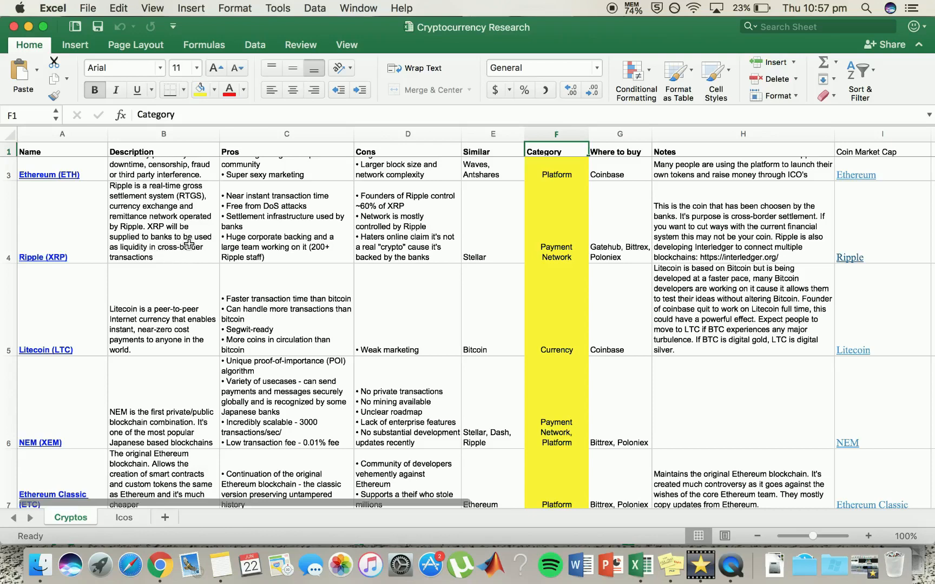
pyautogui.moveTo(325, 230)
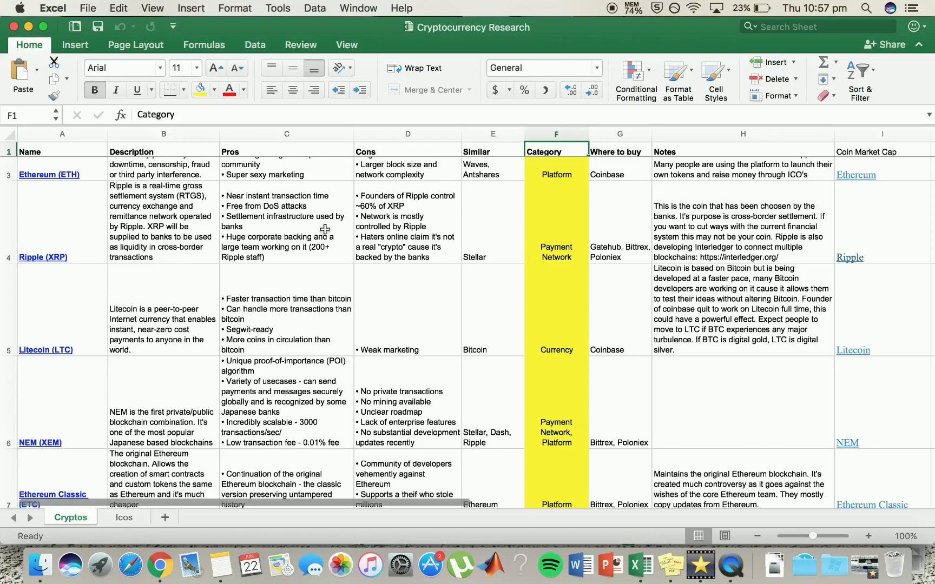
pyautogui.click(286, 223)
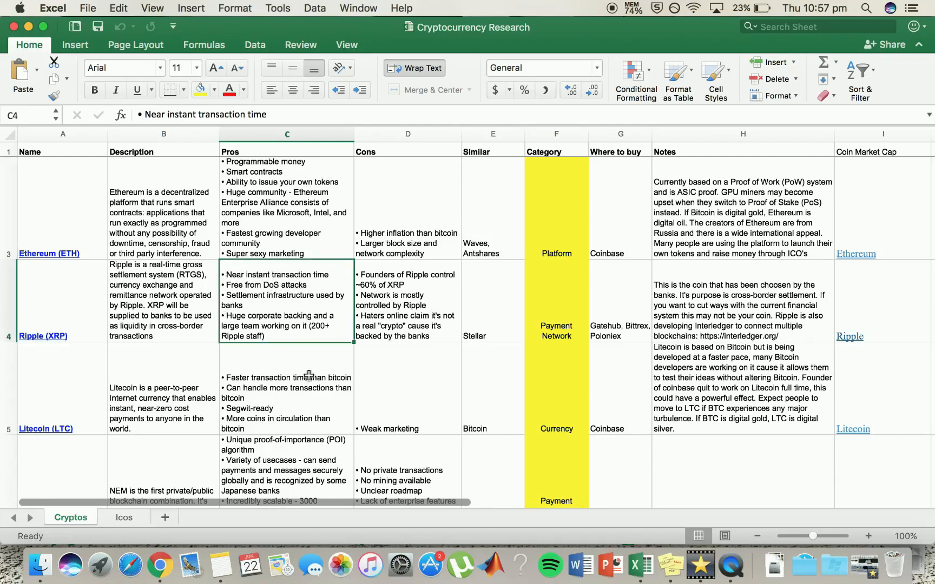
pyautogui.moveTo(298, 288)
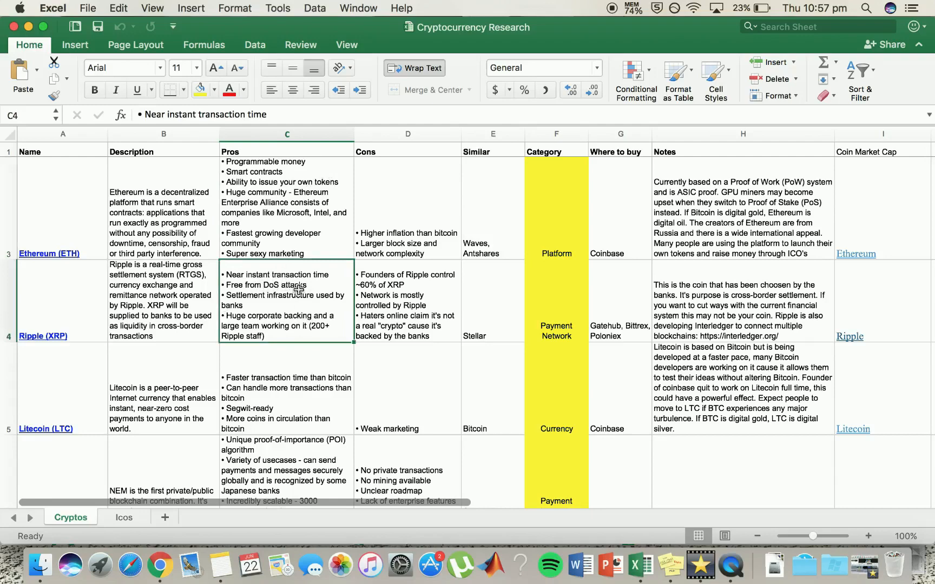
pyautogui.moveTo(317, 288)
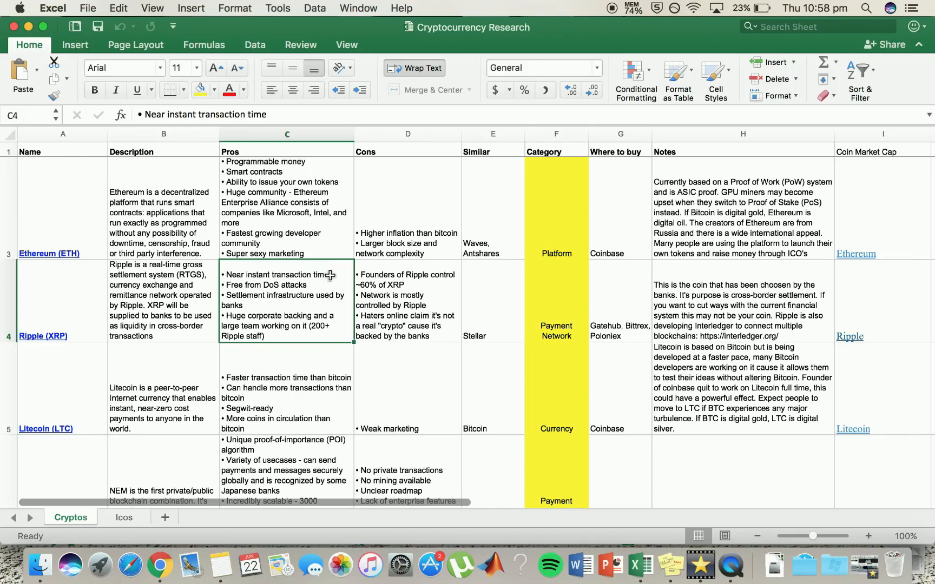
pyautogui.moveTo(279, 305)
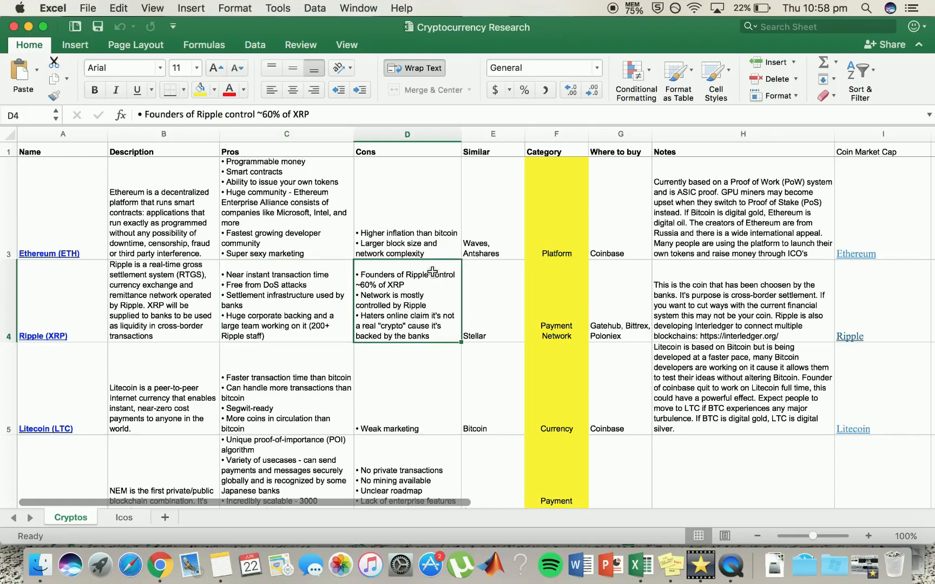
pyautogui.moveTo(463, 298)
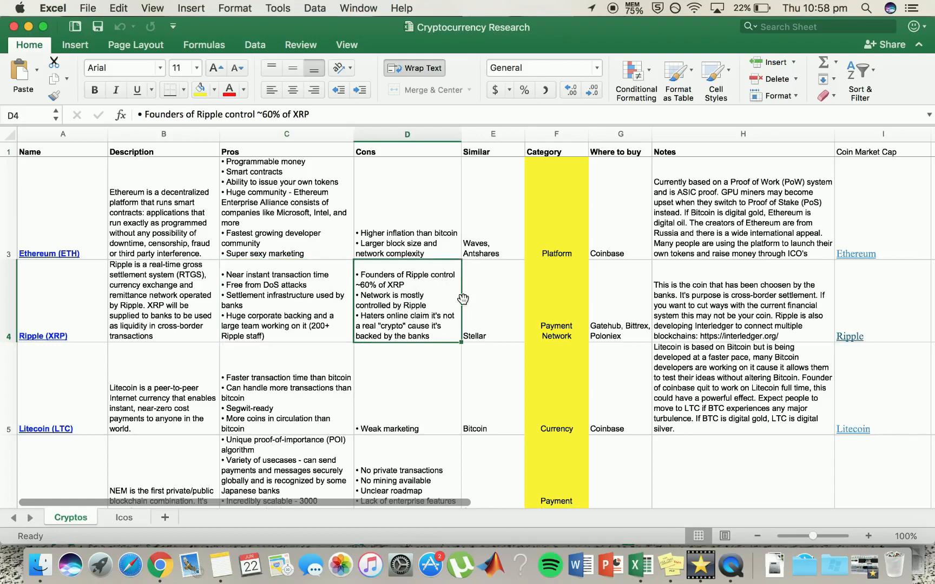
pyautogui.moveTo(417, 310)
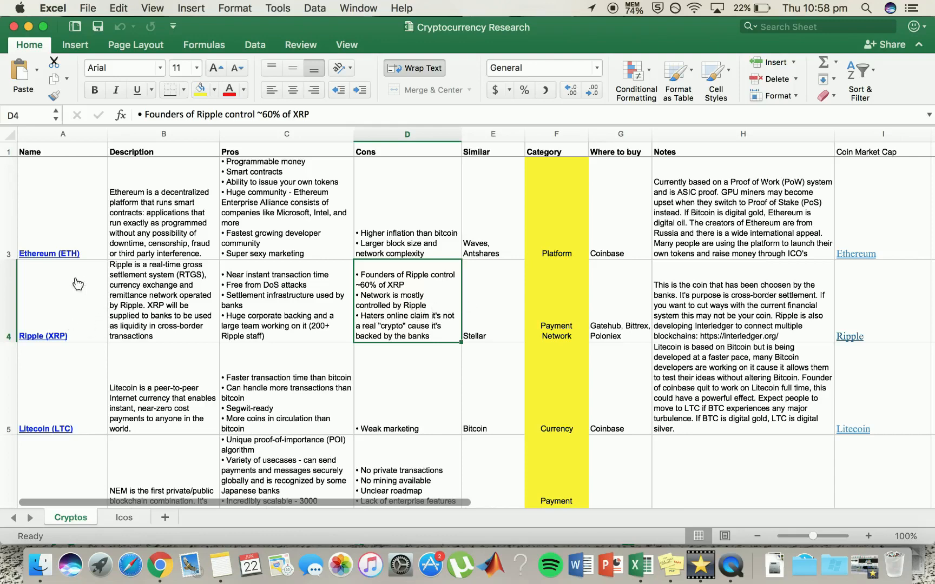
pyautogui.moveTo(562, 282)
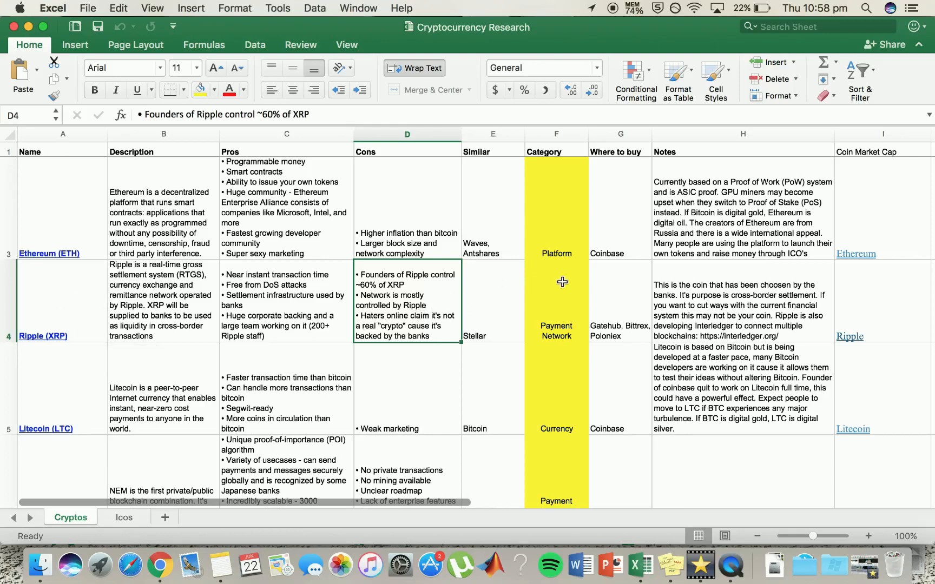
pyautogui.click(619, 301)
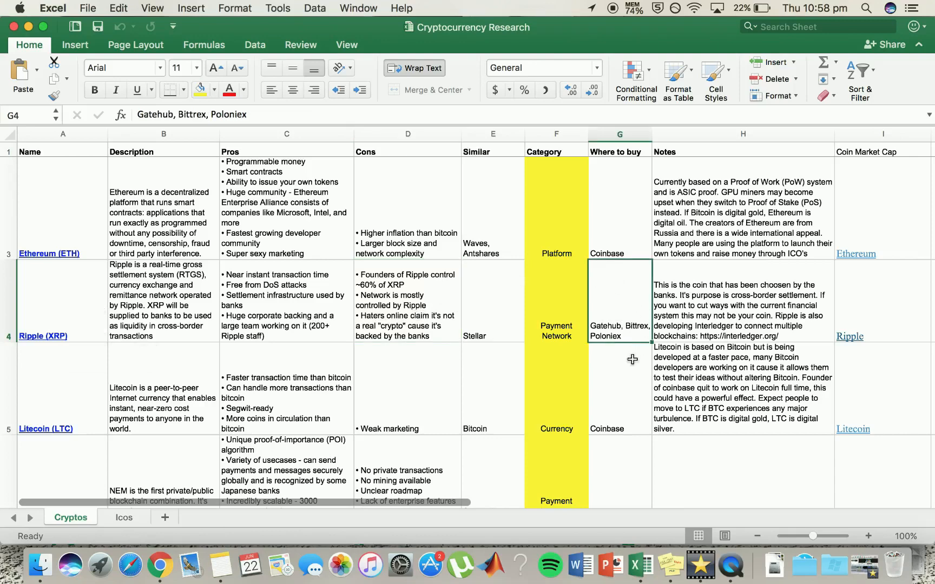
pyautogui.click(555, 301)
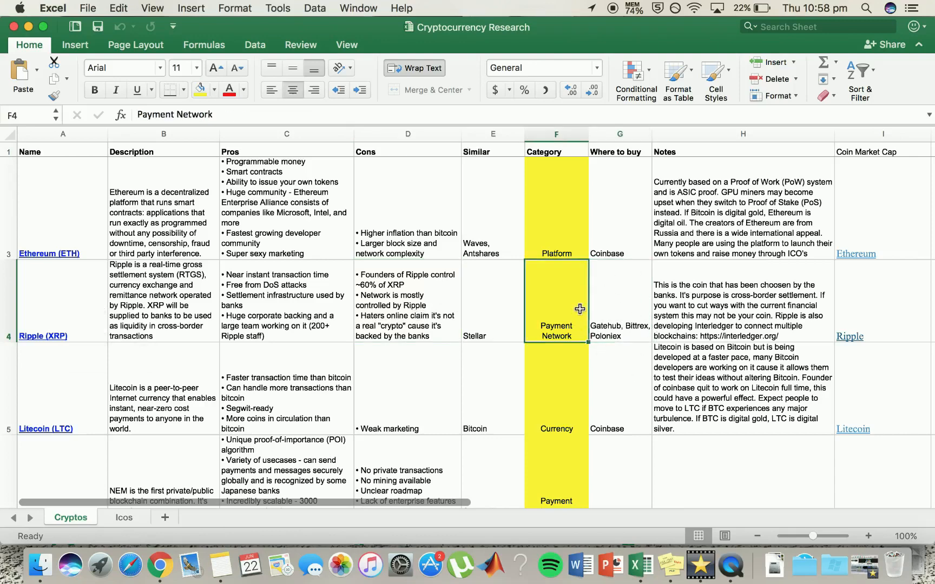
pyautogui.moveTo(583, 334)
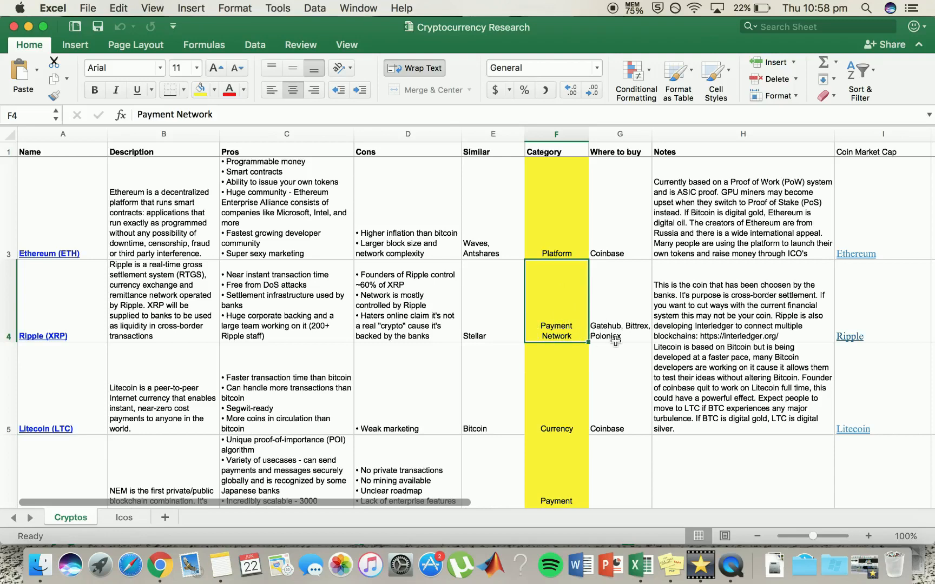
pyautogui.moveTo(787, 309)
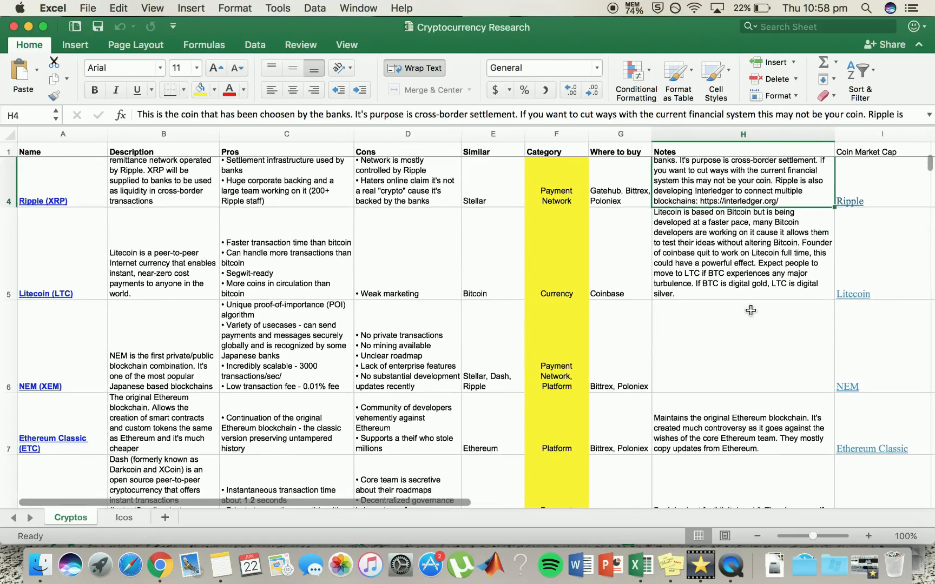
pyautogui.moveTo(356, 187)
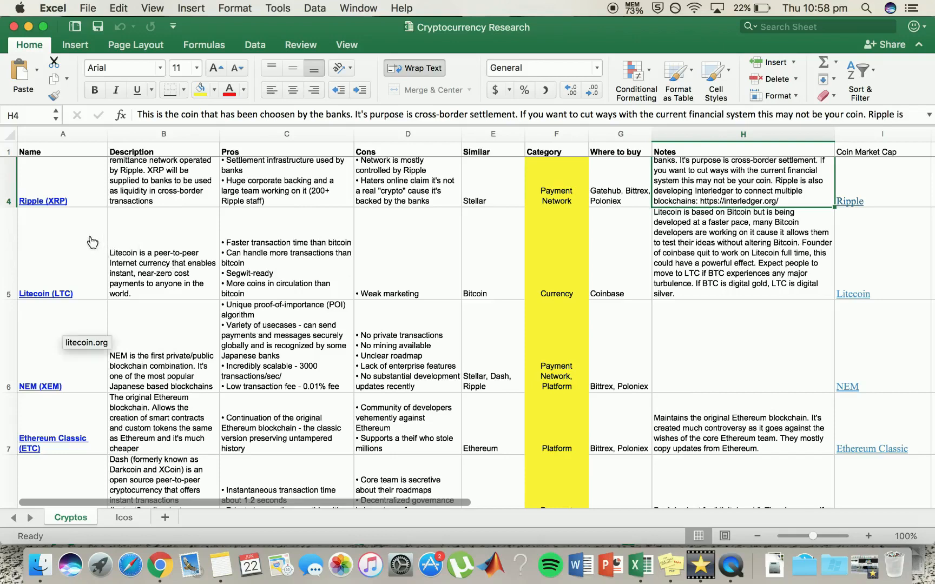
pyautogui.moveTo(70, 252)
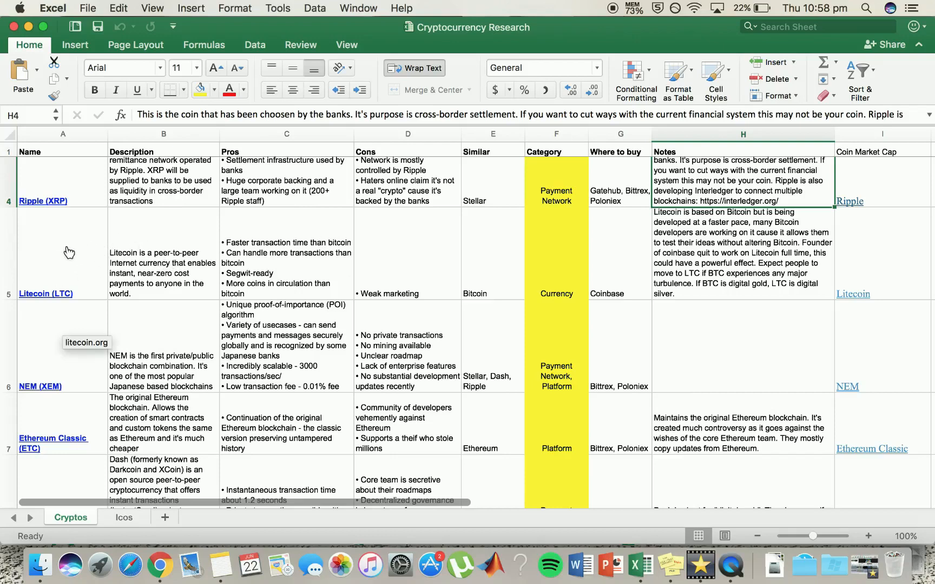
pyautogui.moveTo(103, 246)
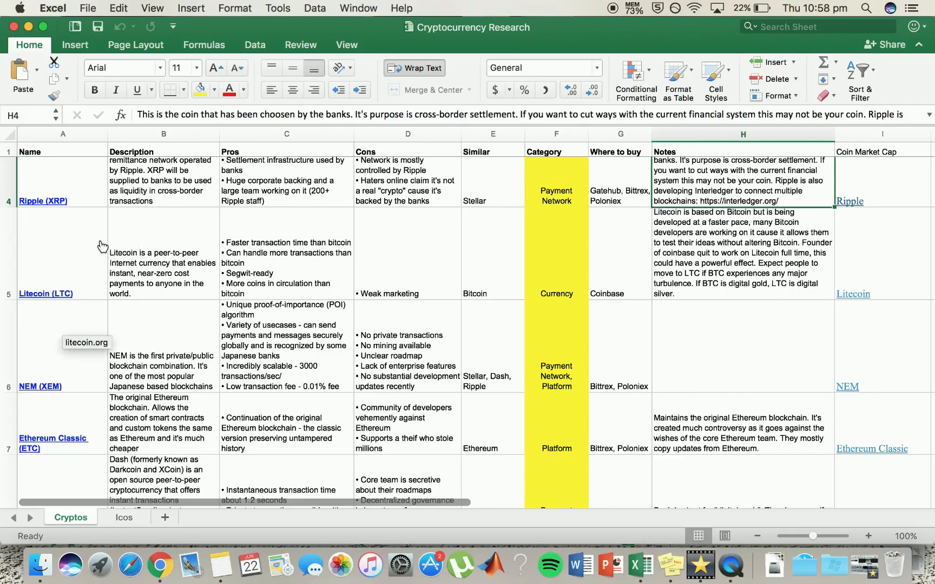
pyautogui.moveTo(318, 251)
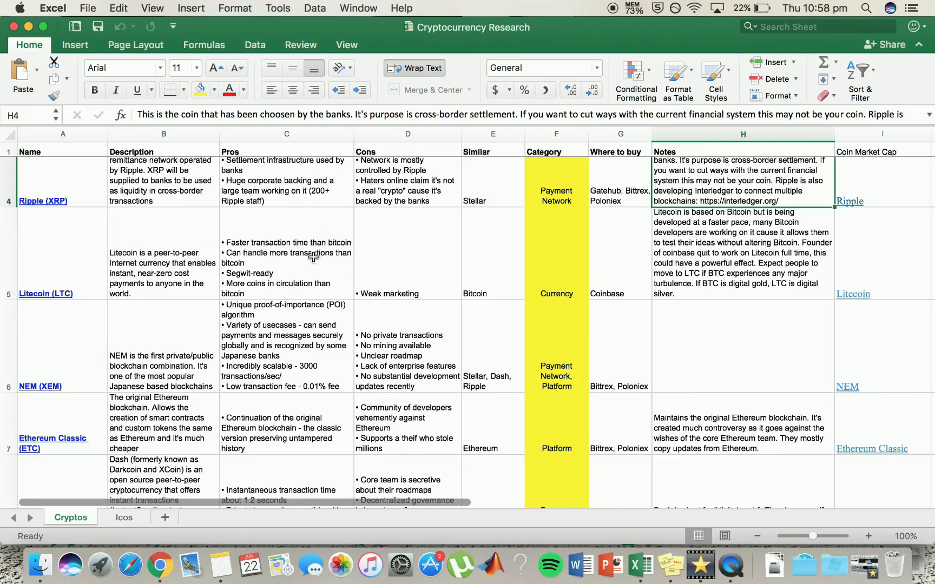
pyautogui.moveTo(244, 275)
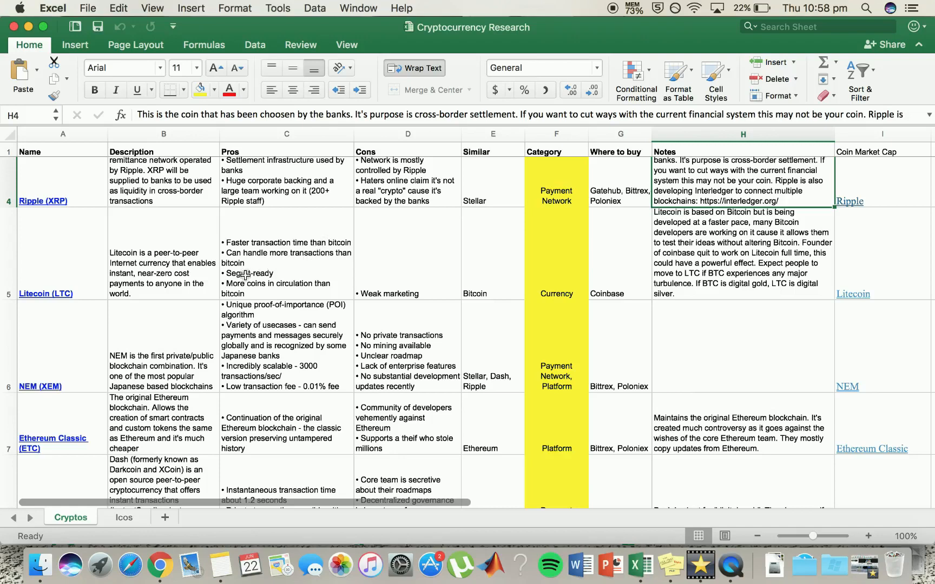
pyautogui.moveTo(280, 258)
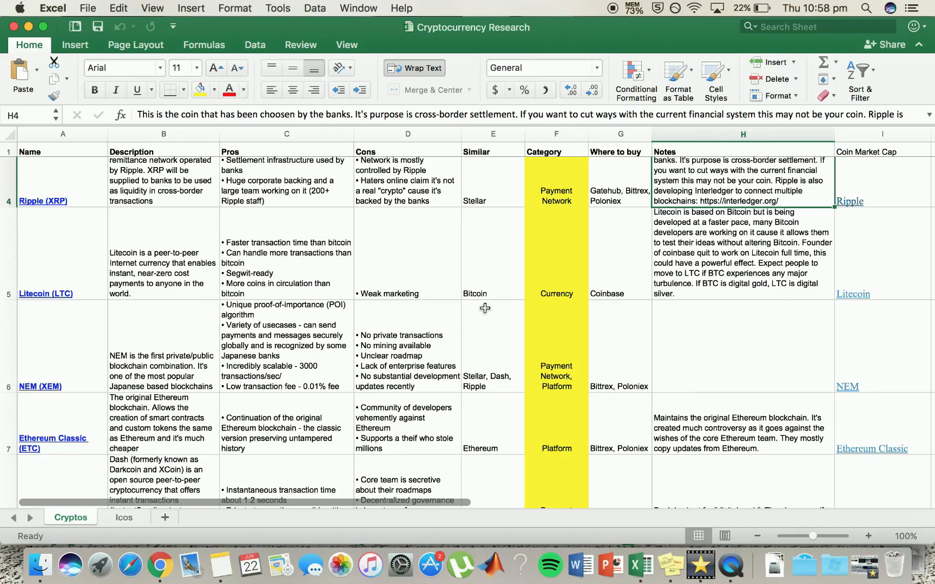
pyautogui.moveTo(320, 283)
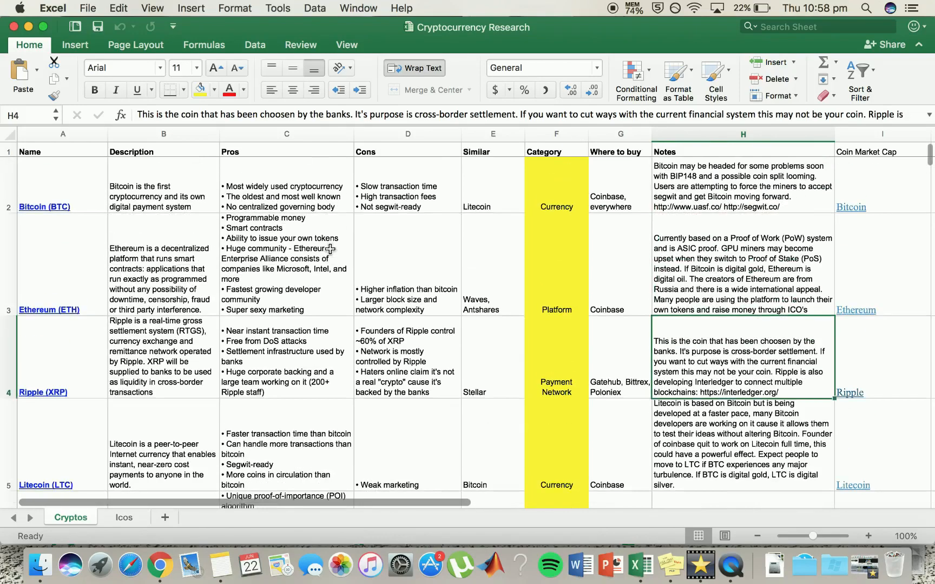
pyautogui.moveTo(189, 158)
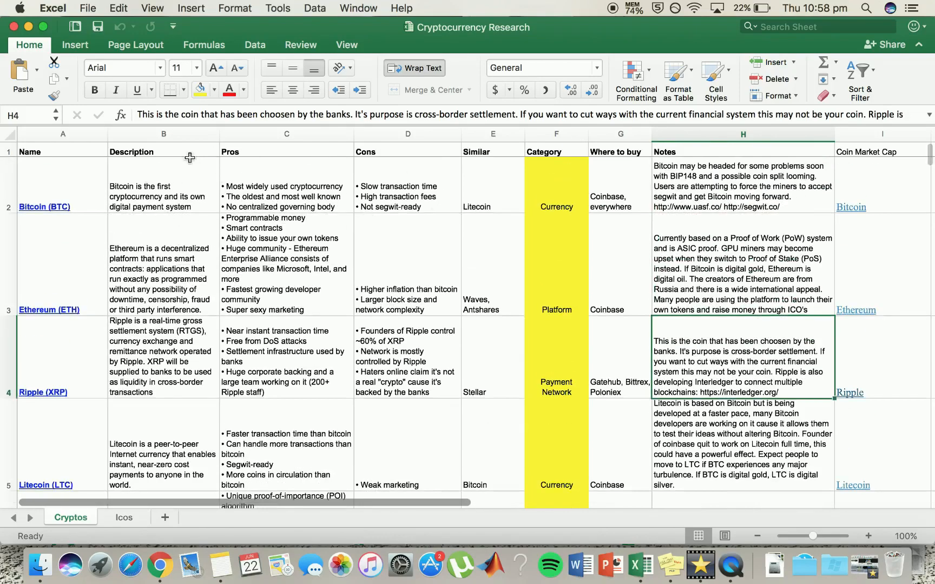
# Scroll down to the Dash and Stratis rows, dismissing the f.lux bedtime reminder
pyautogui.scroll(-3)
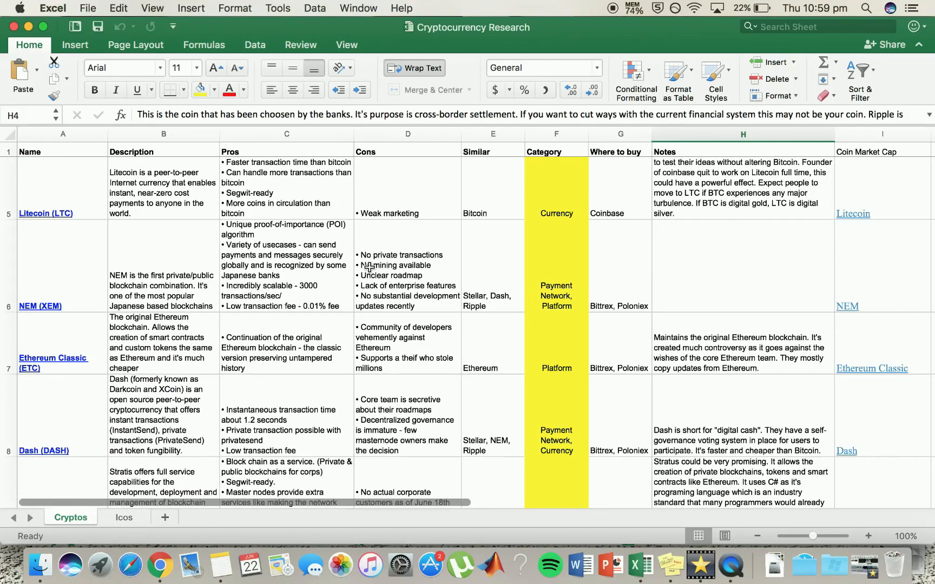
pyautogui.moveTo(316, 234)
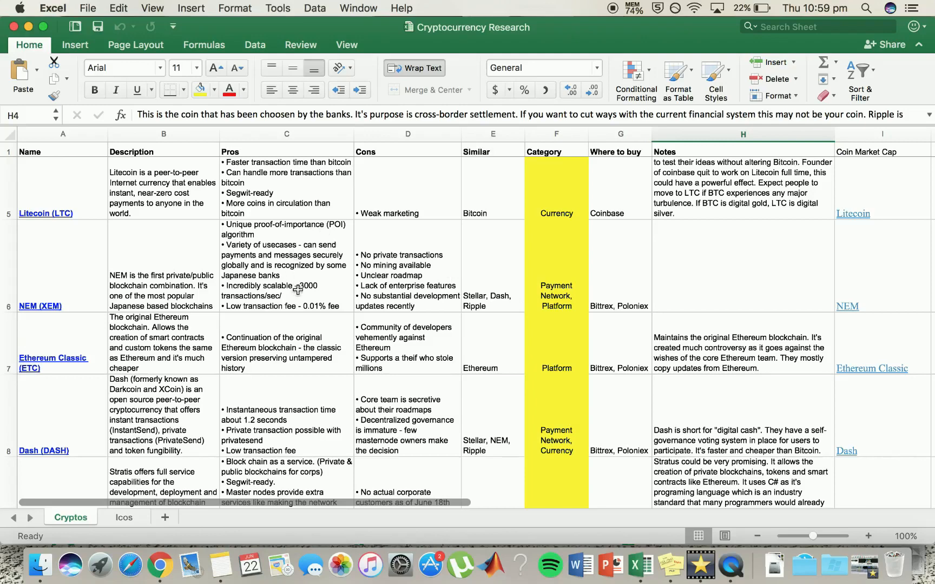
pyautogui.moveTo(315, 260)
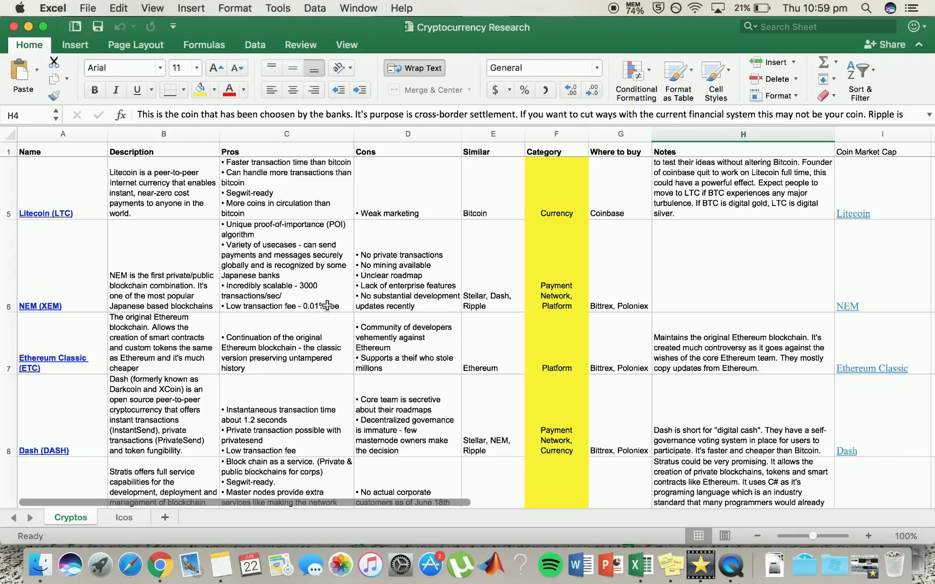
pyautogui.moveTo(197, 281)
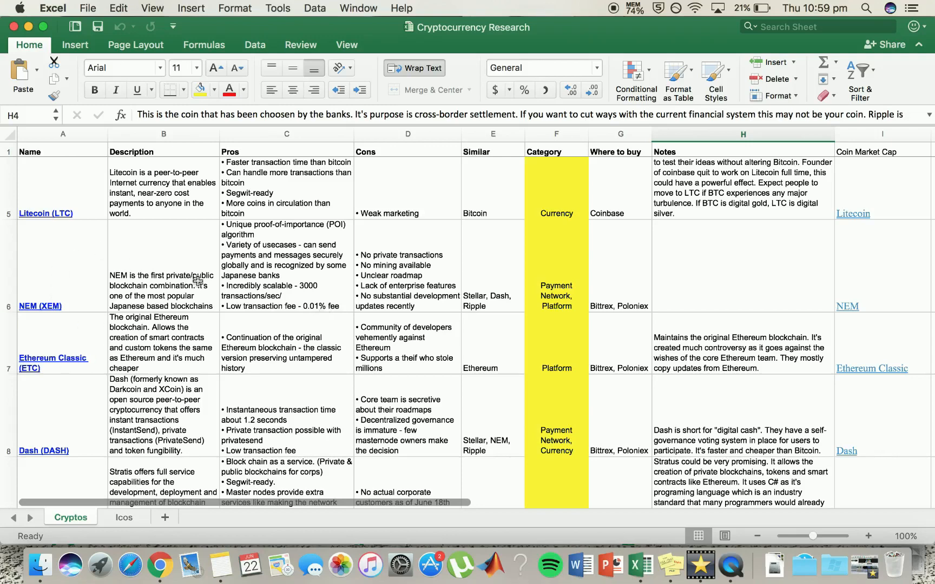
pyautogui.moveTo(445, 282)
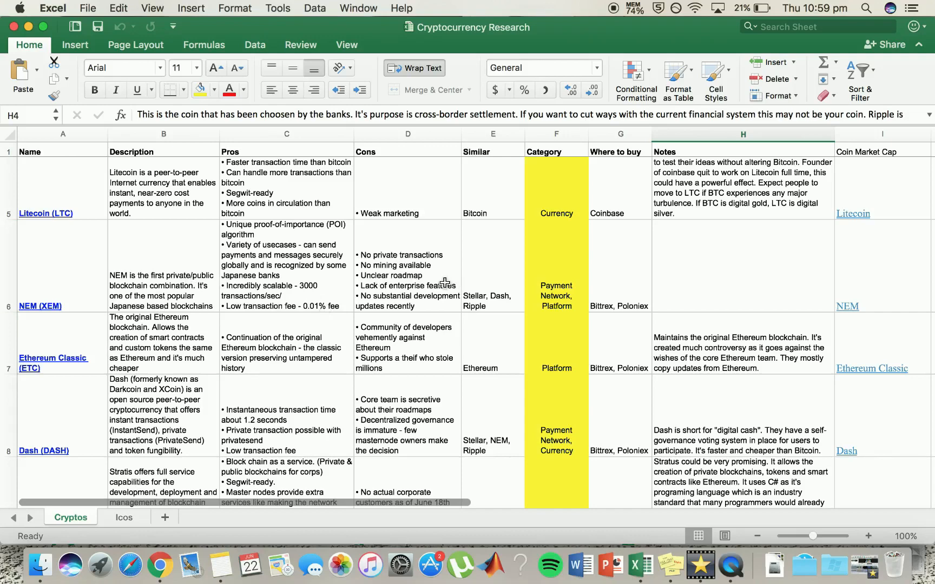
pyautogui.moveTo(464, 264)
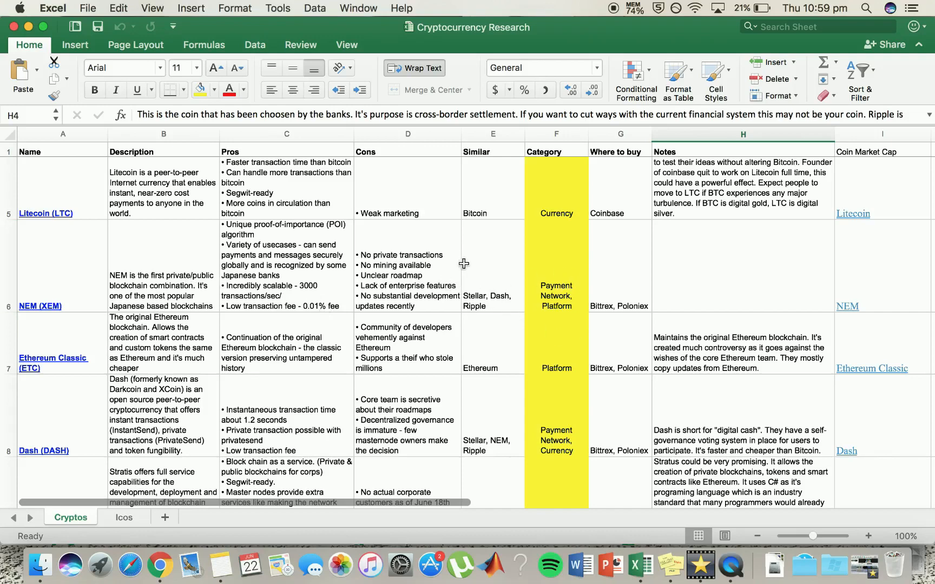
pyautogui.moveTo(405, 270)
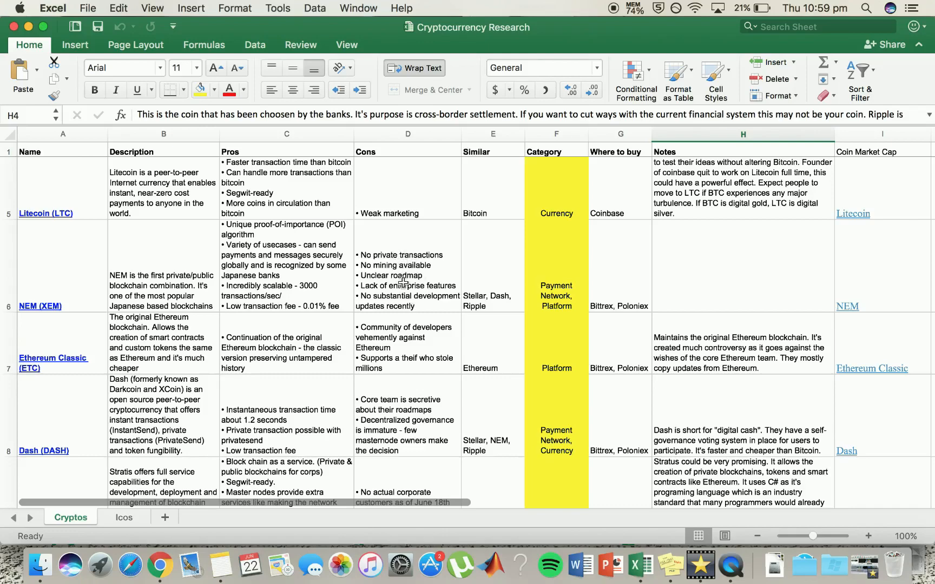
pyautogui.scroll(-3)
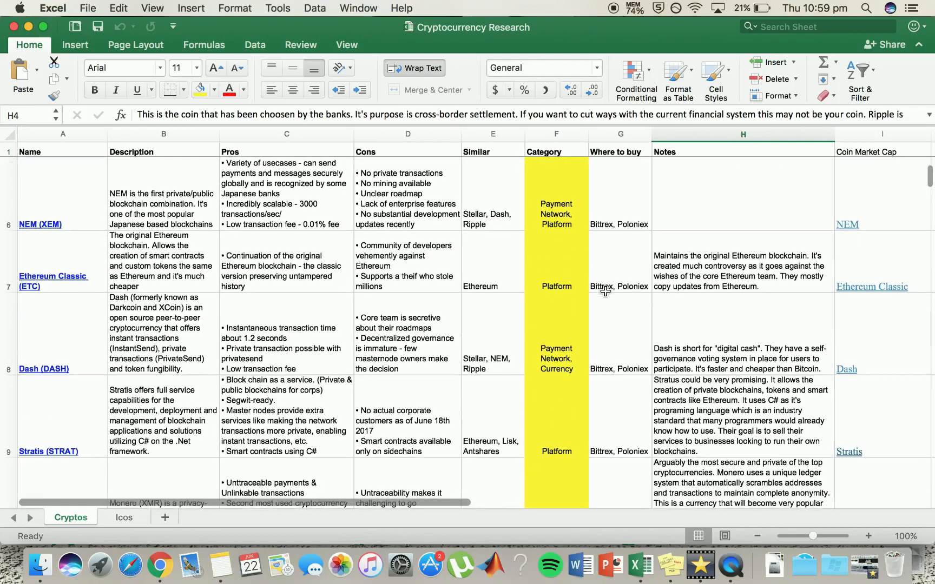
pyautogui.moveTo(123, 261)
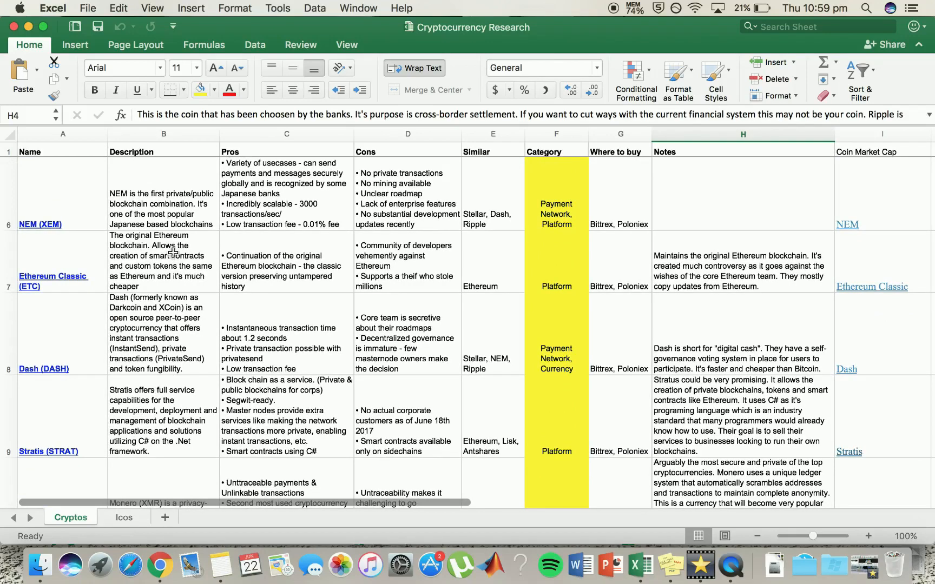
pyautogui.moveTo(173, 250)
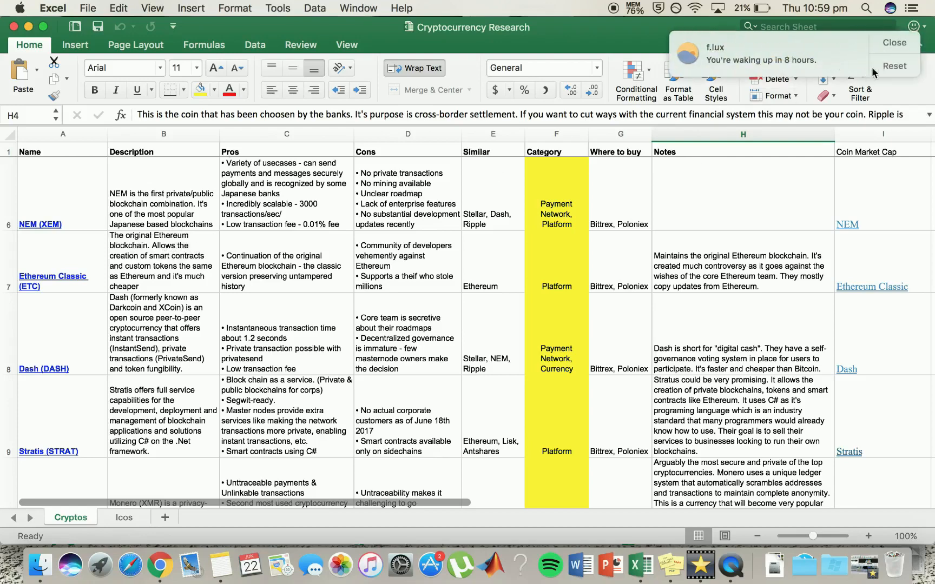
pyautogui.click(892, 42)
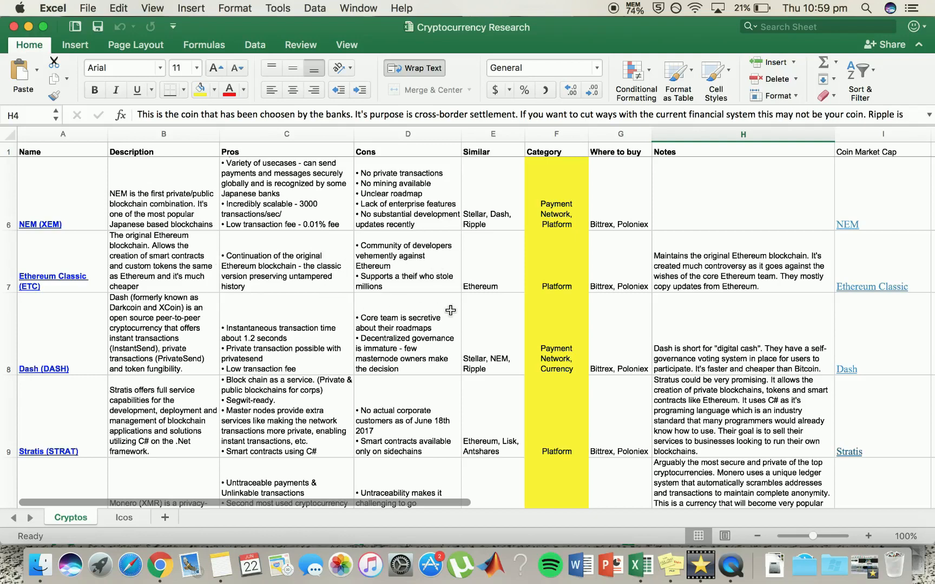
pyautogui.moveTo(468, 281)
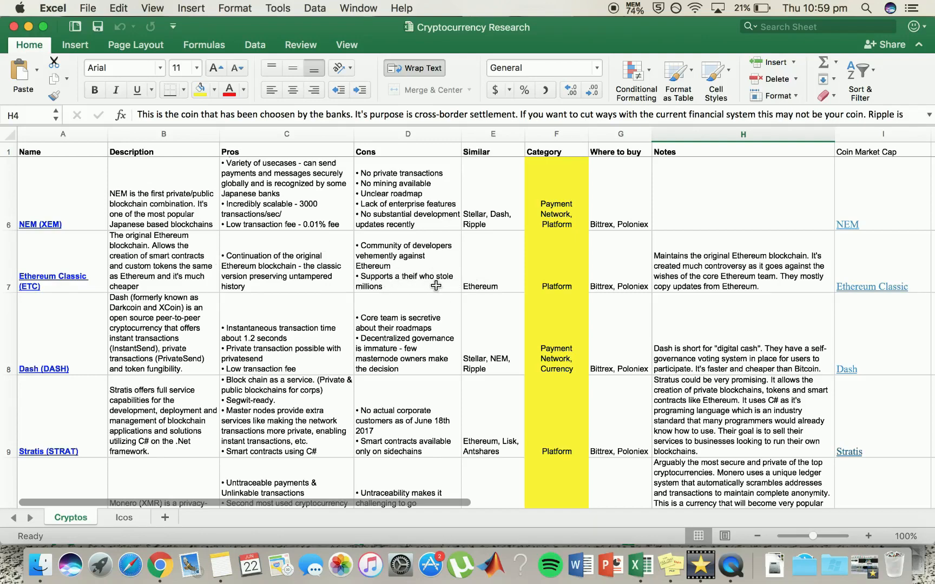
pyautogui.moveTo(333, 275)
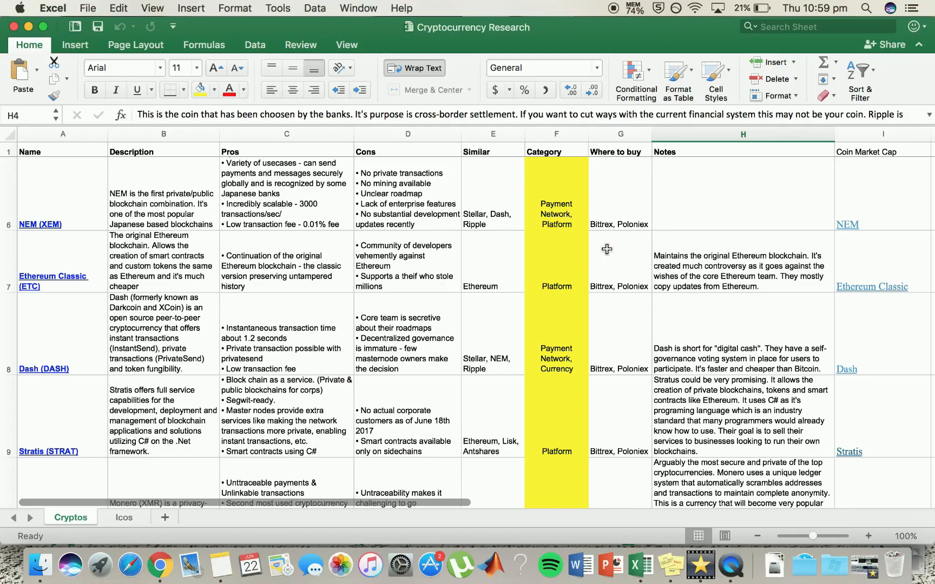
pyautogui.moveTo(421, 231)
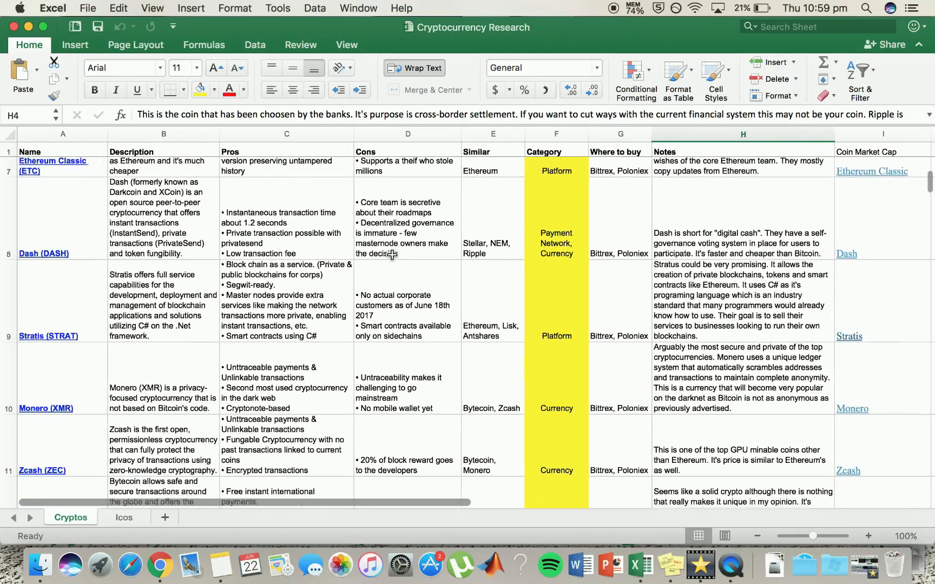
pyautogui.scroll(-3)
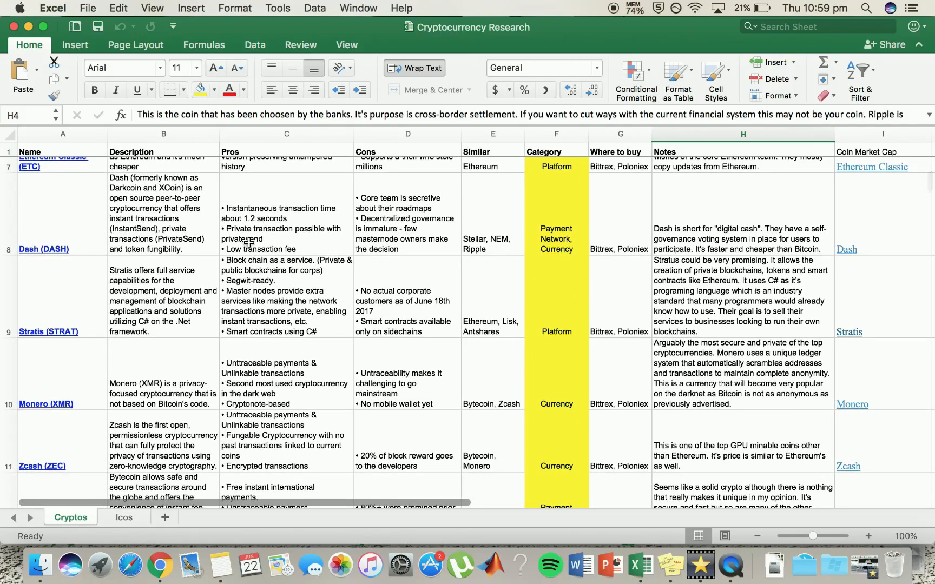
pyautogui.moveTo(525, 248)
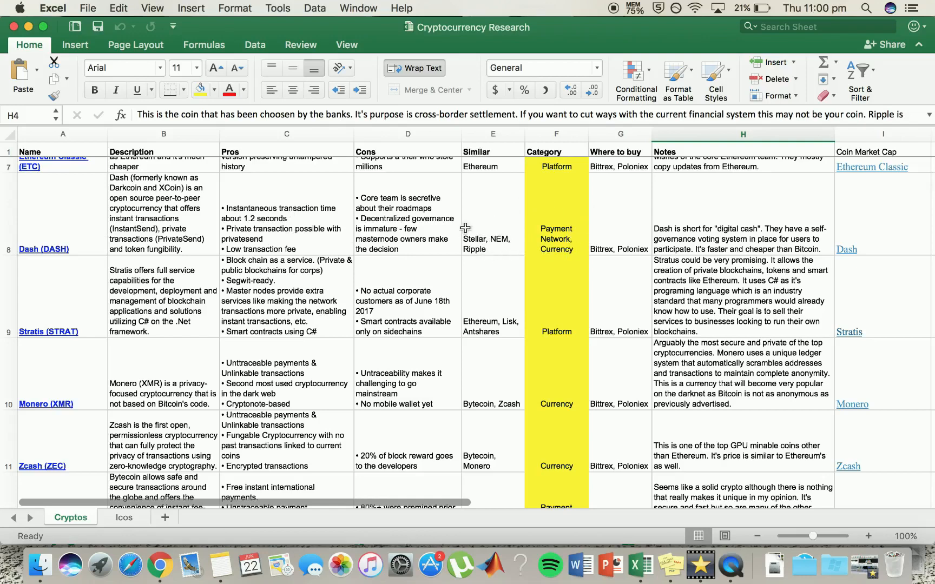
pyautogui.moveTo(289, 216)
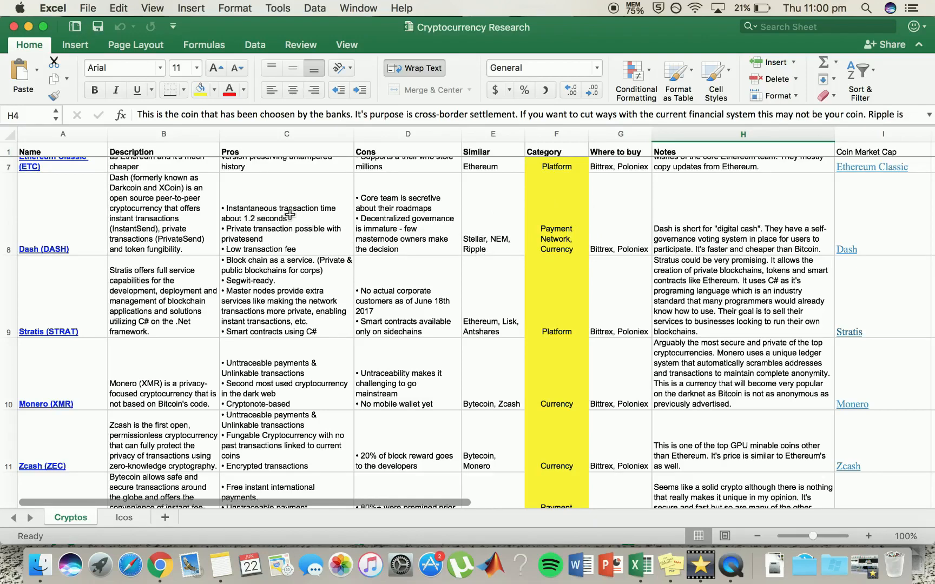
pyautogui.moveTo(303, 246)
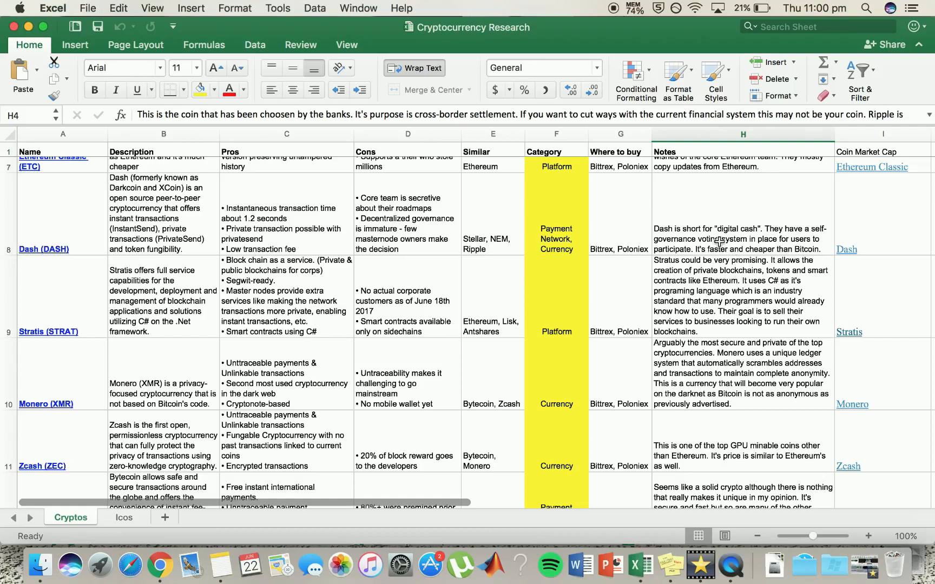
pyautogui.moveTo(783, 257)
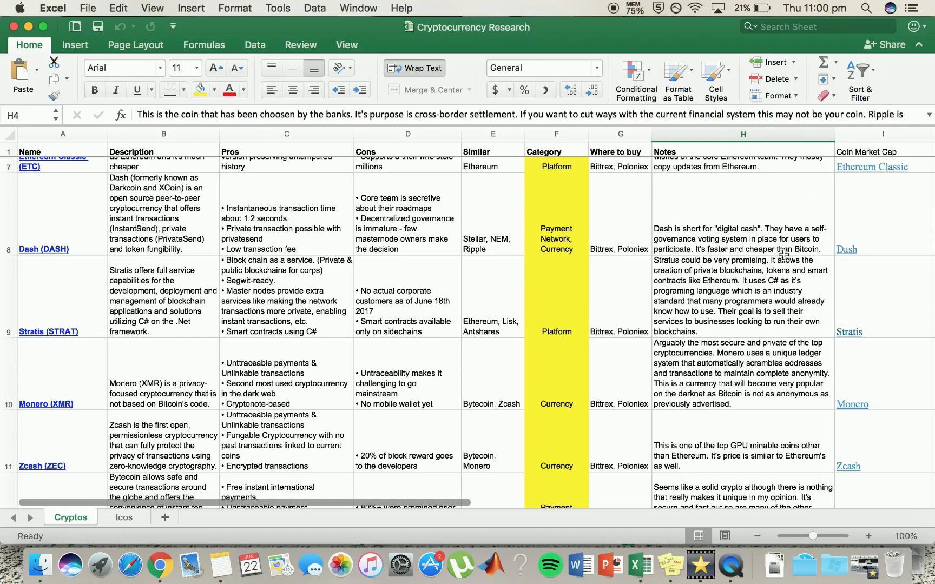
pyautogui.moveTo(775, 271)
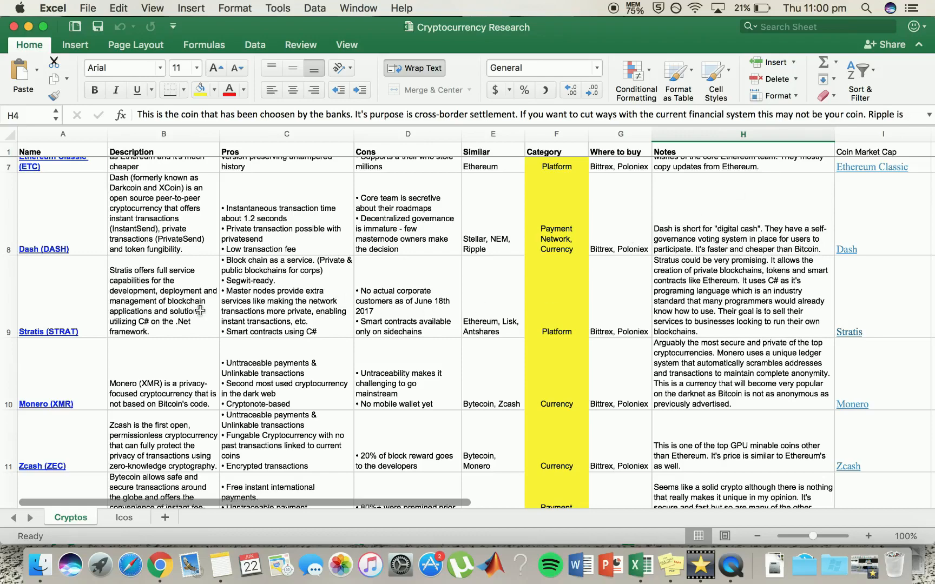
pyautogui.scroll(-3)
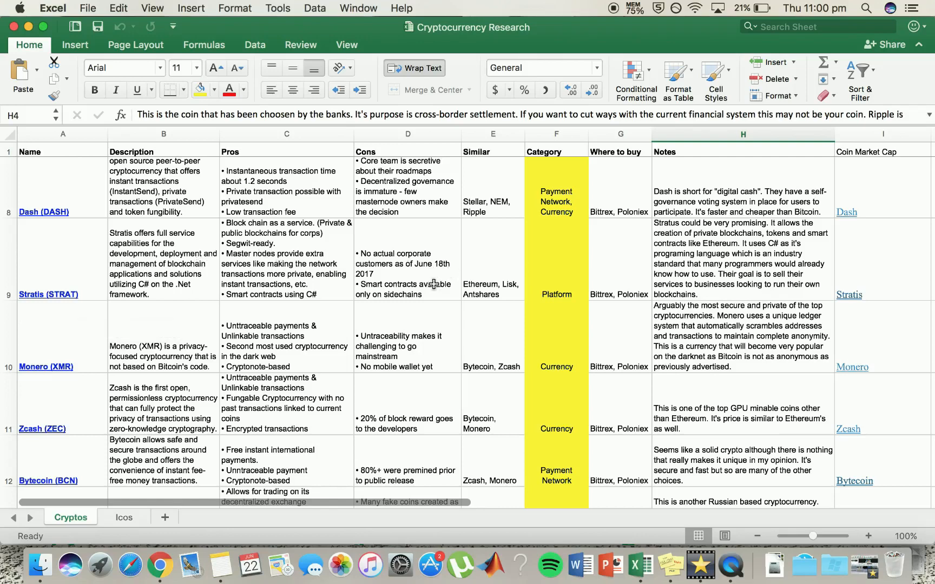
pyautogui.moveTo(561, 256)
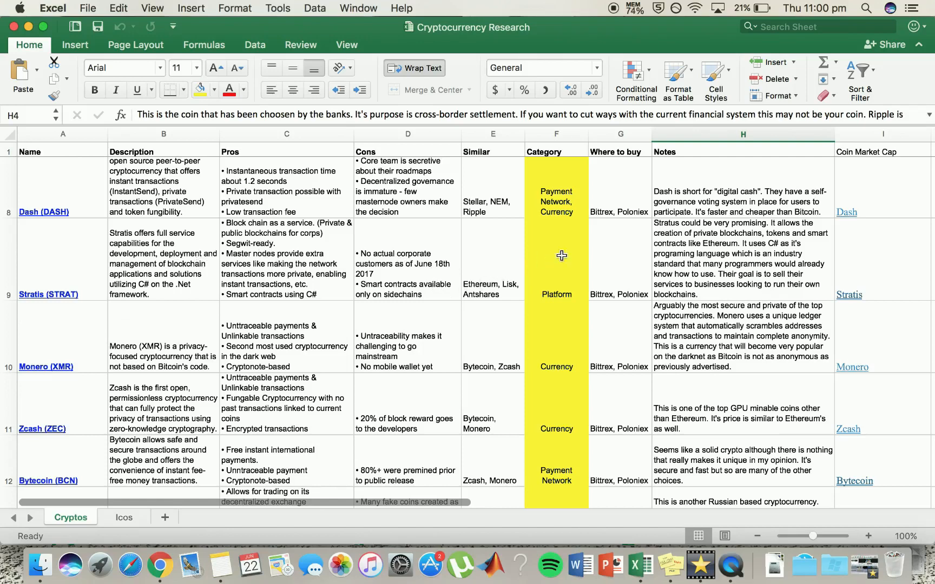
pyautogui.moveTo(576, 253)
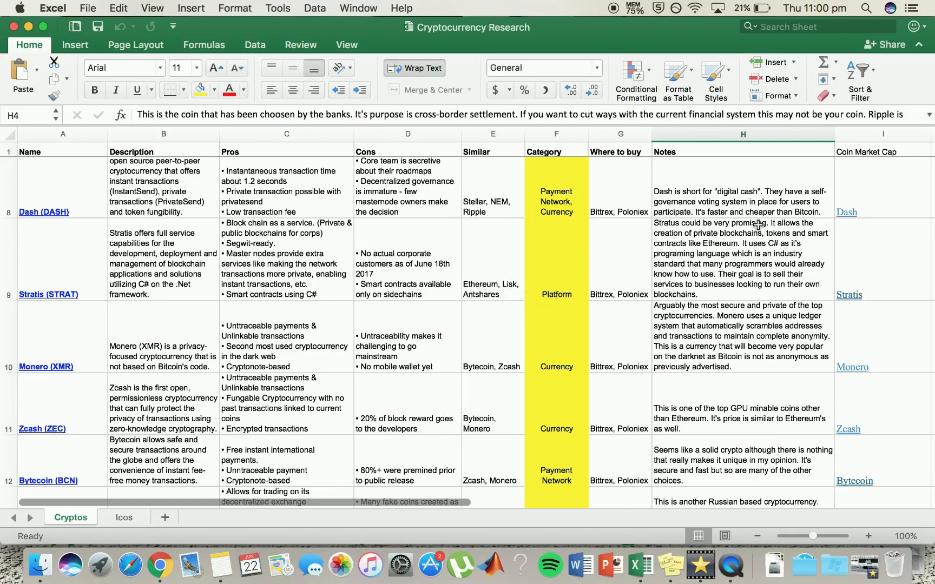
pyautogui.moveTo(775, 232)
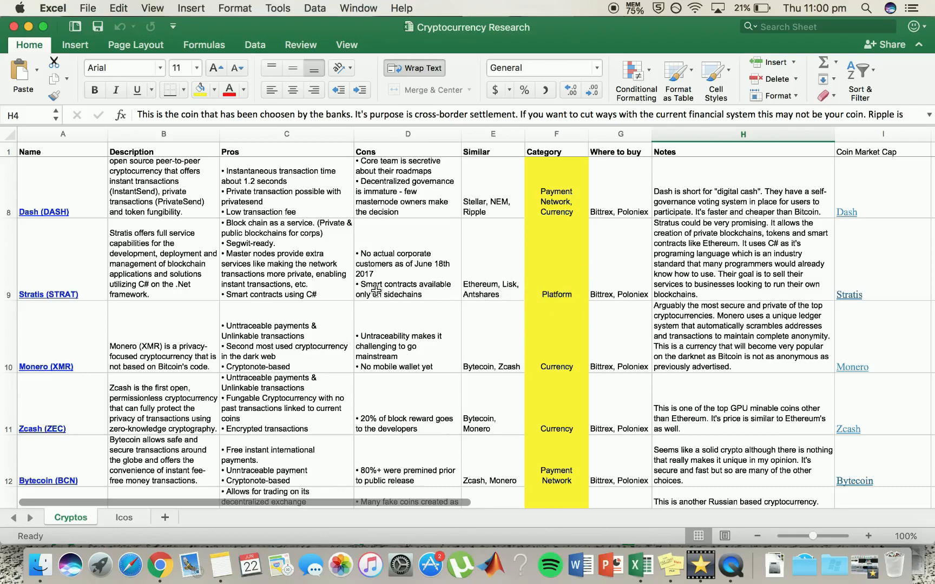
# Scroll the Cryptos sheet down to show Stratis through Waves
pyautogui.scroll(-3)
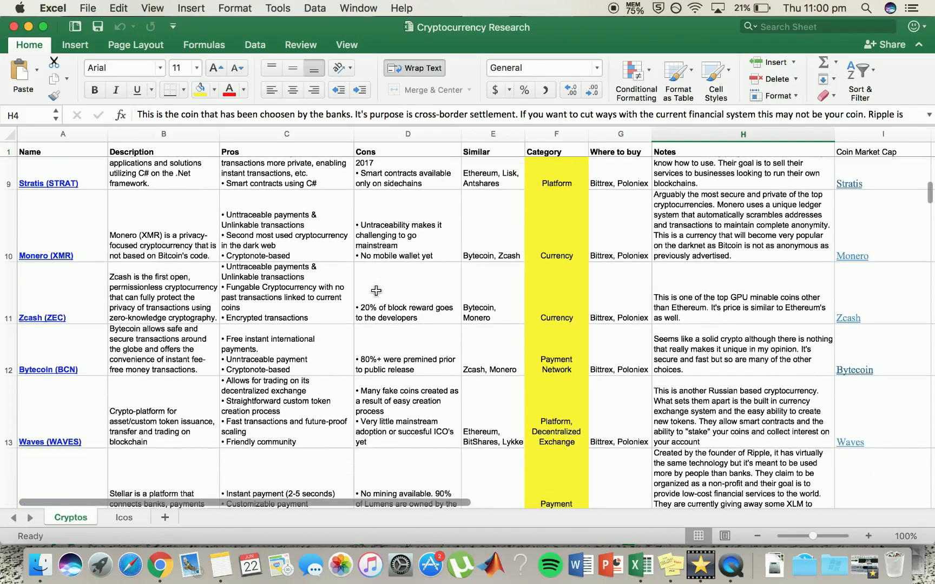
pyautogui.moveTo(64, 220)
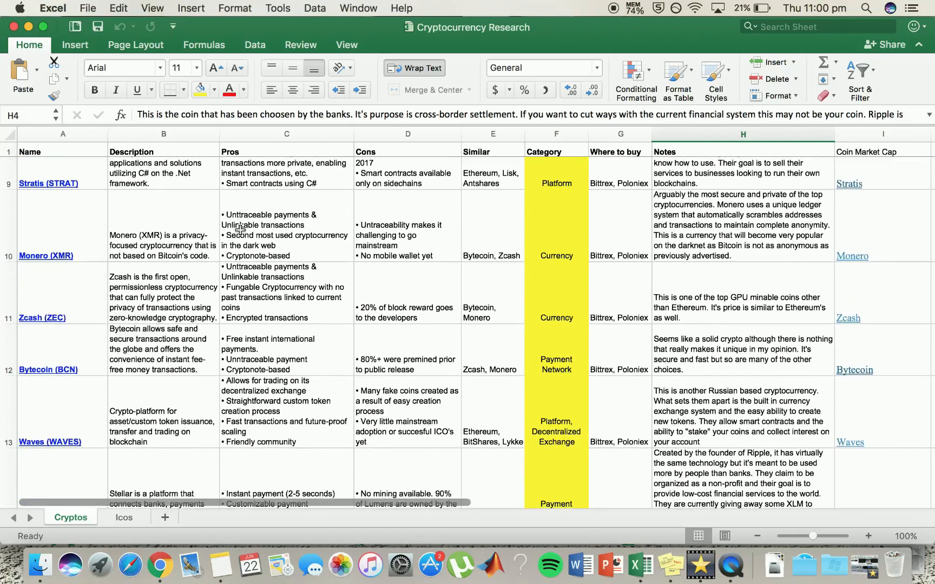
pyautogui.moveTo(341, 228)
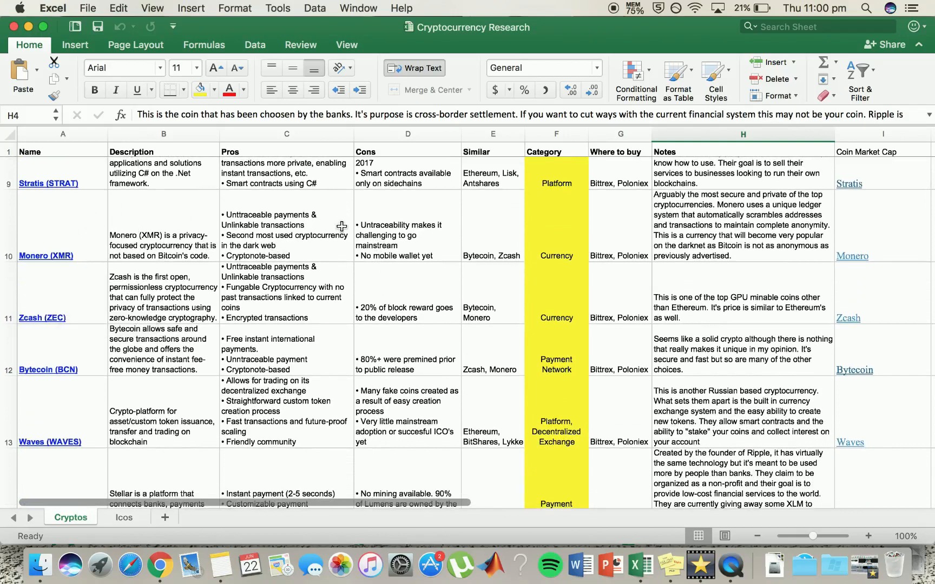
pyautogui.moveTo(275, 220)
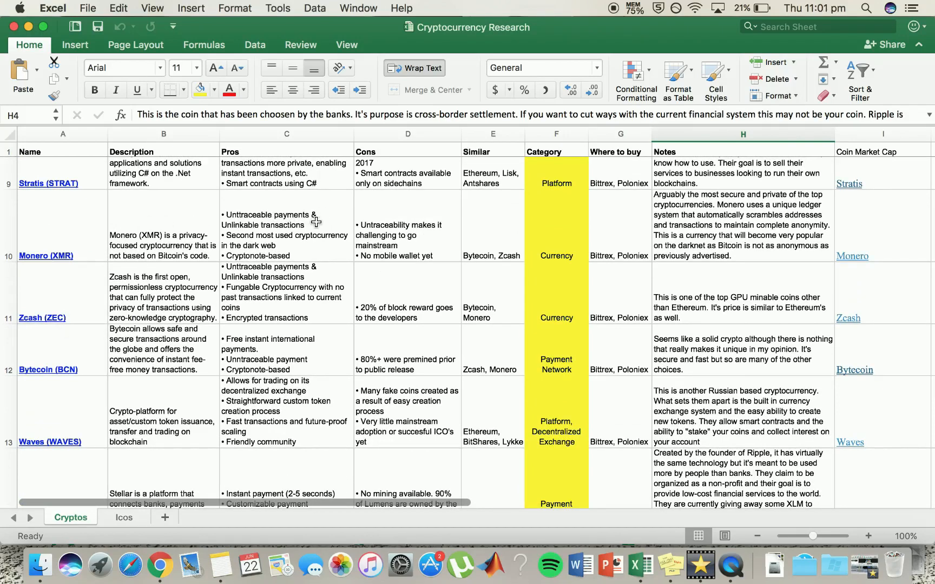
pyautogui.moveTo(265, 247)
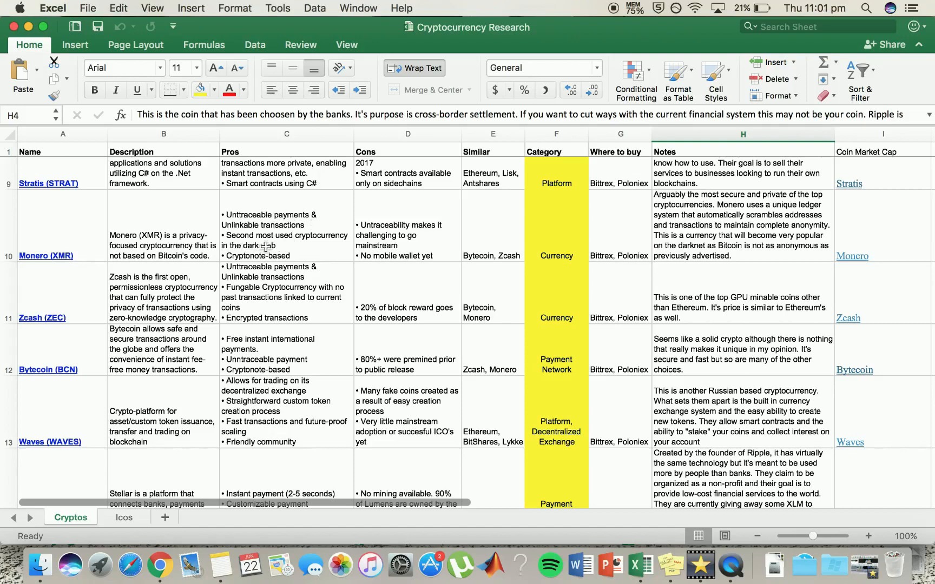
pyautogui.moveTo(289, 246)
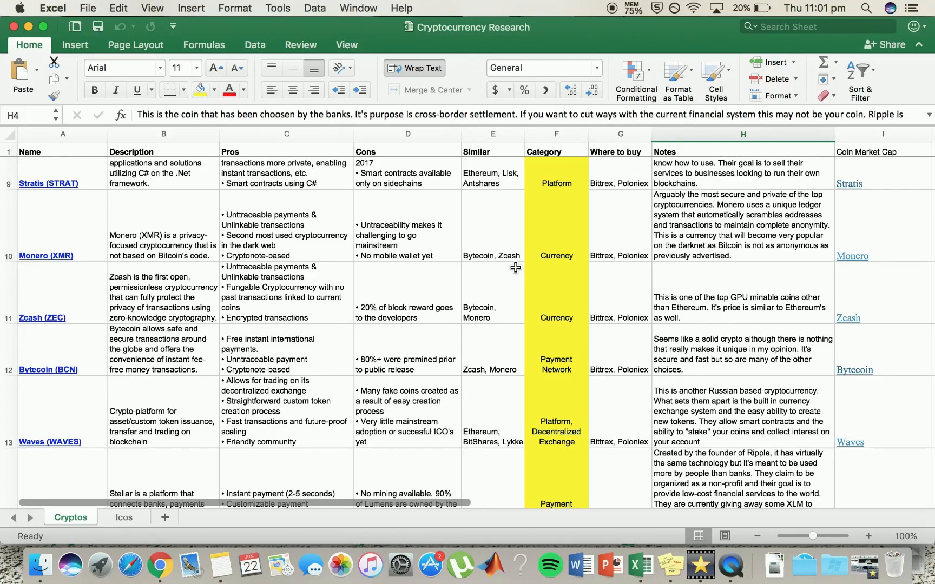
pyautogui.moveTo(639, 267)
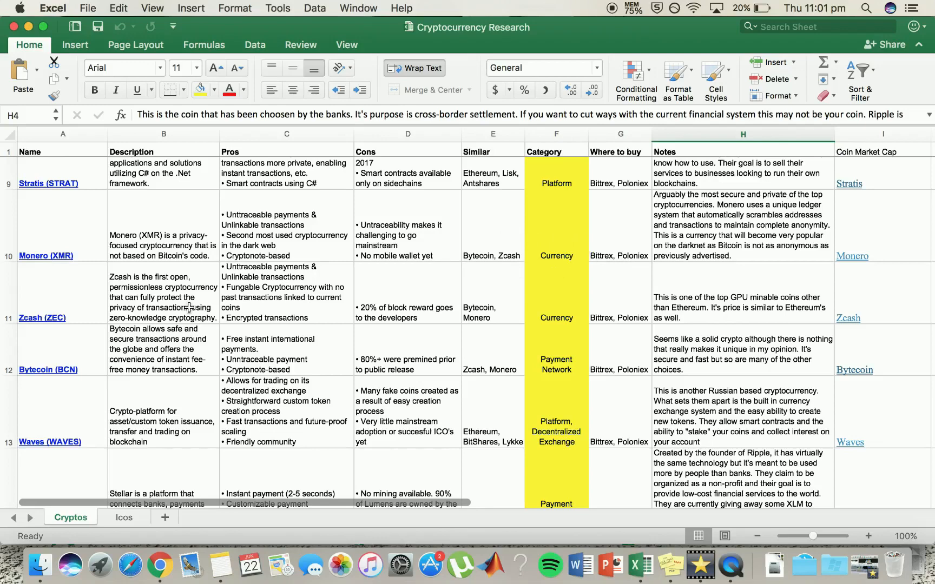
pyautogui.moveTo(211, 283)
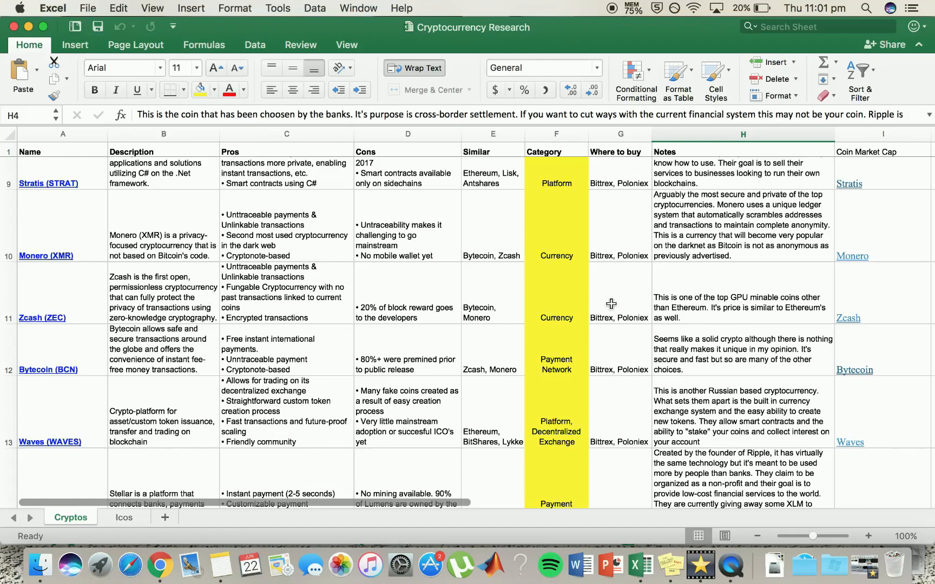
pyautogui.moveTo(748, 311)
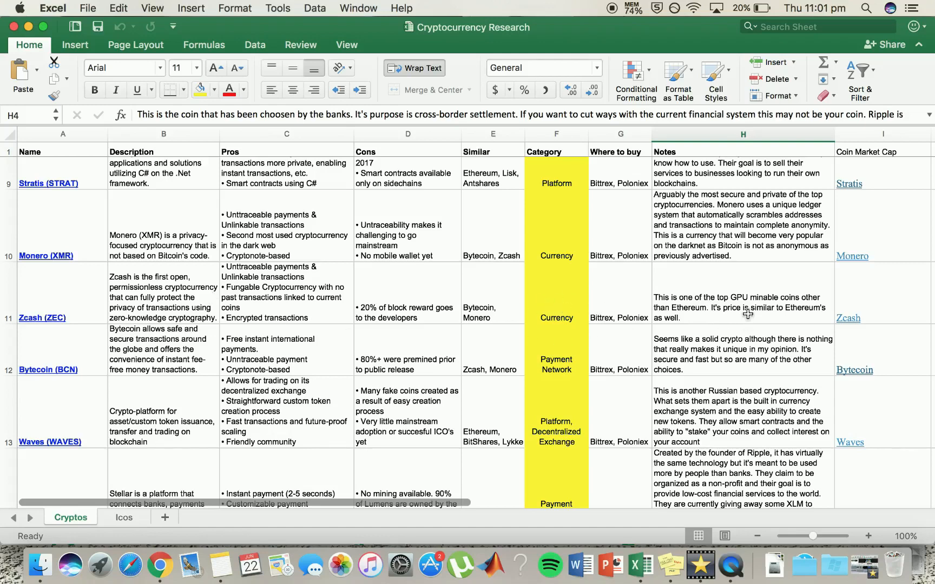
pyautogui.moveTo(767, 308)
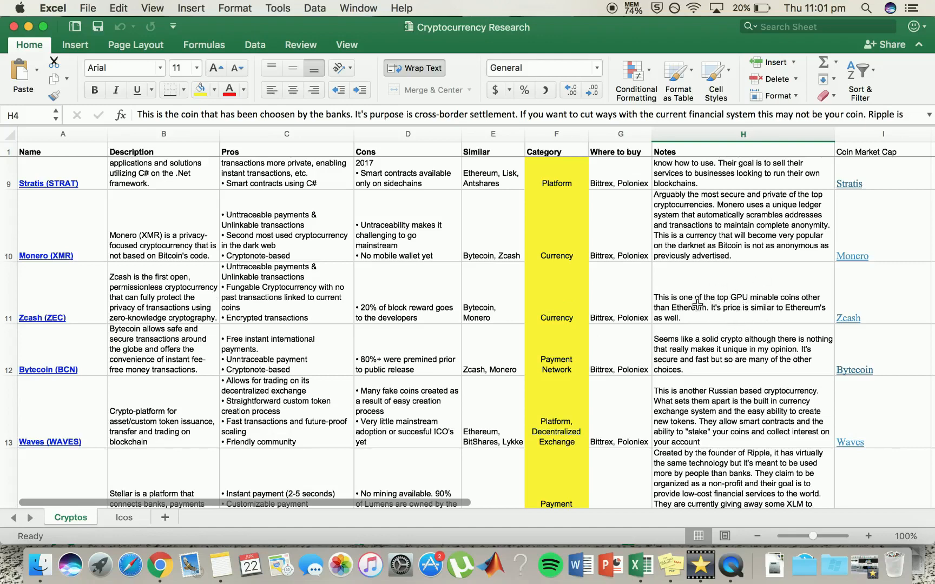
pyautogui.moveTo(317, 271)
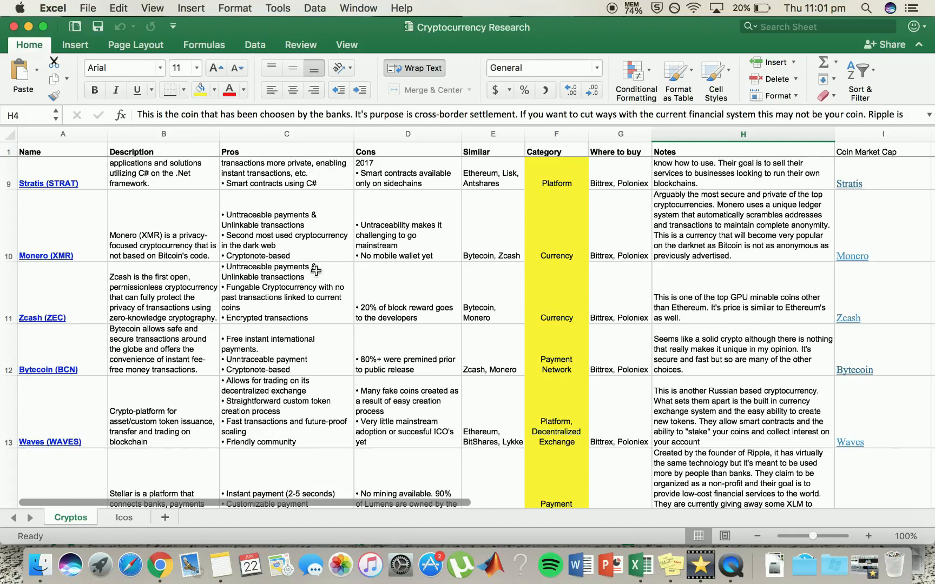
pyautogui.moveTo(328, 296)
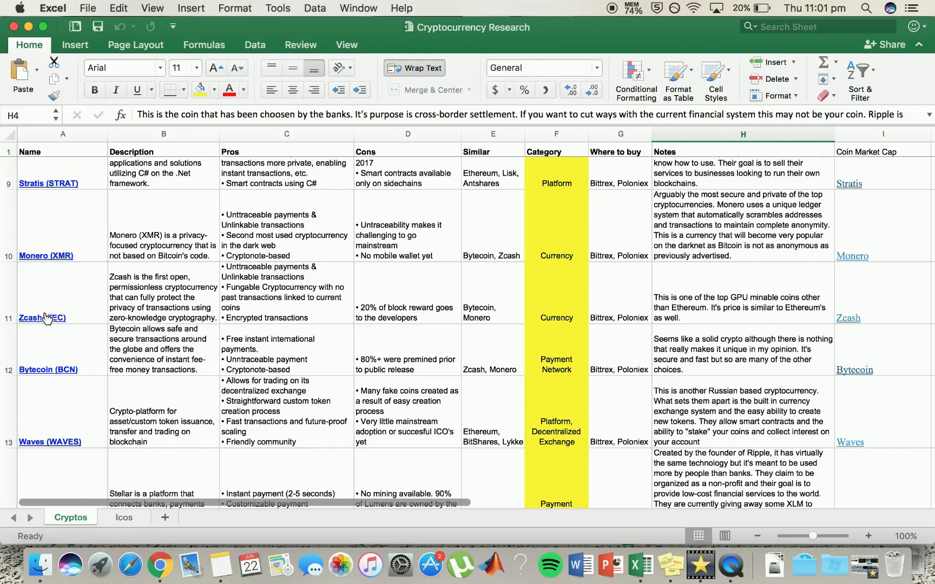
pyautogui.moveTo(68, 316)
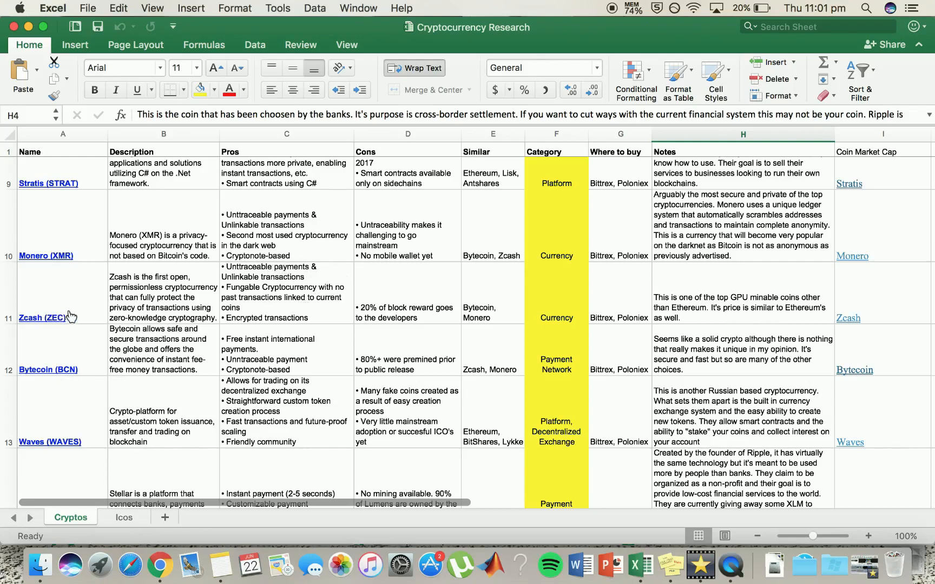
pyautogui.moveTo(319, 296)
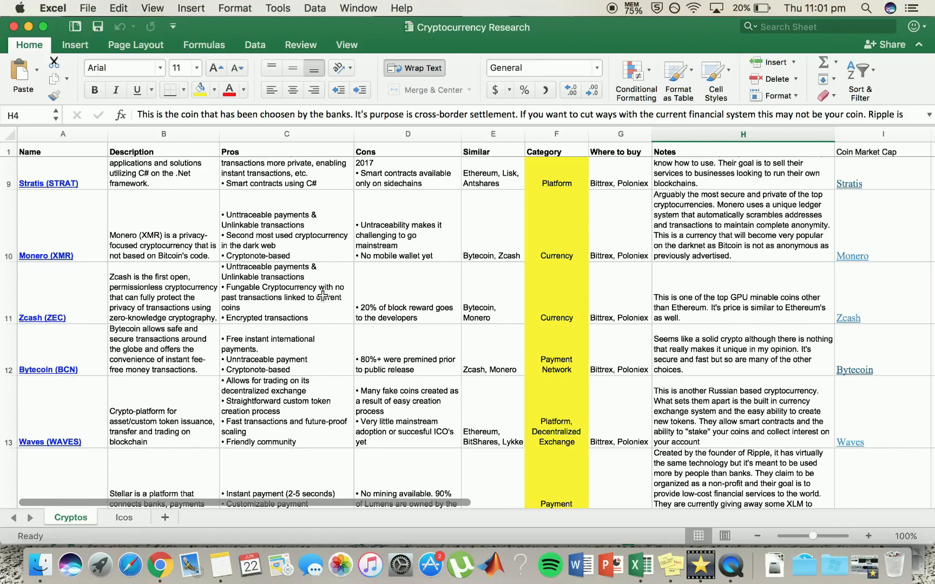
# Select Bytecoin's pros and cons cells, then return to Excel showing Zcash through Dogecoin
pyautogui.scroll(-3)
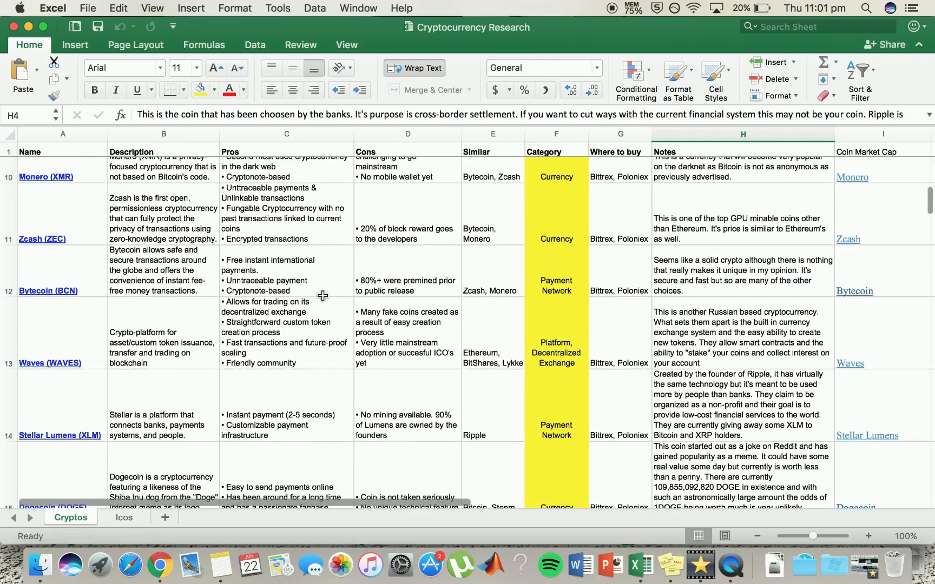
pyautogui.moveTo(265, 259)
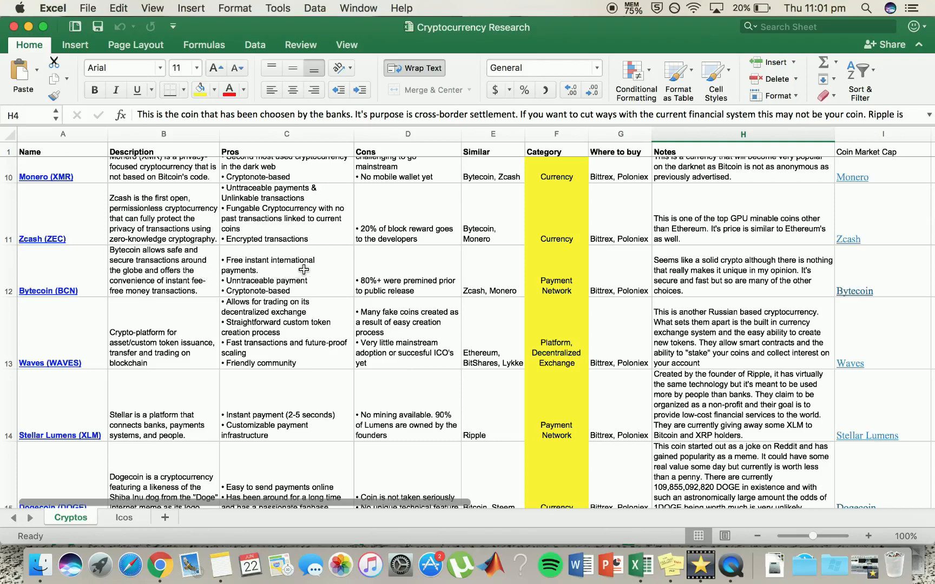
pyautogui.moveTo(718, 263)
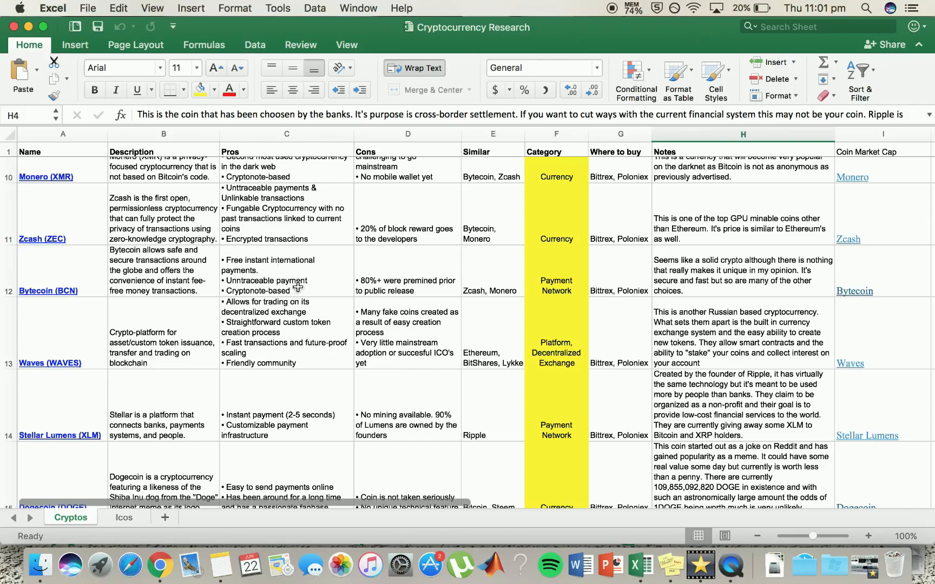
pyautogui.moveTo(332, 254)
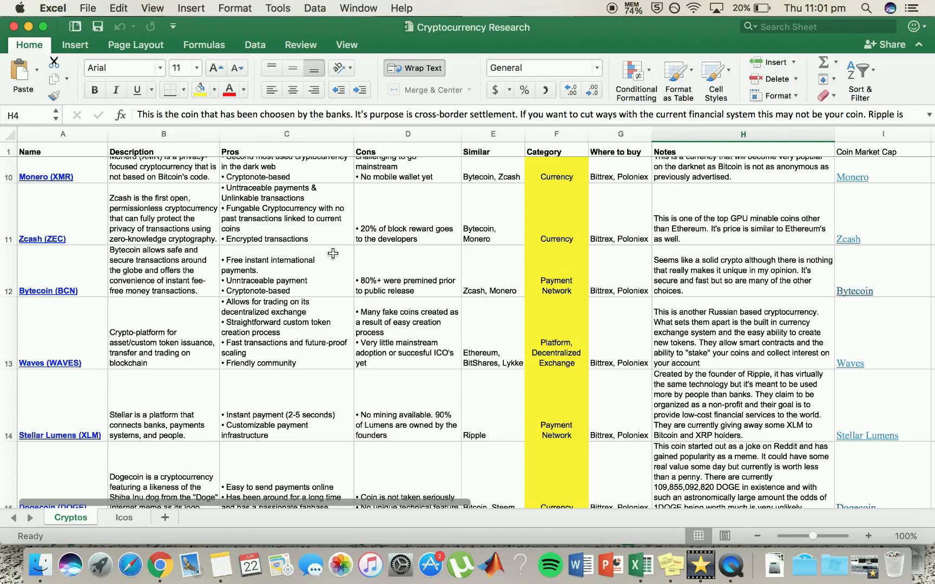
pyautogui.click(286, 270)
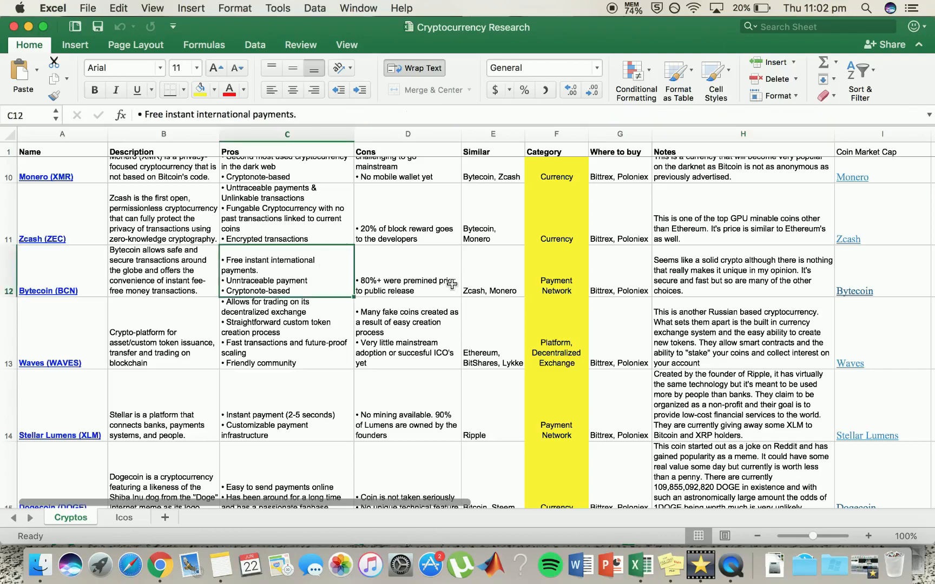
pyautogui.click(407, 271)
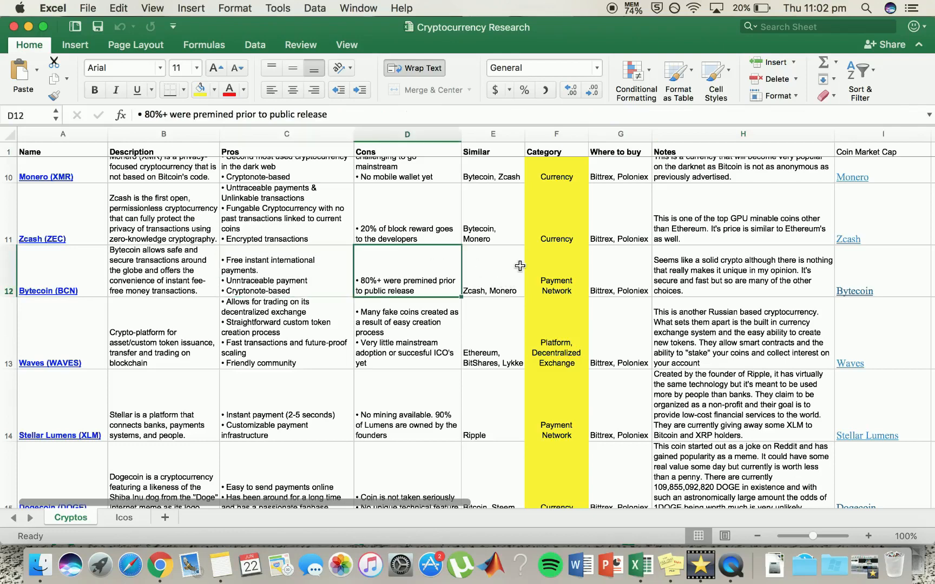
pyautogui.moveTo(559, 272)
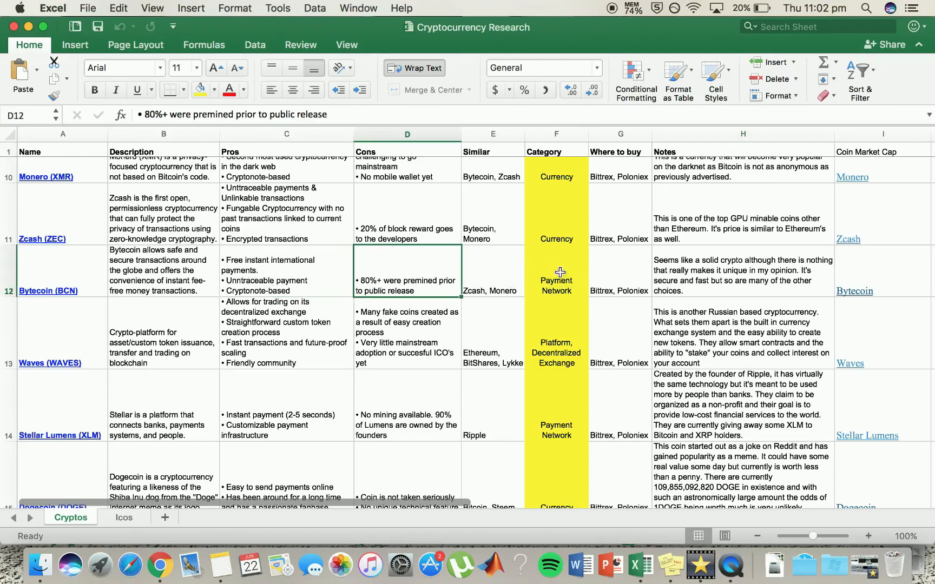
pyautogui.scroll(-3)
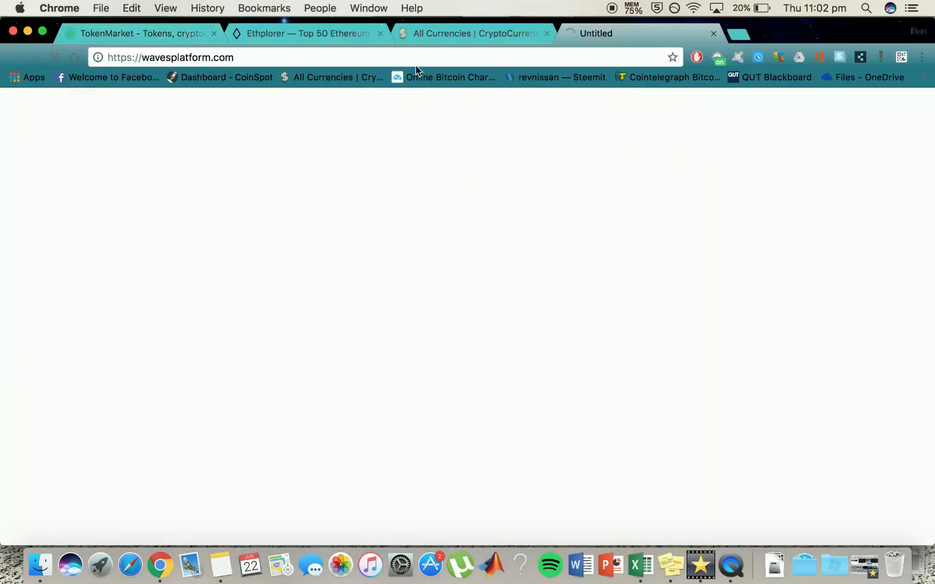
pyautogui.moveTo(636, 564)
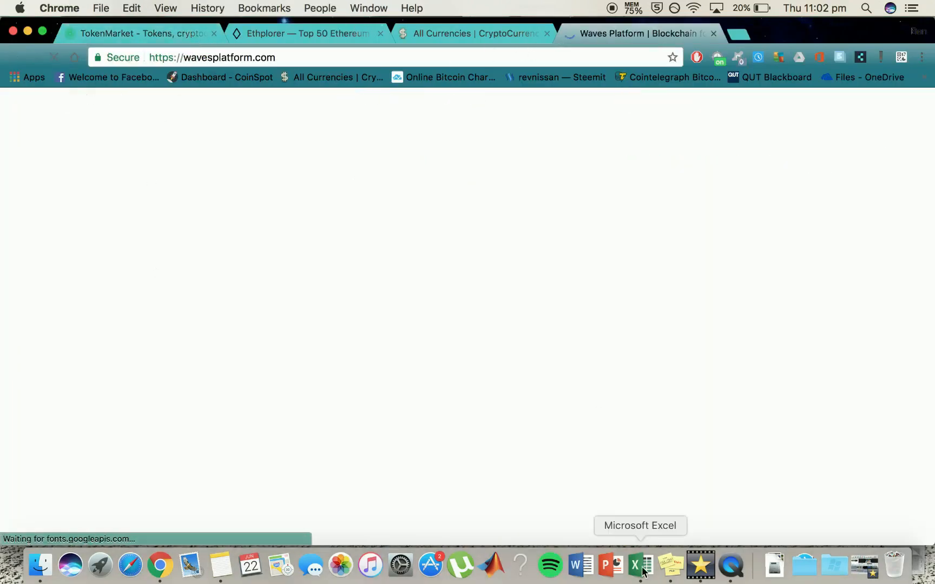
pyautogui.click(634, 564)
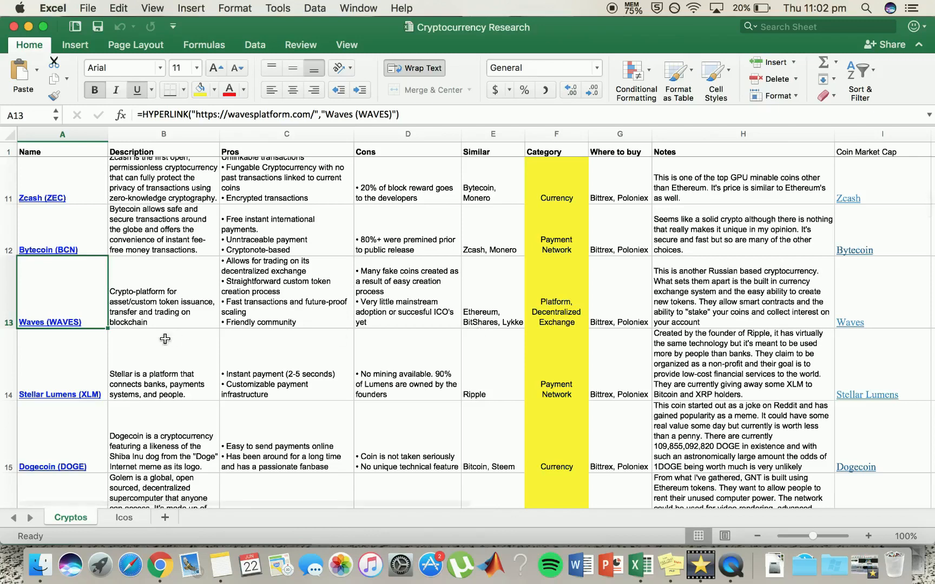
pyautogui.moveTo(275, 261)
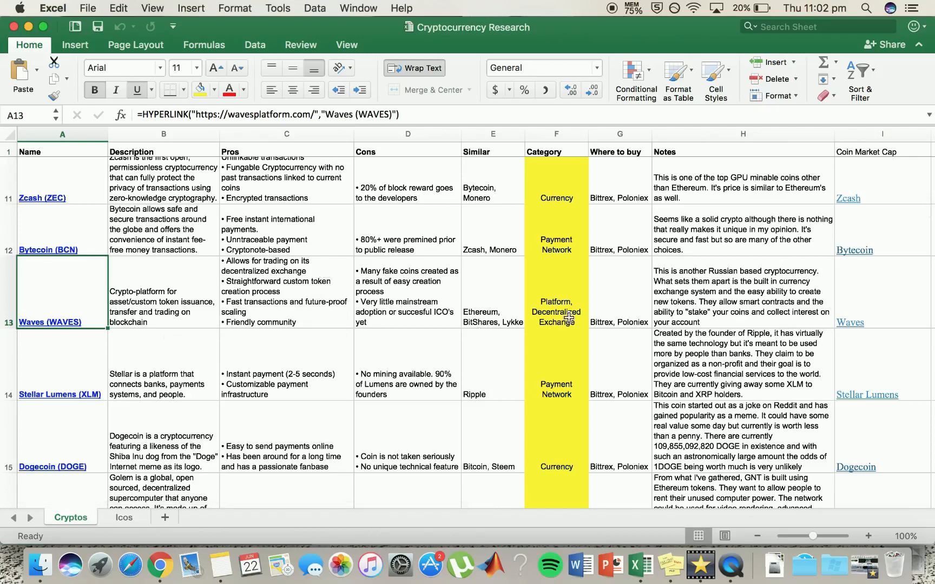
pyautogui.moveTo(624, 314)
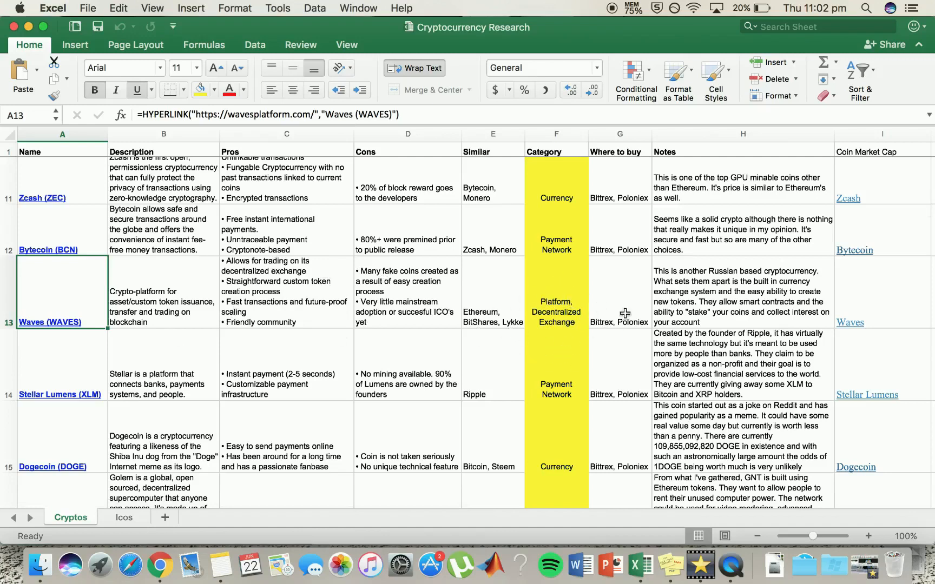
pyautogui.moveTo(279, 322)
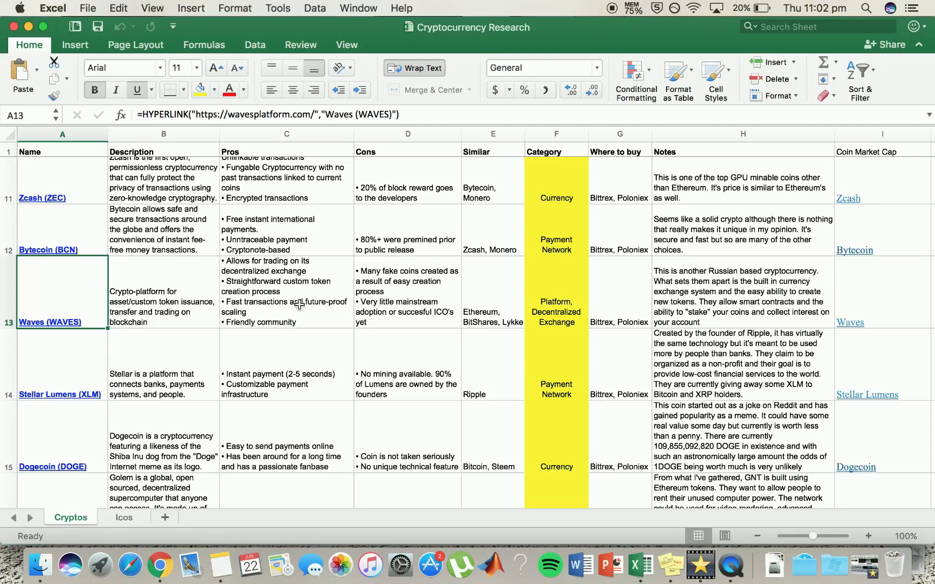
pyautogui.moveTo(371, 351)
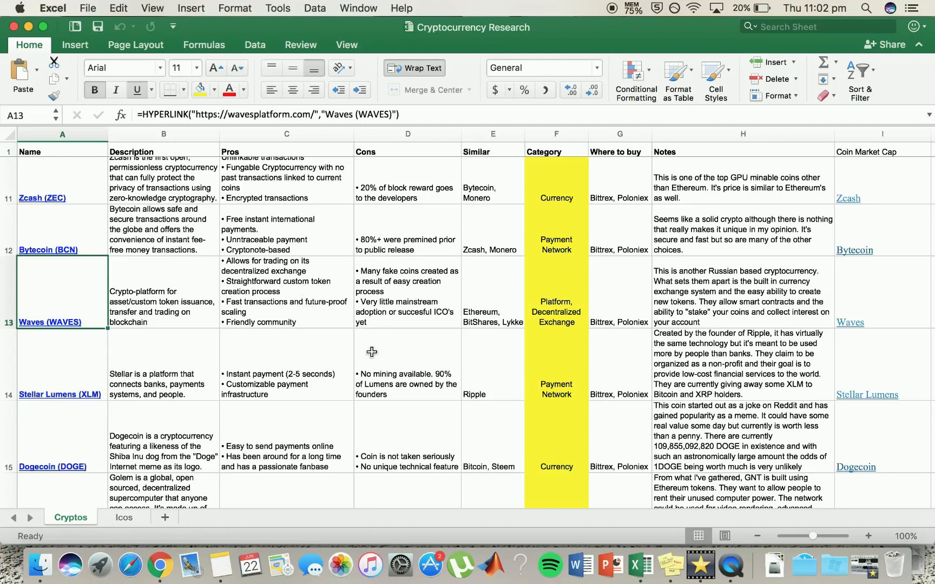
pyautogui.moveTo(259, 297)
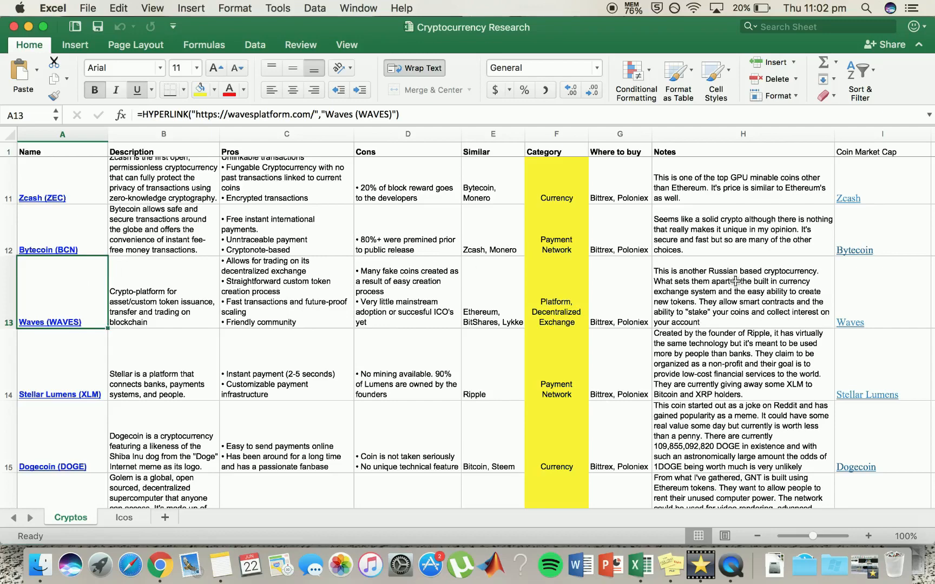
pyautogui.scroll(-3)
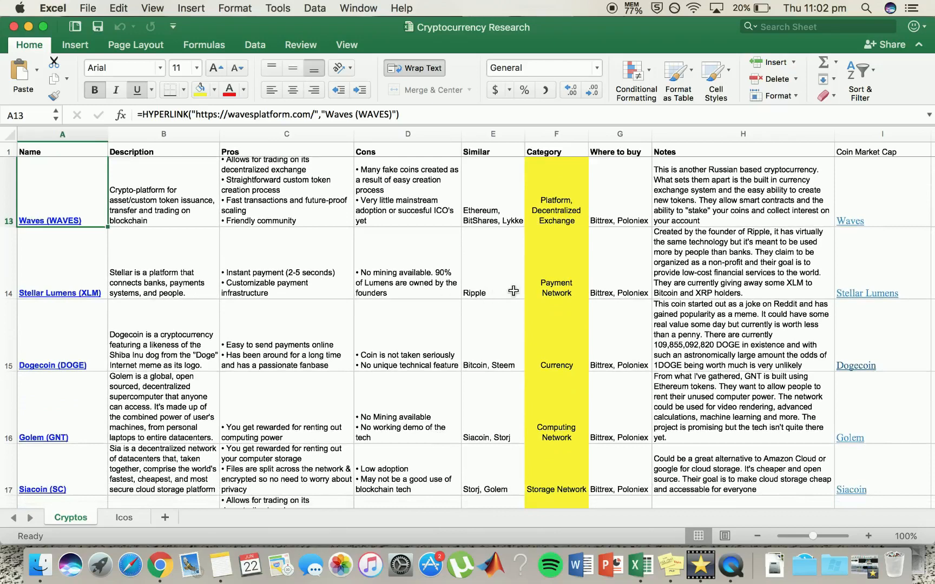
pyautogui.moveTo(504, 277)
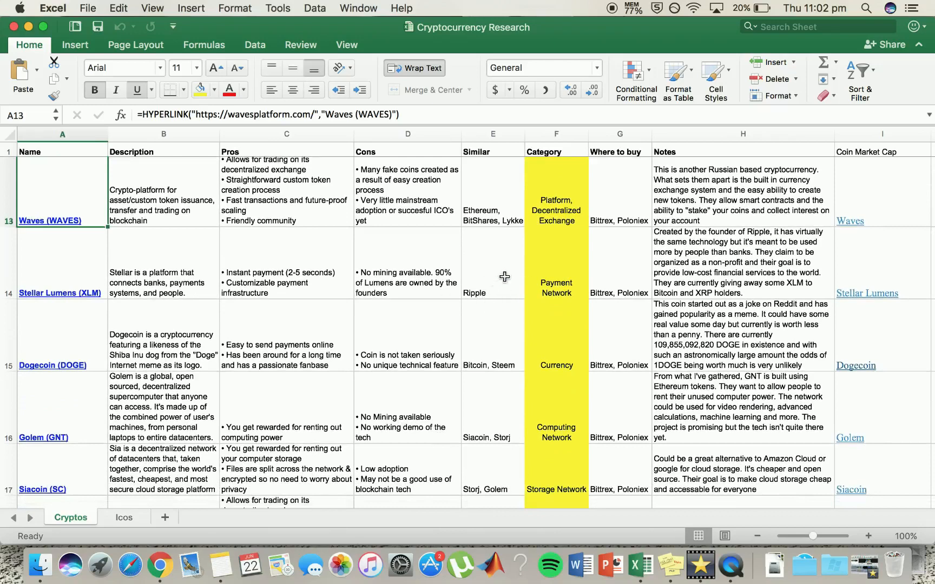
pyautogui.moveTo(718, 272)
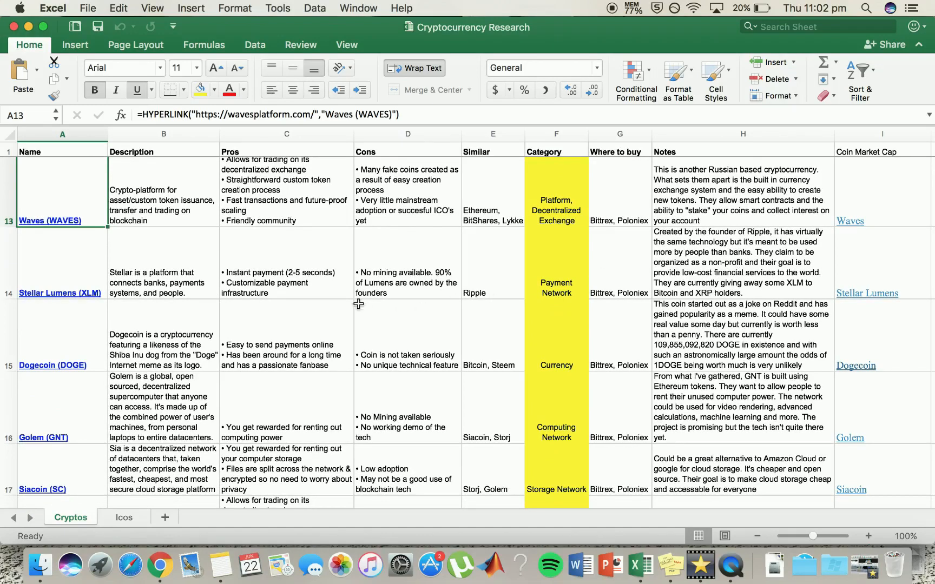
pyautogui.moveTo(330, 297)
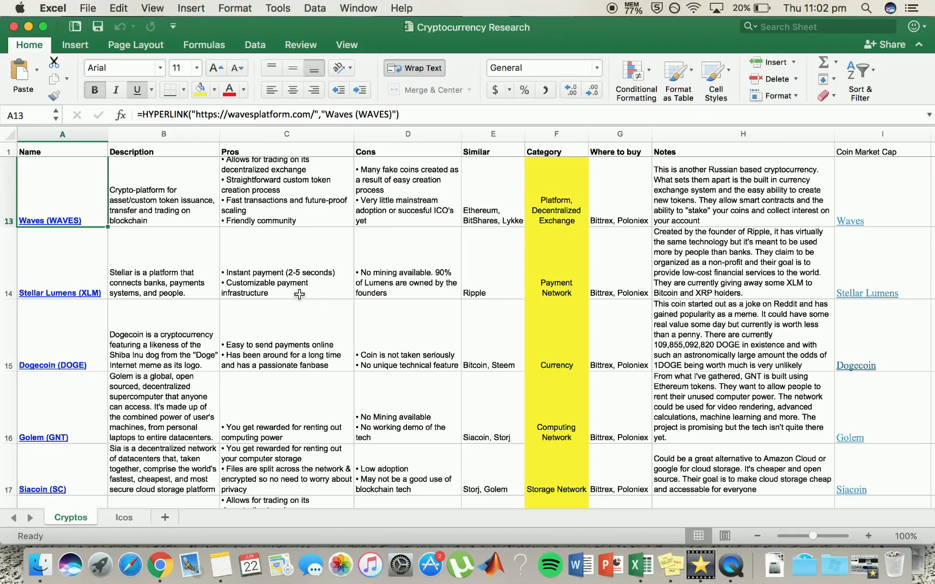
# Scroll the Cryptos sheet to row 18, BitShares (BTS), beneath Siacoin
pyautogui.scroll(-3)
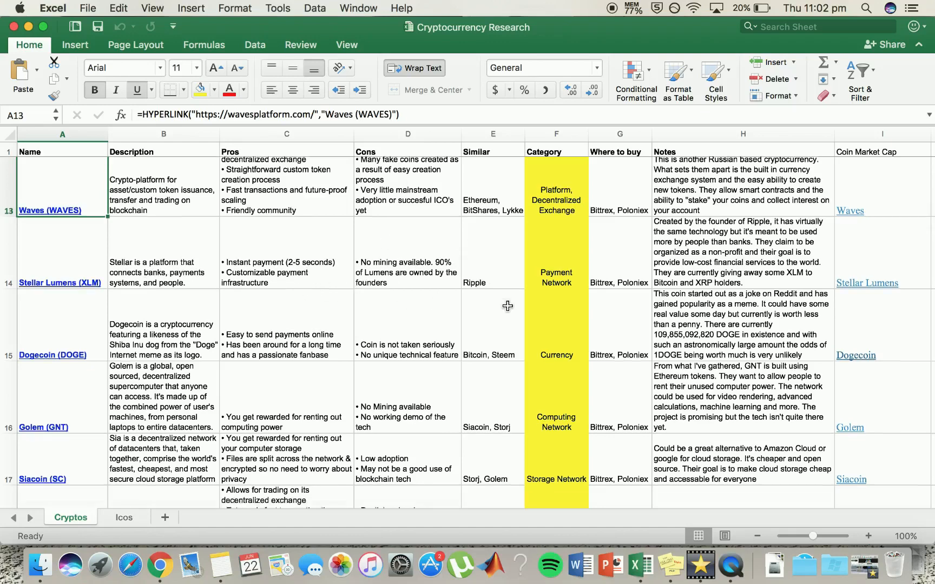
pyautogui.scroll(-3)
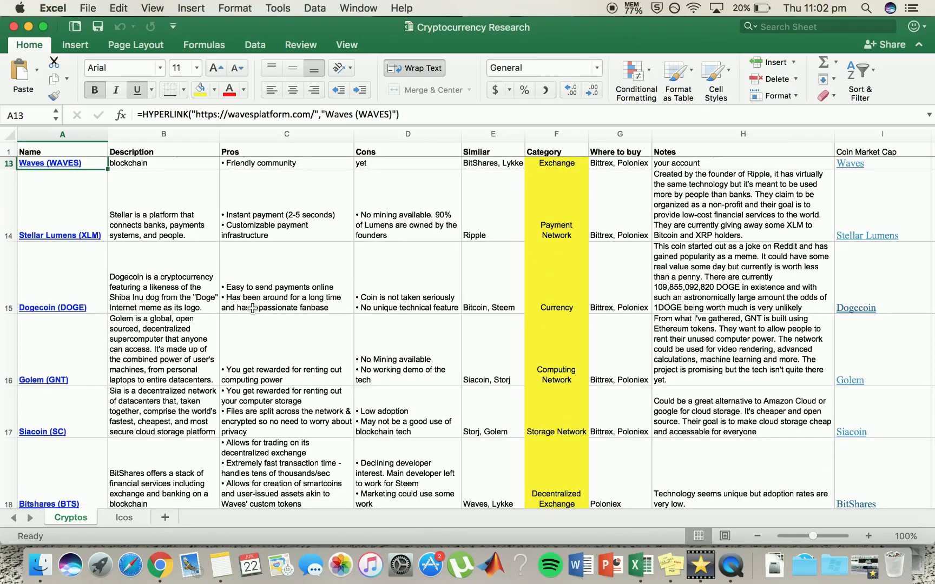
pyautogui.moveTo(256, 306)
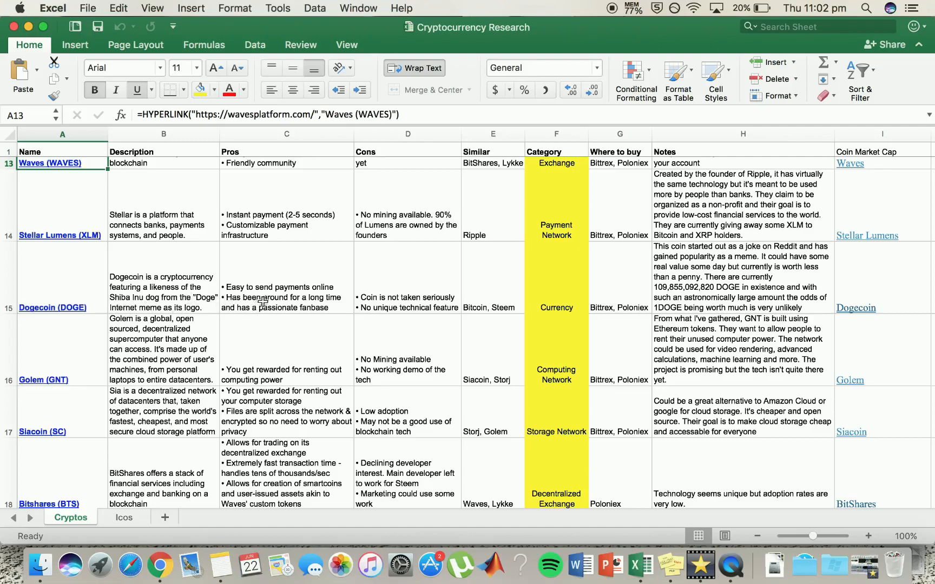
pyautogui.moveTo(350, 292)
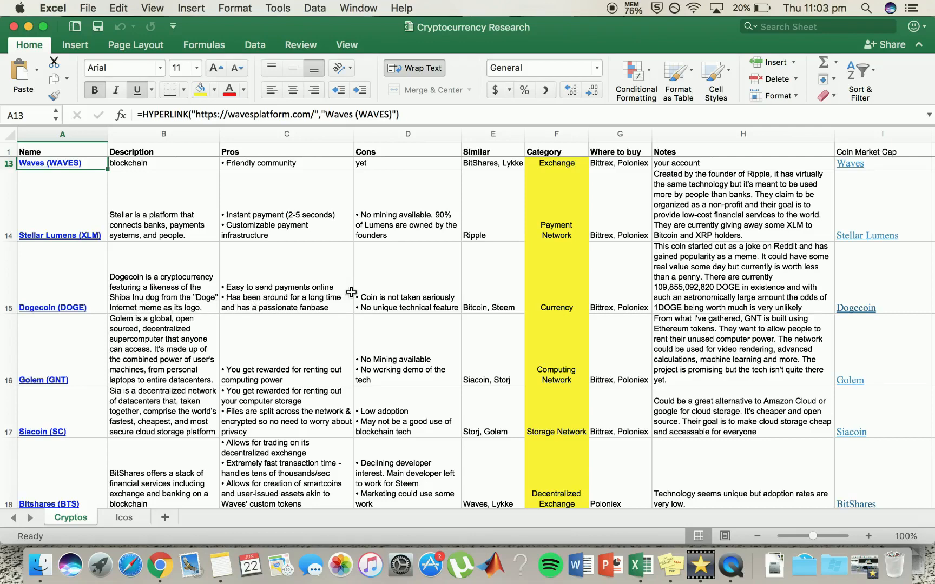
pyautogui.moveTo(471, 323)
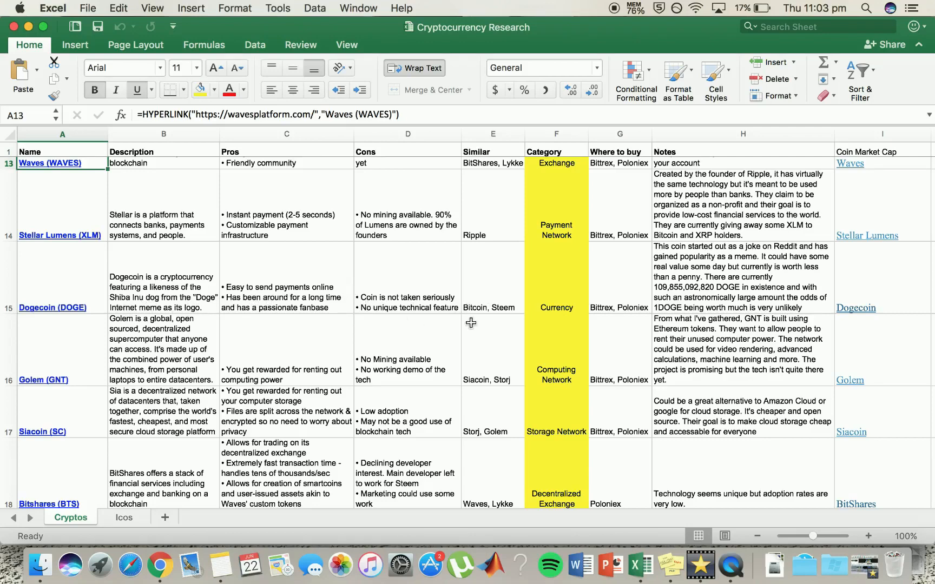
pyautogui.moveTo(415, 291)
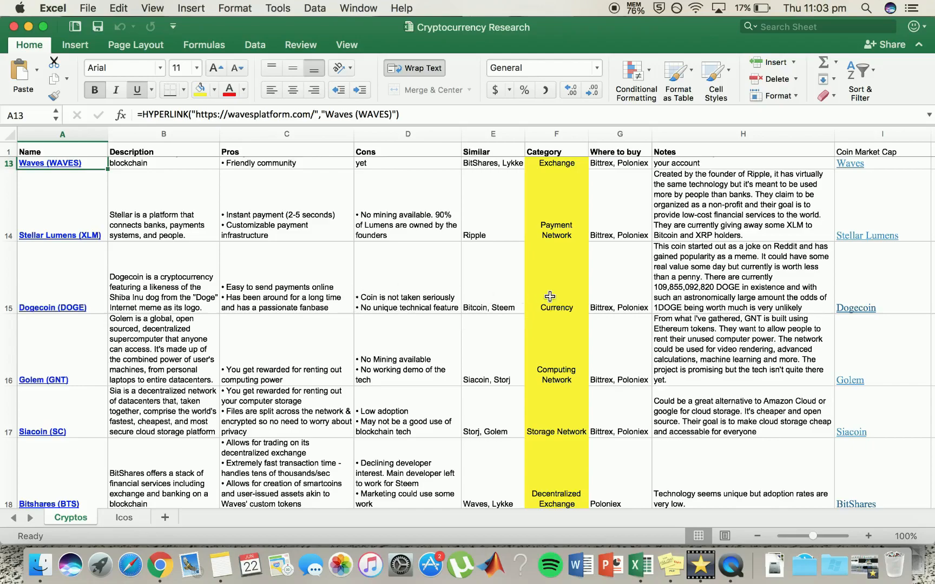
# Scroll the Cryptos sheet through rows 16–21, showing Augur, Gnosis and Steem (STEEM)
pyautogui.scroll(-3)
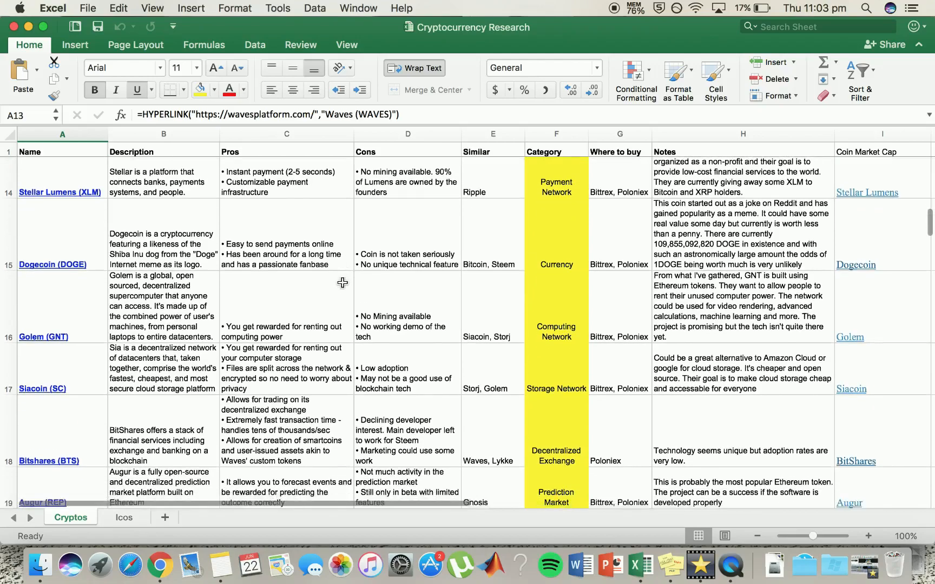
pyautogui.scroll(-3)
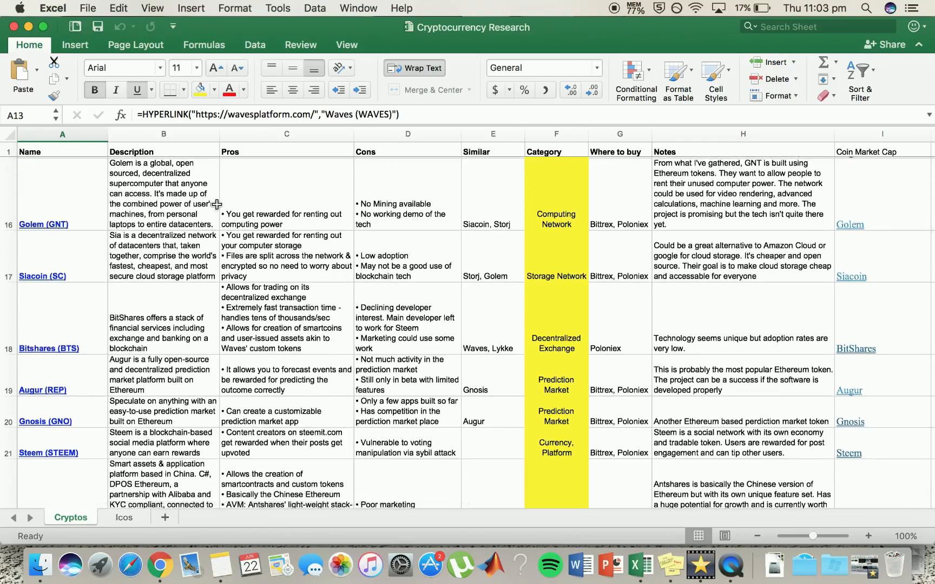
pyautogui.moveTo(257, 238)
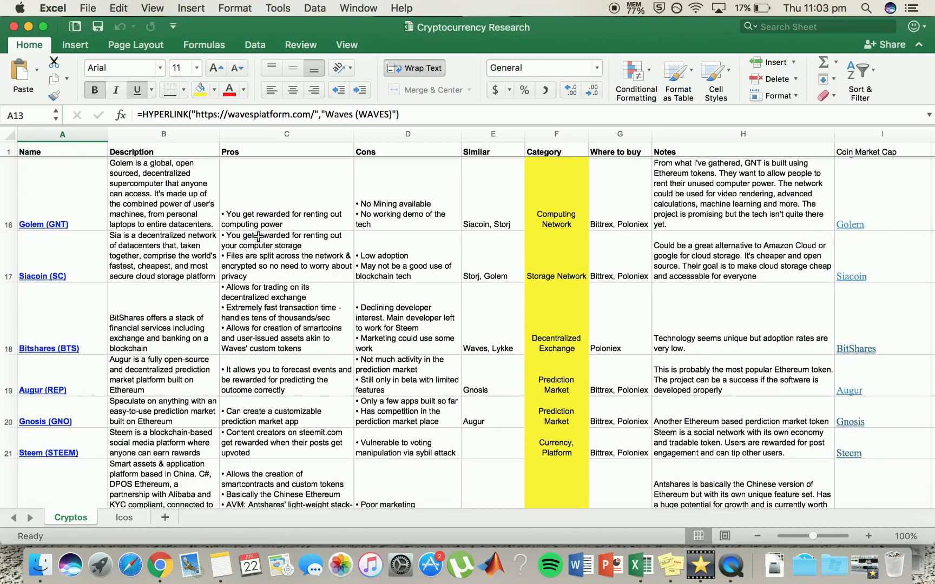
pyautogui.moveTo(165, 222)
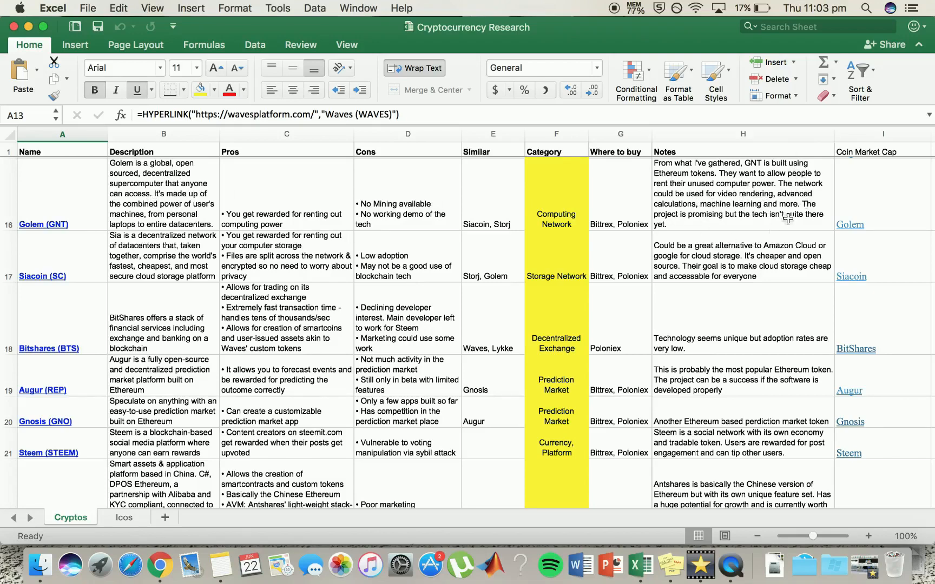
pyautogui.moveTo(432, 244)
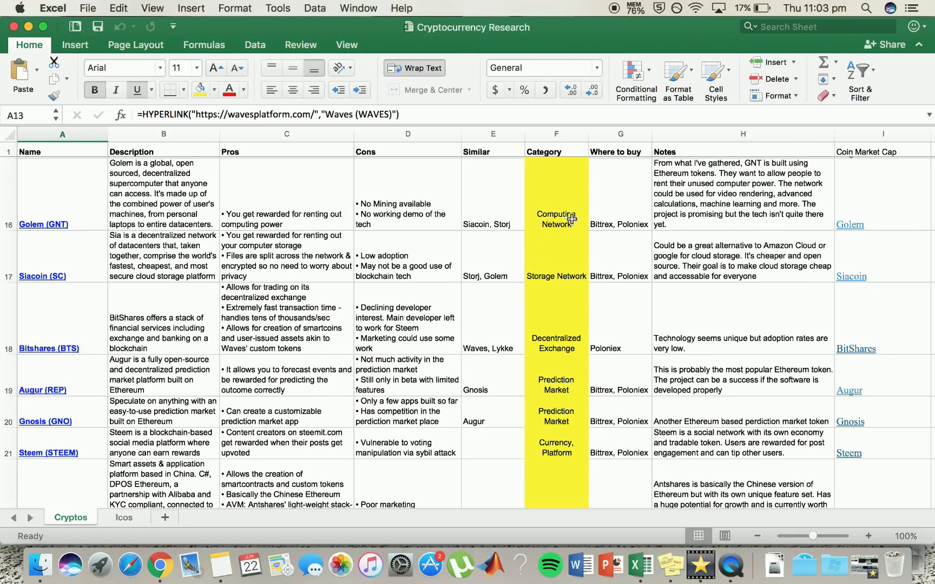
# Scroll slightly so row 22, Antshares (ANS), is fully visible
pyautogui.scroll(-3)
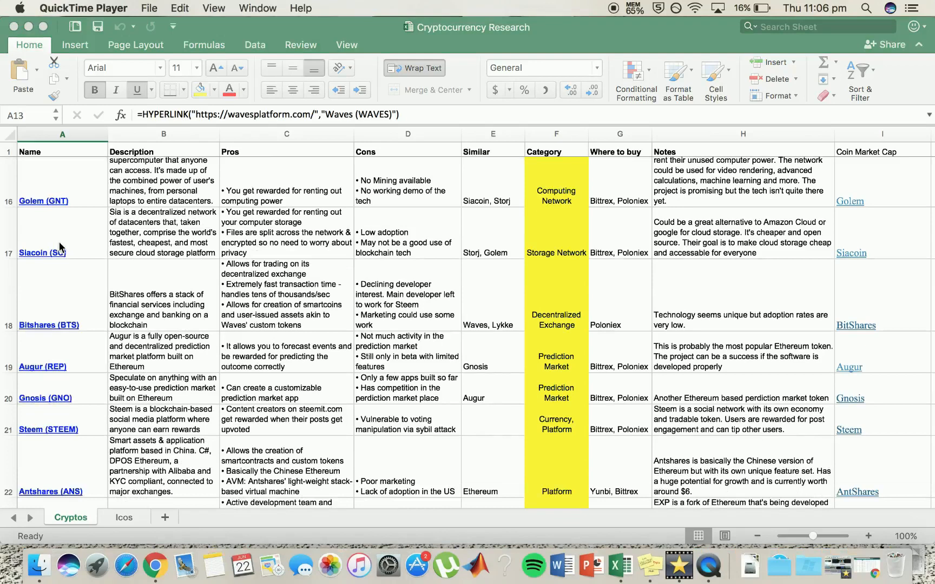
pyautogui.moveTo(234, 247)
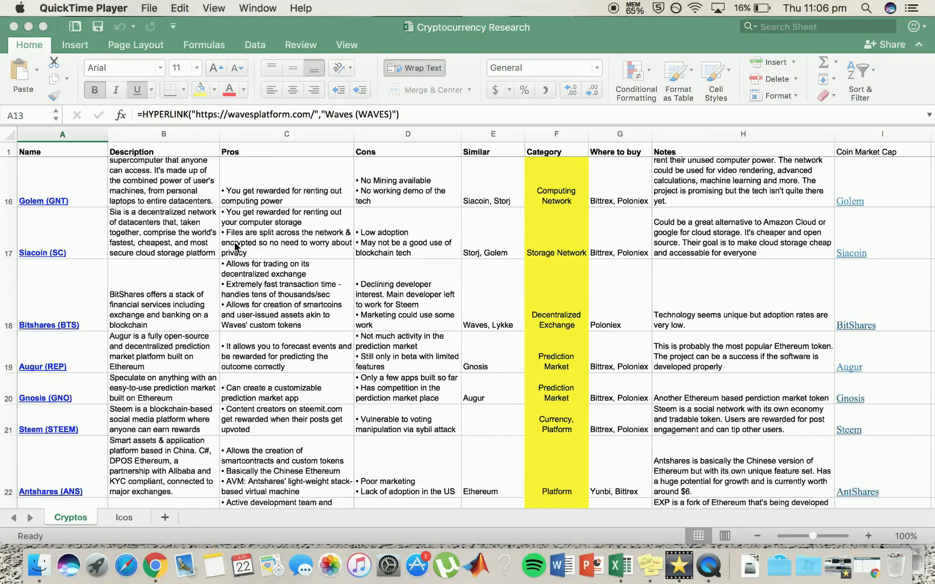
pyautogui.moveTo(514, 263)
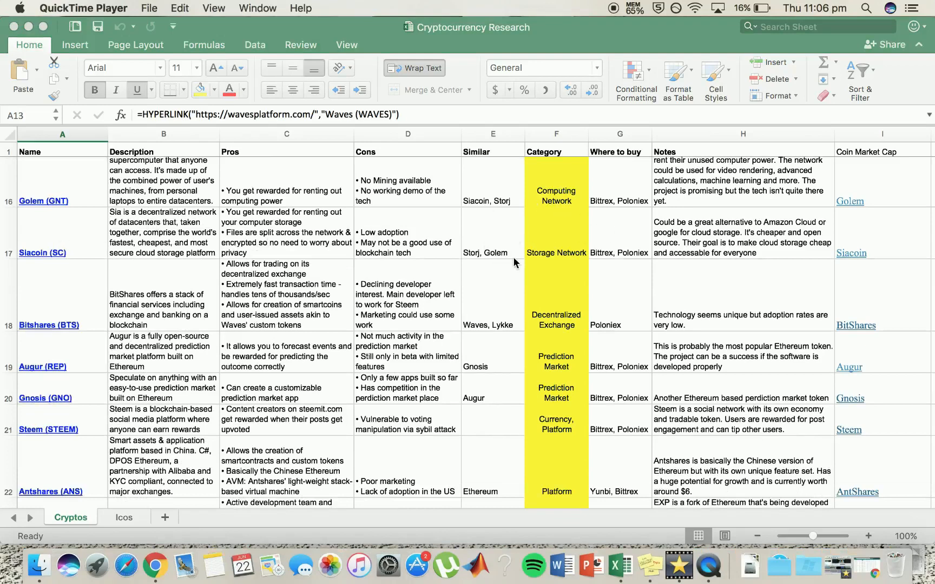
pyautogui.moveTo(701, 238)
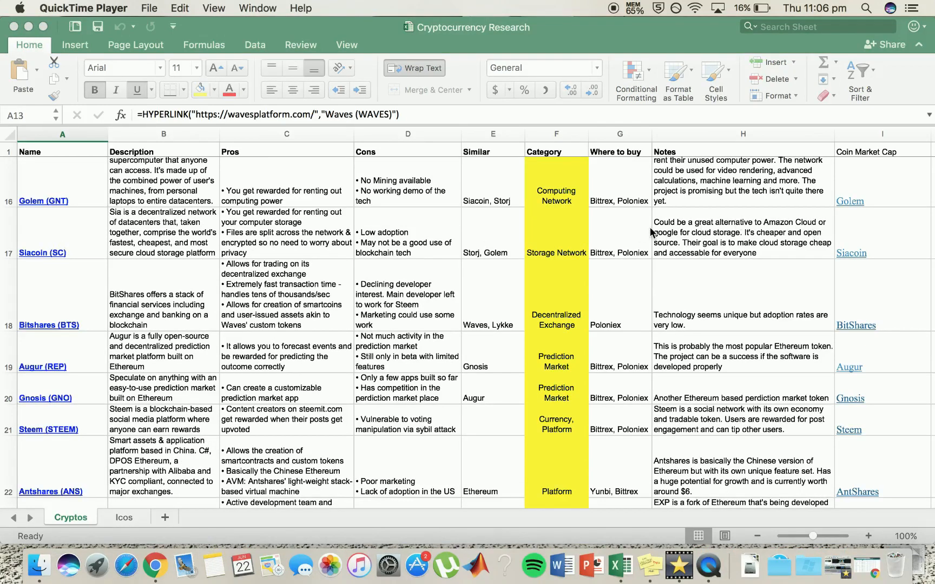
pyautogui.moveTo(236, 237)
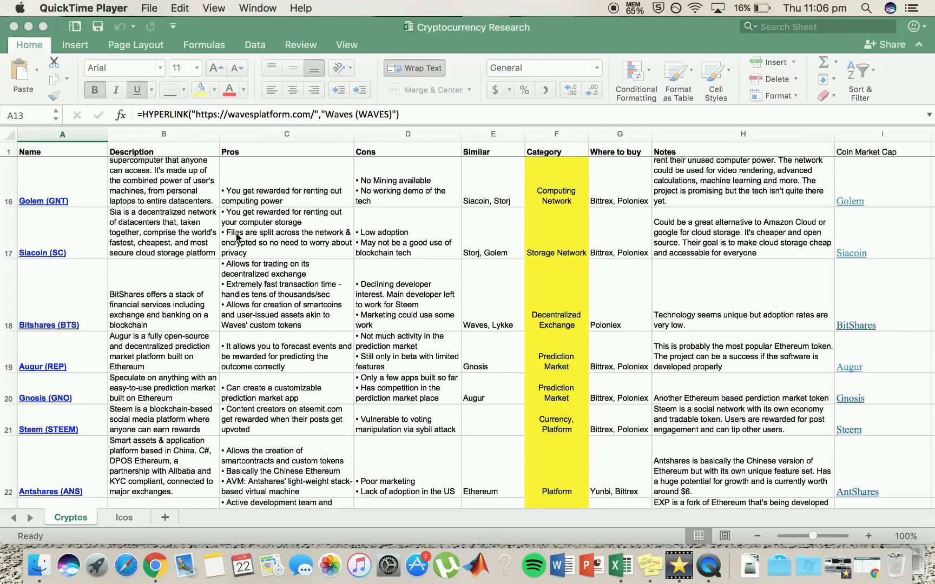
pyautogui.moveTo(311, 224)
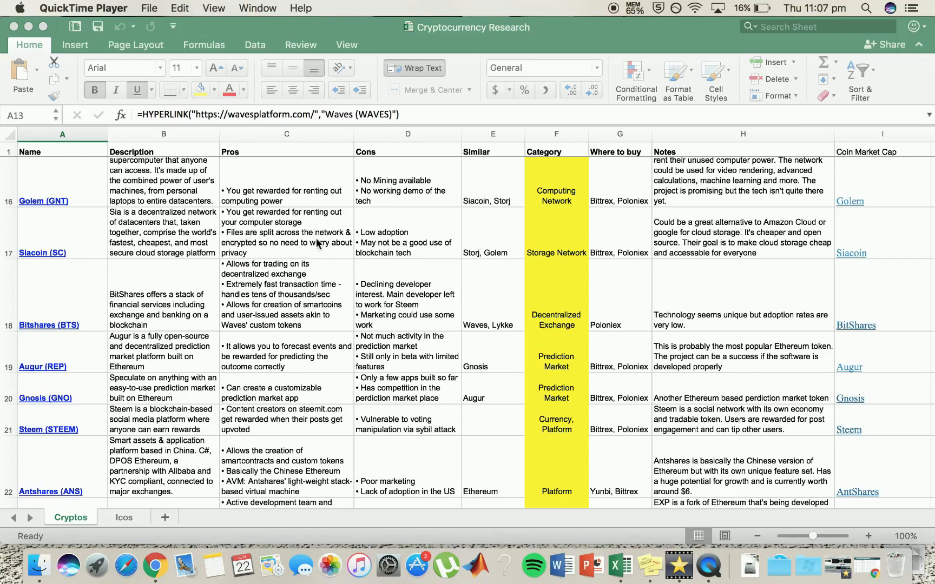
pyautogui.moveTo(260, 253)
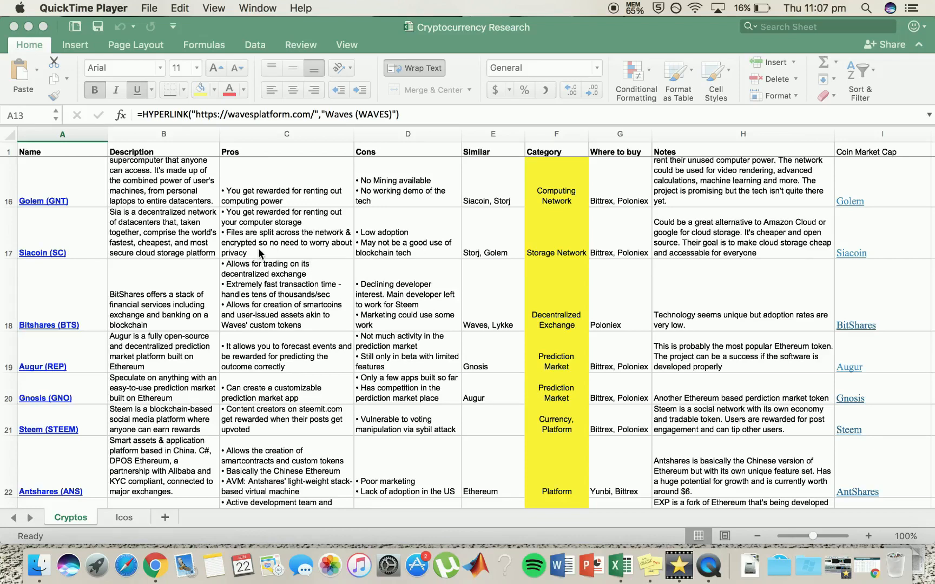
pyautogui.moveTo(349, 244)
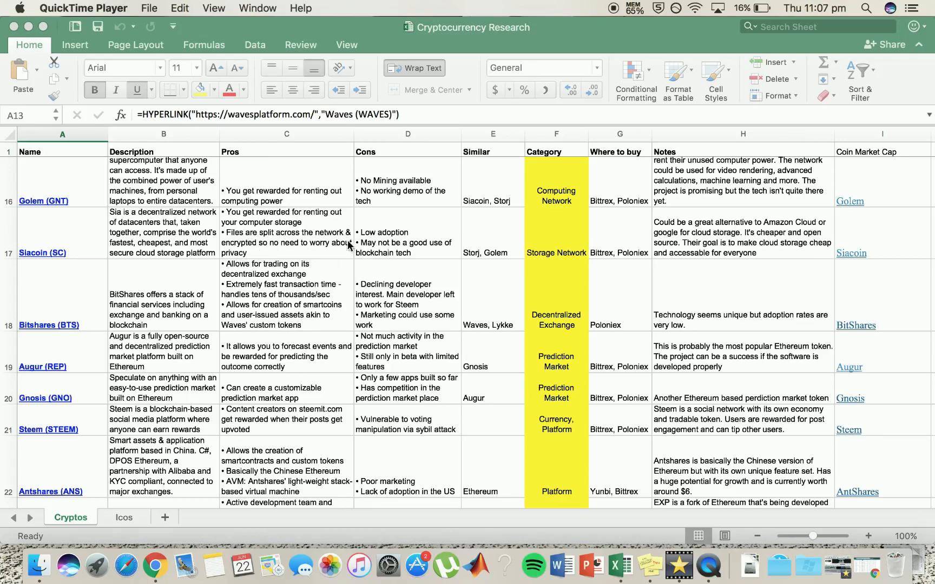
pyautogui.moveTo(363, 256)
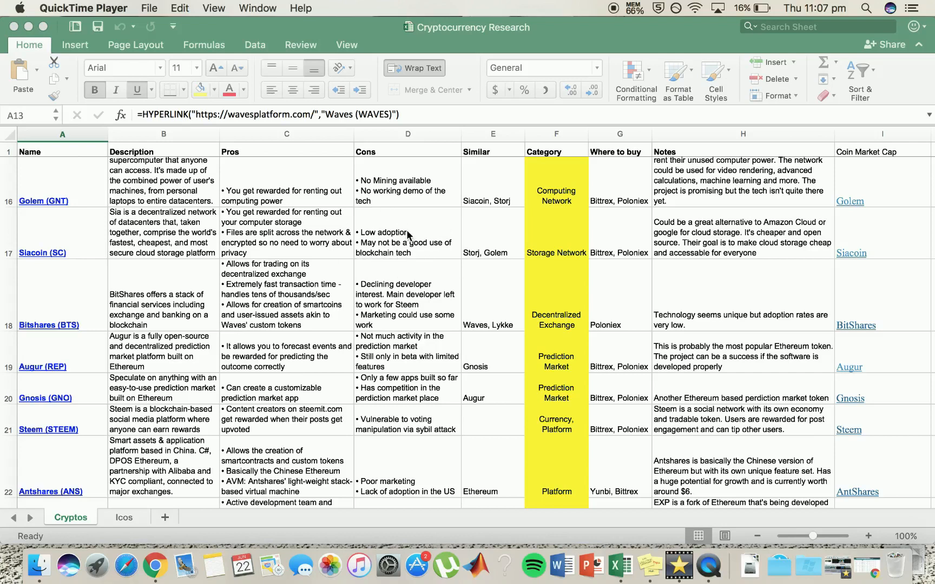
pyautogui.moveTo(428, 234)
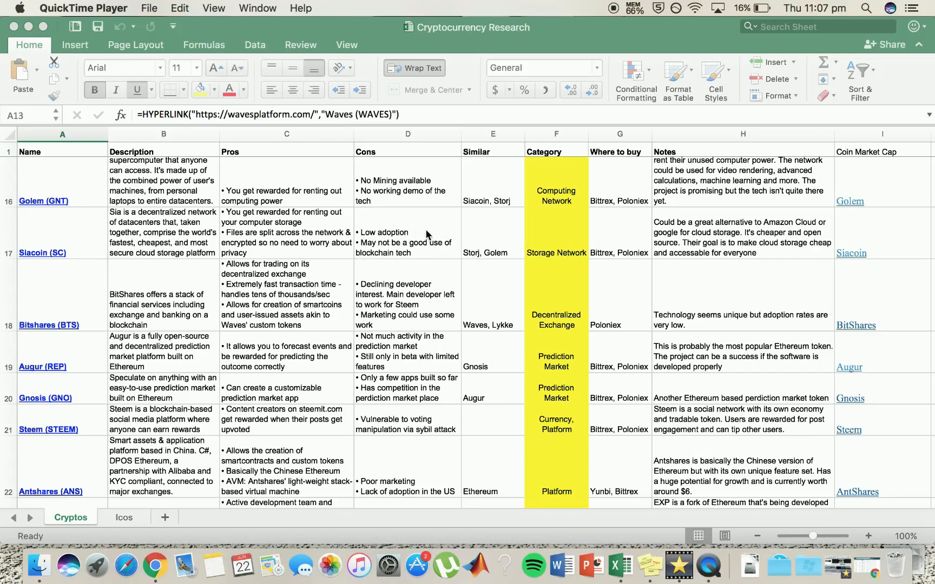
pyautogui.scroll(-3)
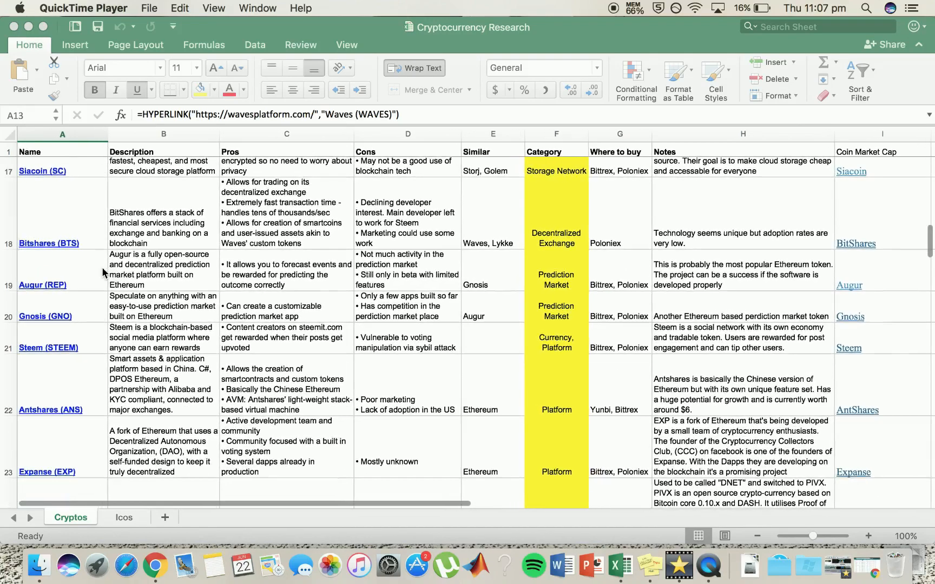
pyautogui.scroll(-3)
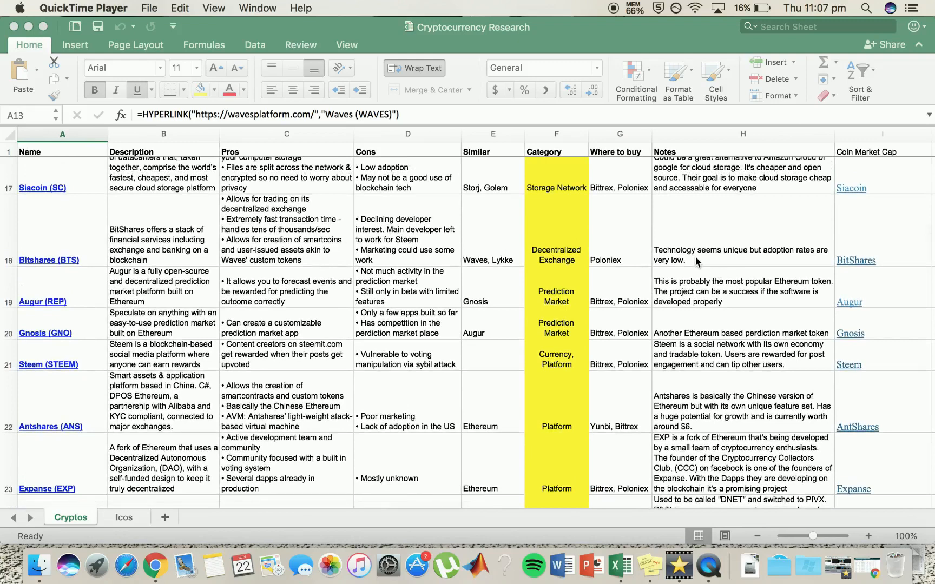
pyautogui.moveTo(574, 250)
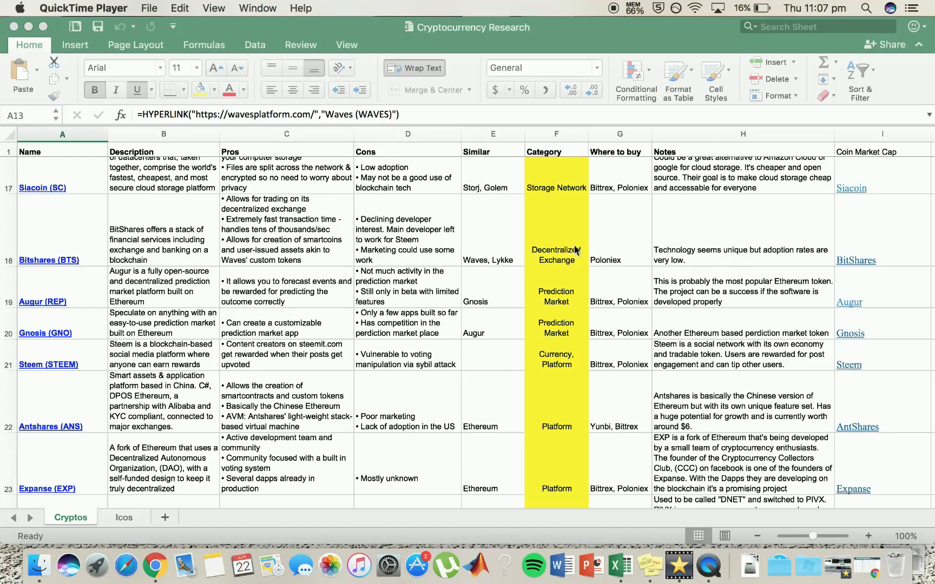
pyautogui.moveTo(548, 247)
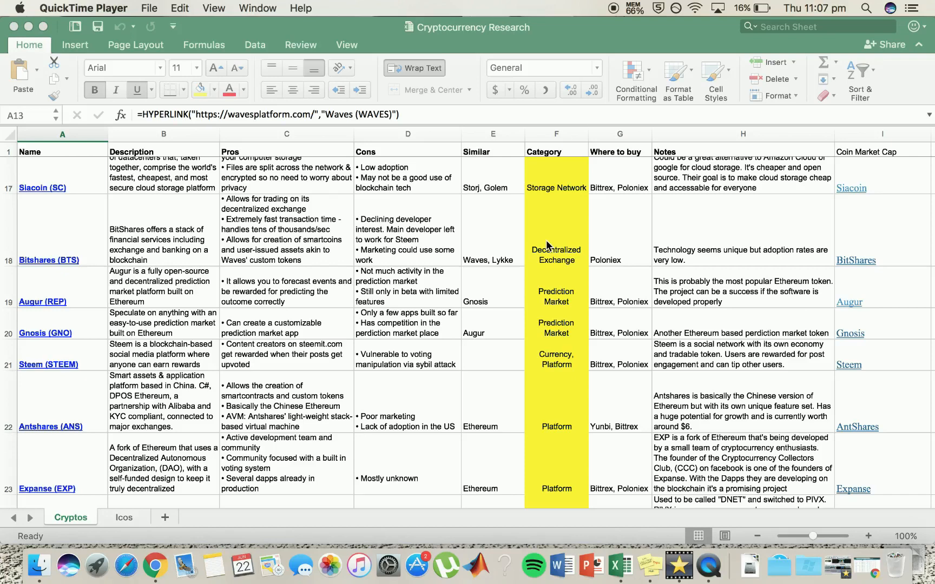
pyautogui.moveTo(397, 238)
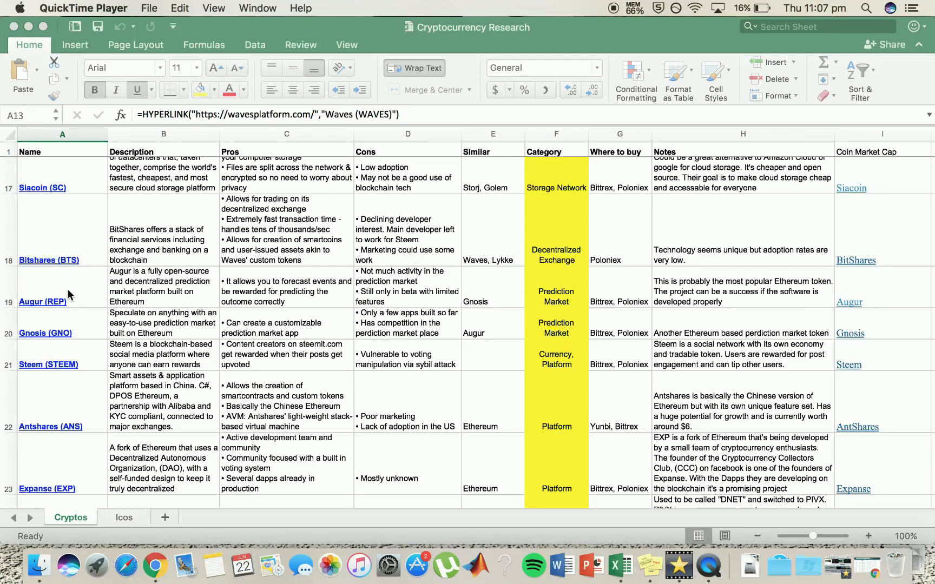
pyautogui.moveTo(125, 239)
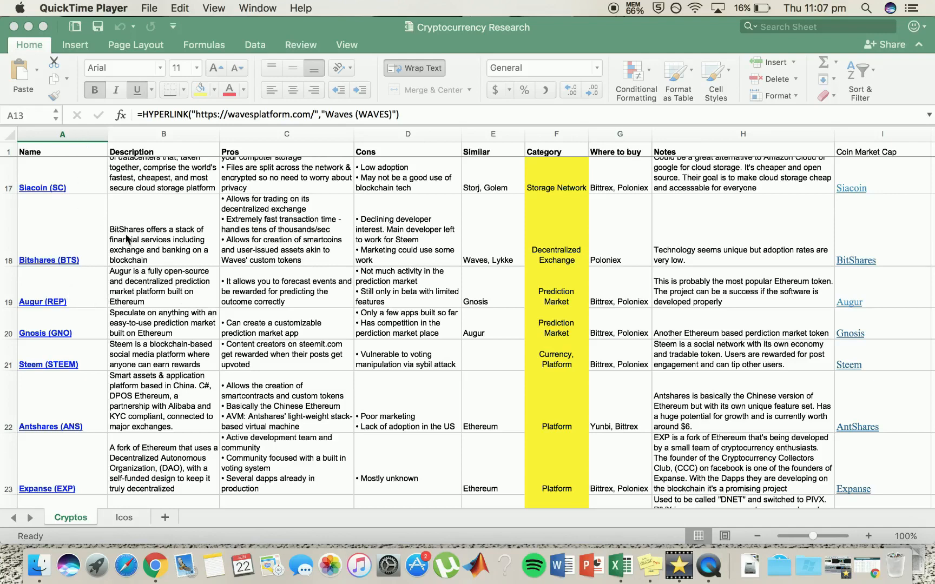
pyautogui.moveTo(335, 309)
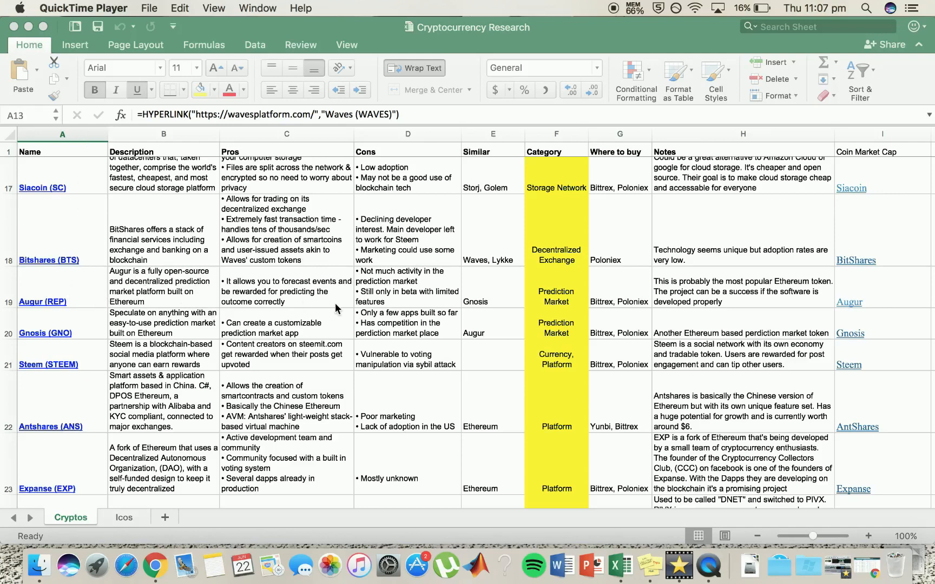
pyautogui.moveTo(762, 307)
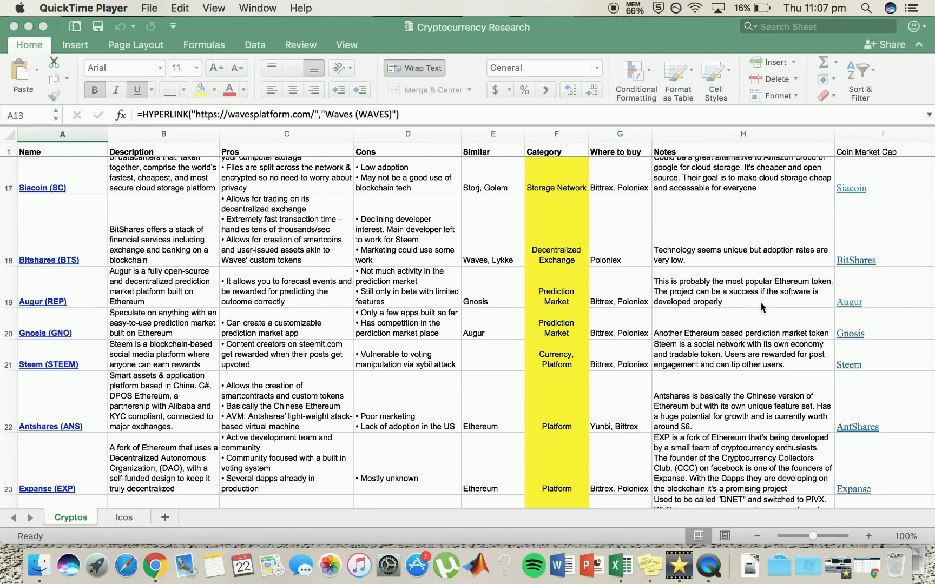
pyautogui.moveTo(815, 286)
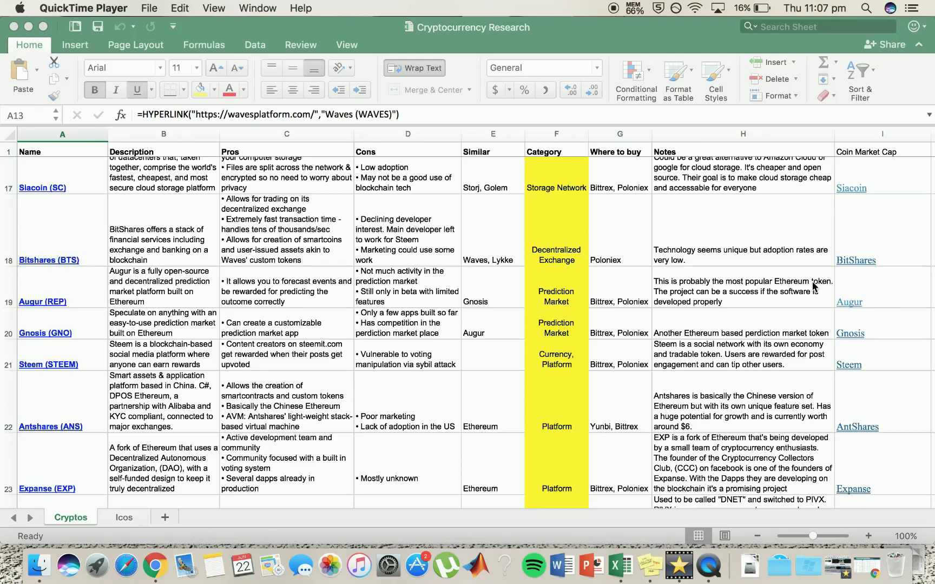
pyautogui.moveTo(545, 319)
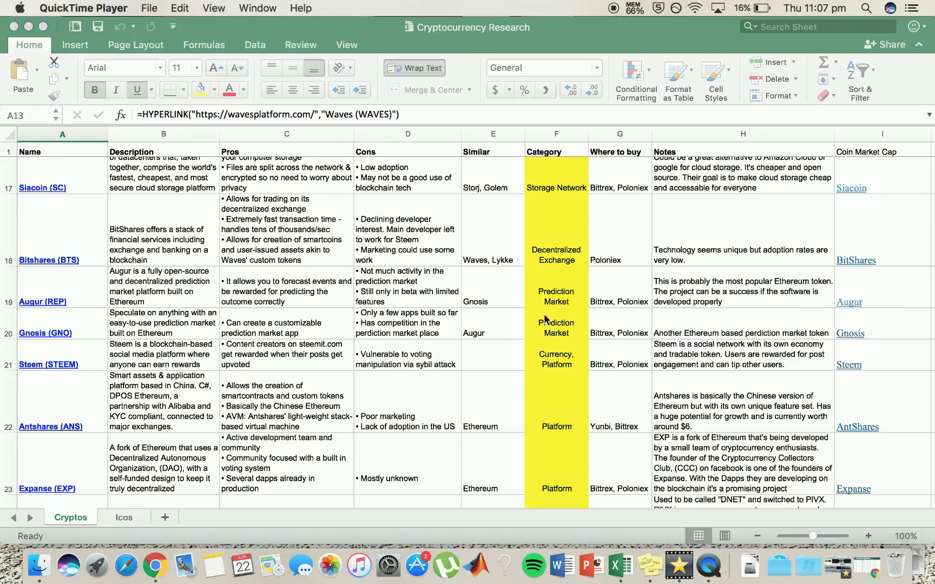
pyautogui.moveTo(331, 304)
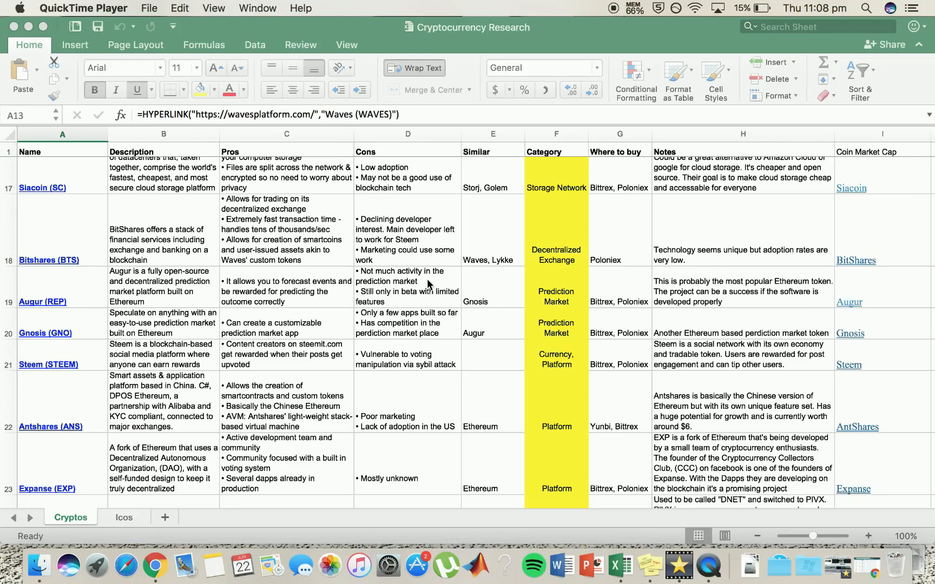
pyautogui.moveTo(415, 305)
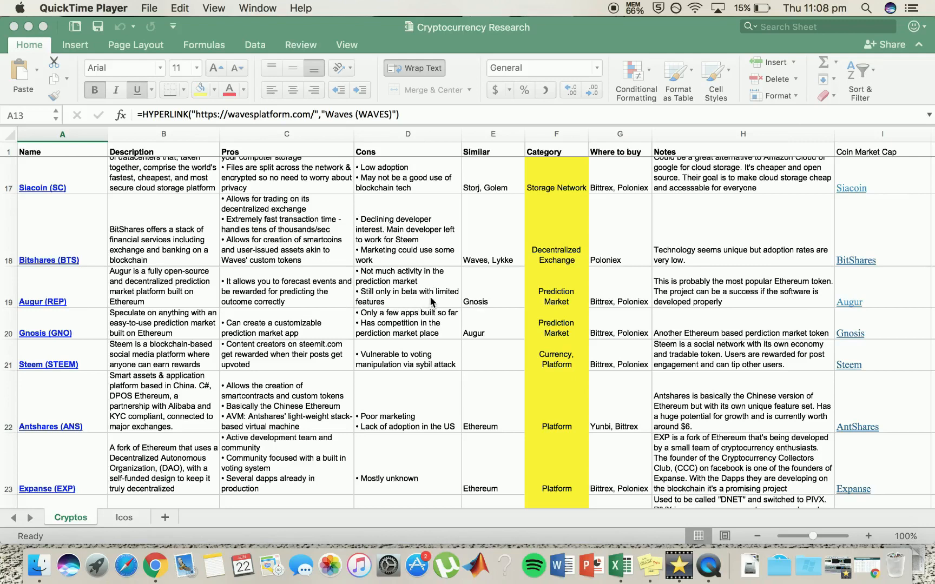
pyautogui.moveTo(58, 334)
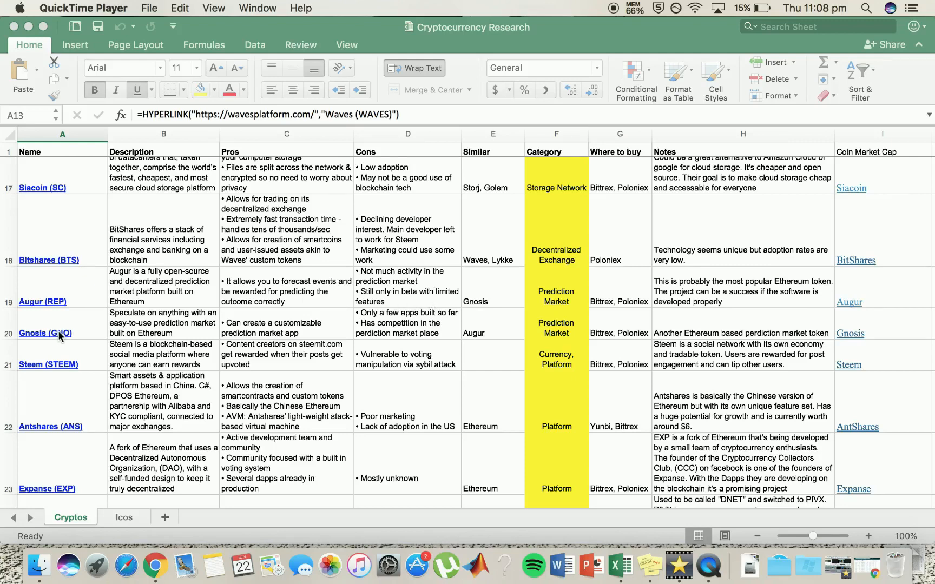
pyautogui.moveTo(98, 292)
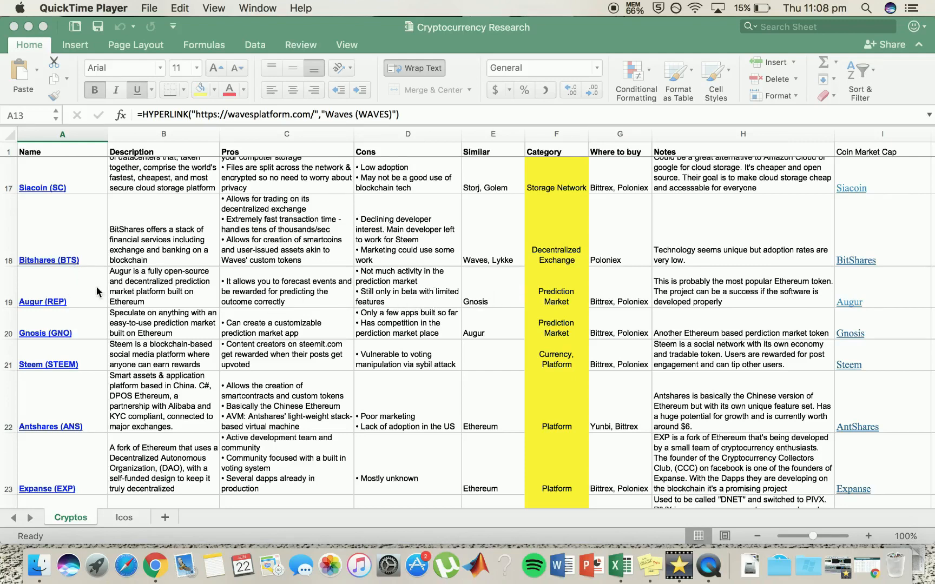
pyautogui.moveTo(292, 333)
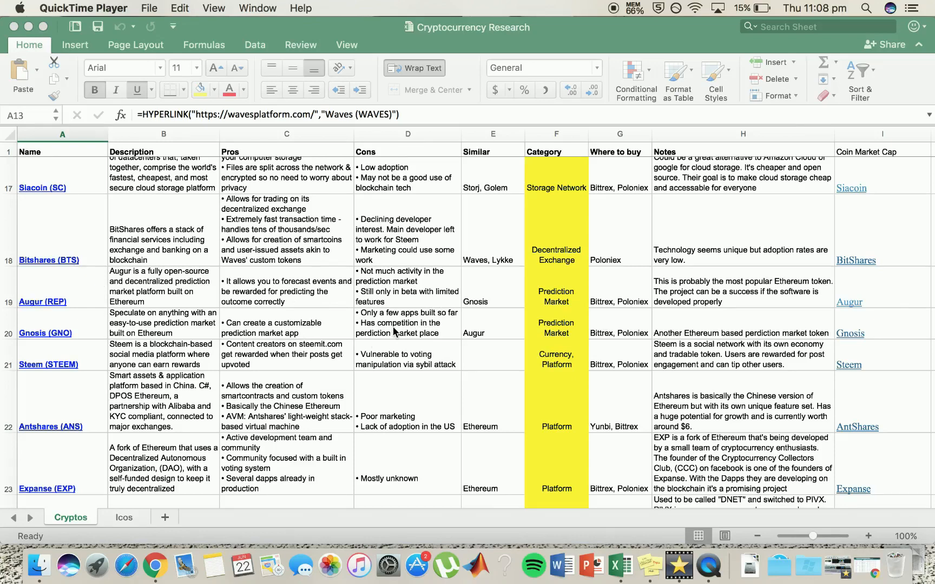
pyautogui.moveTo(209, 357)
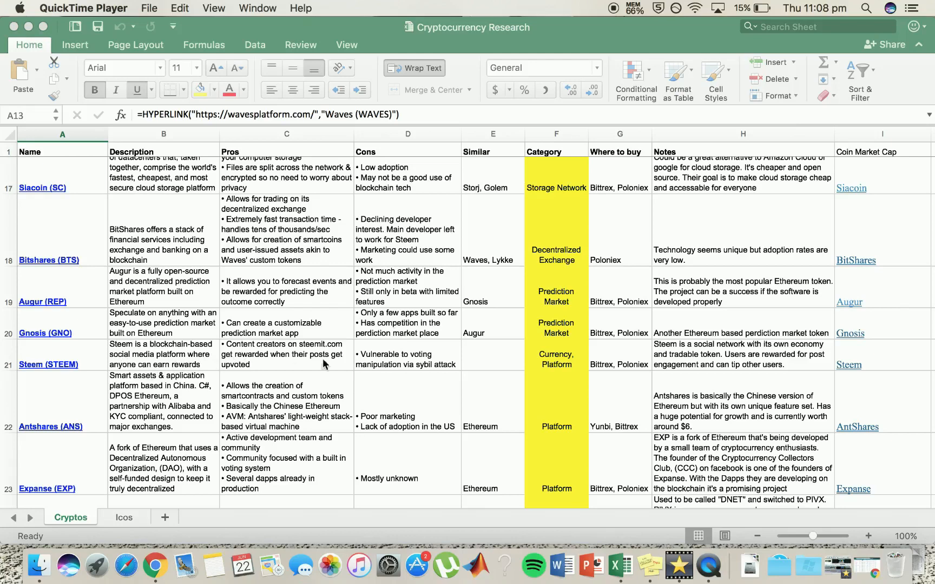
pyautogui.moveTo(614, 361)
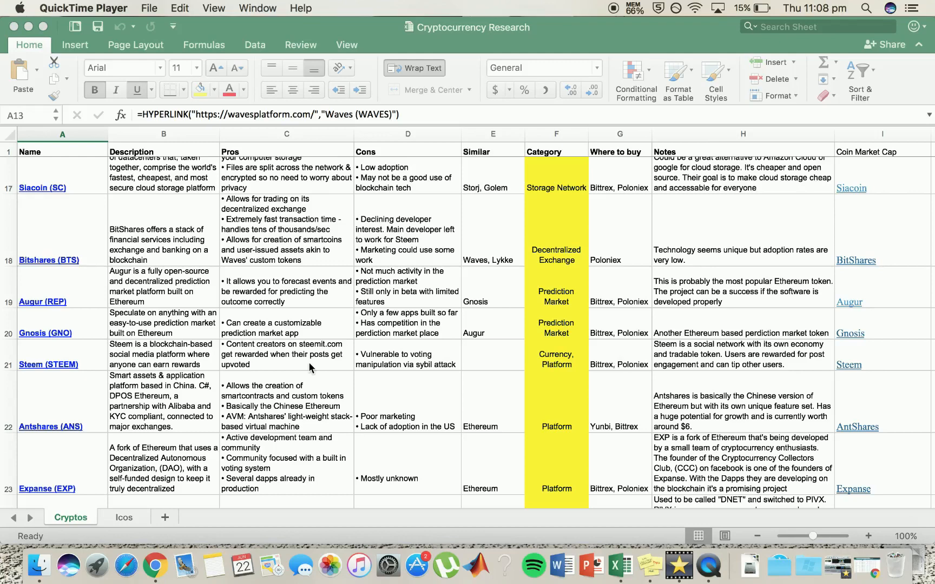
pyautogui.moveTo(331, 362)
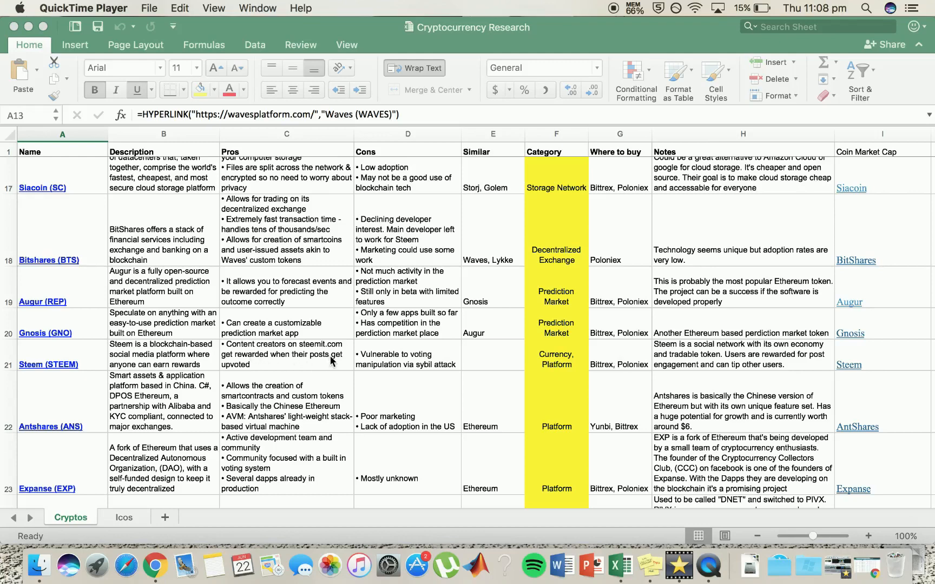
pyautogui.moveTo(235, 363)
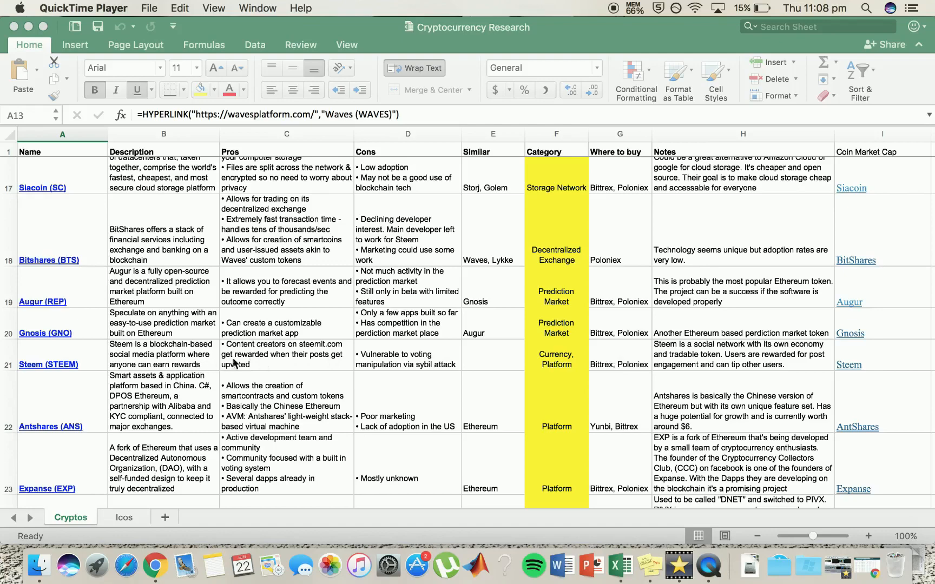
pyautogui.moveTo(237, 364)
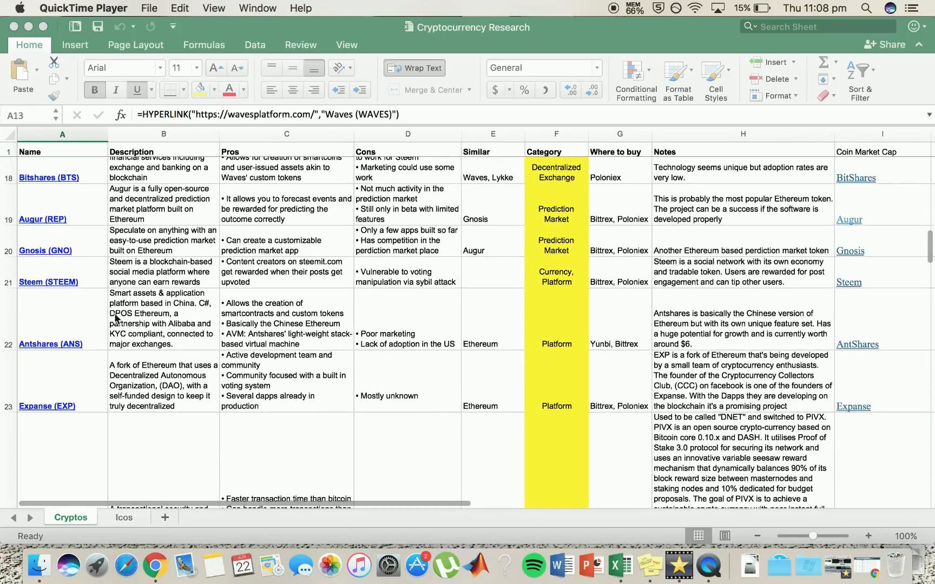
pyautogui.moveTo(185, 313)
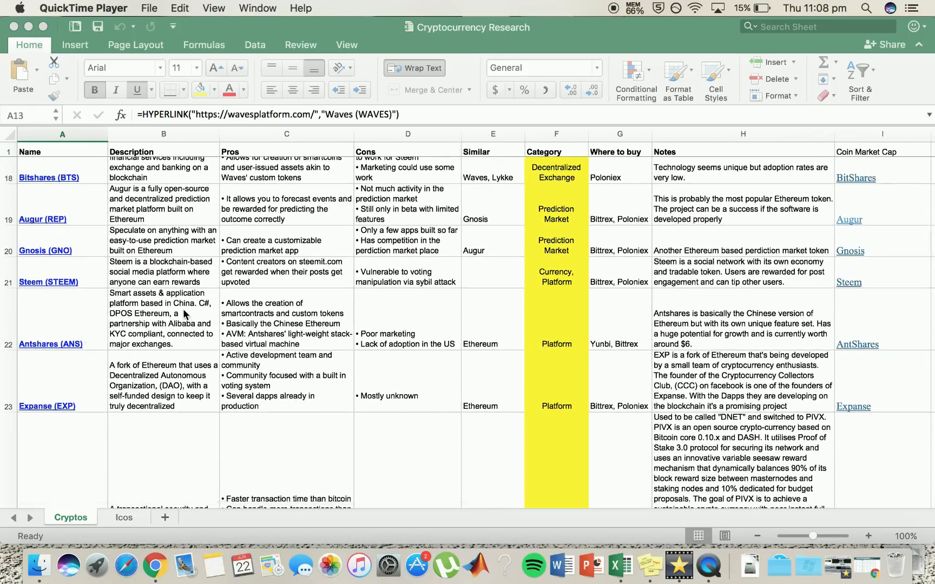
pyautogui.moveTo(298, 315)
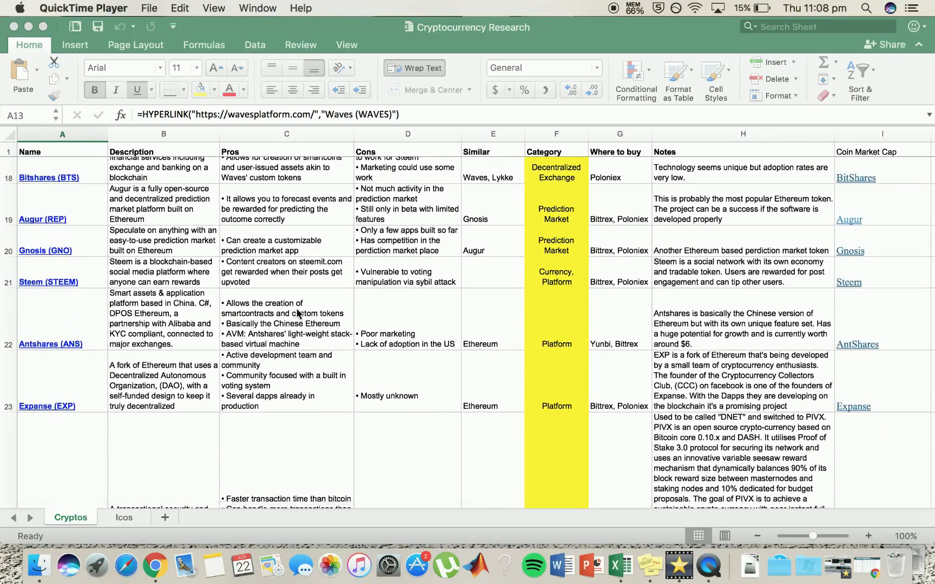
pyautogui.moveTo(796, 317)
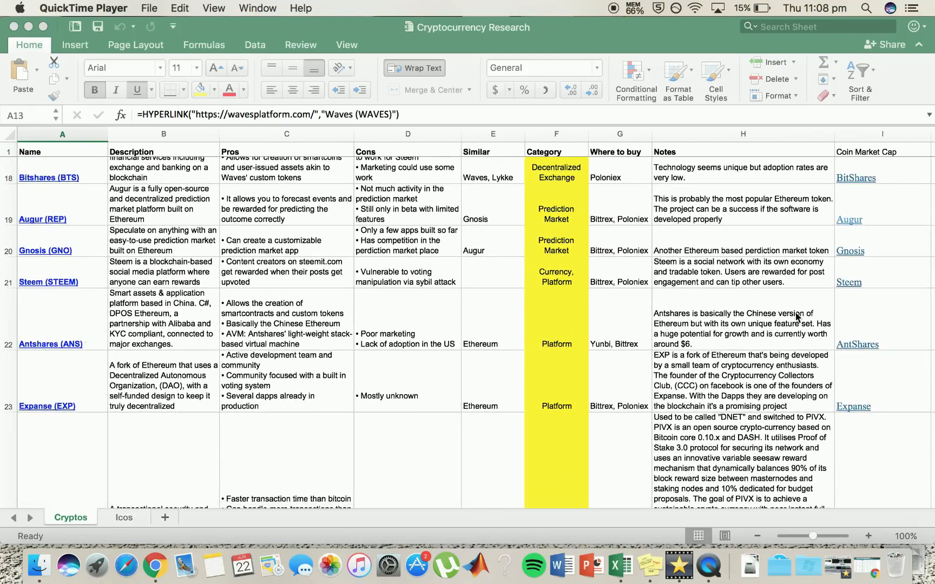
pyautogui.moveTo(684, 338)
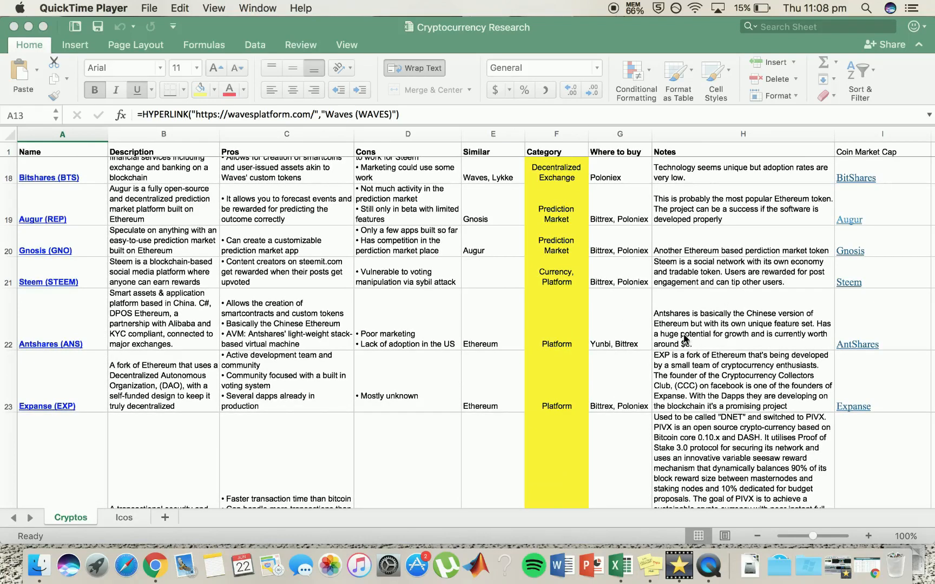
pyautogui.moveTo(769, 333)
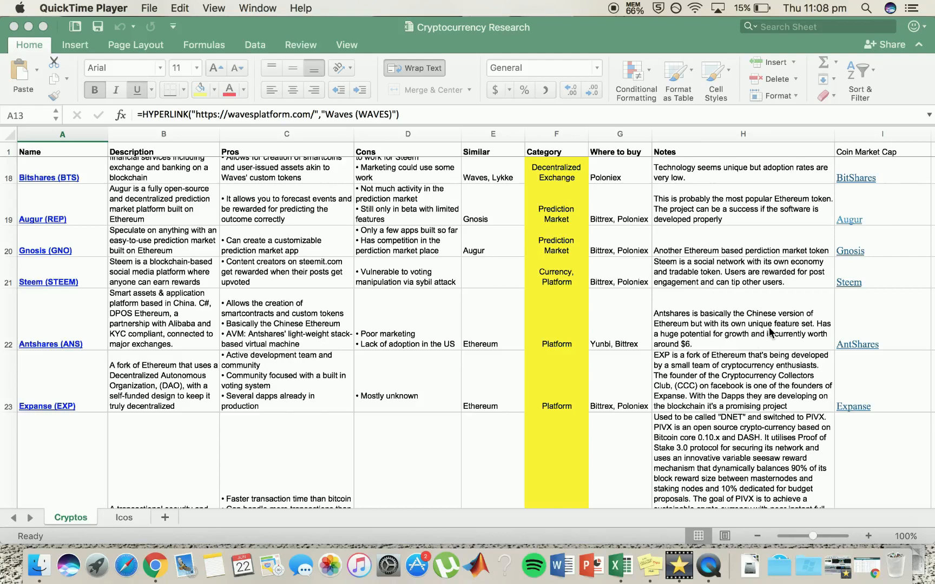
pyautogui.moveTo(668, 356)
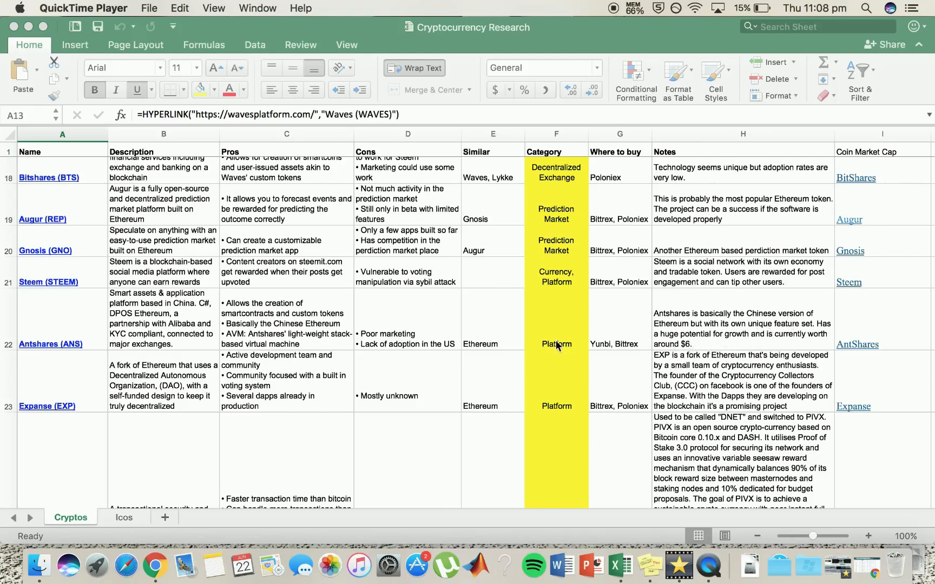
pyautogui.moveTo(333, 316)
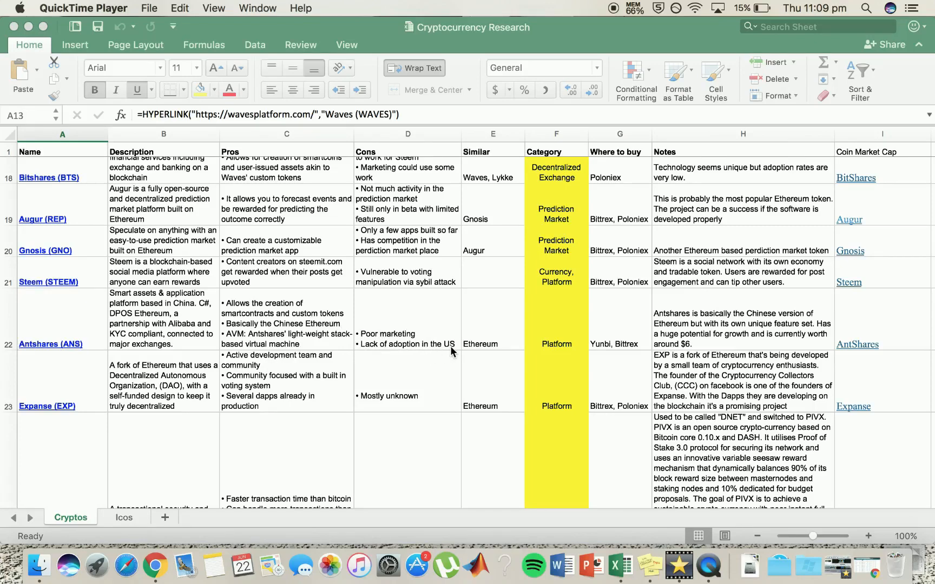
pyautogui.moveTo(415, 326)
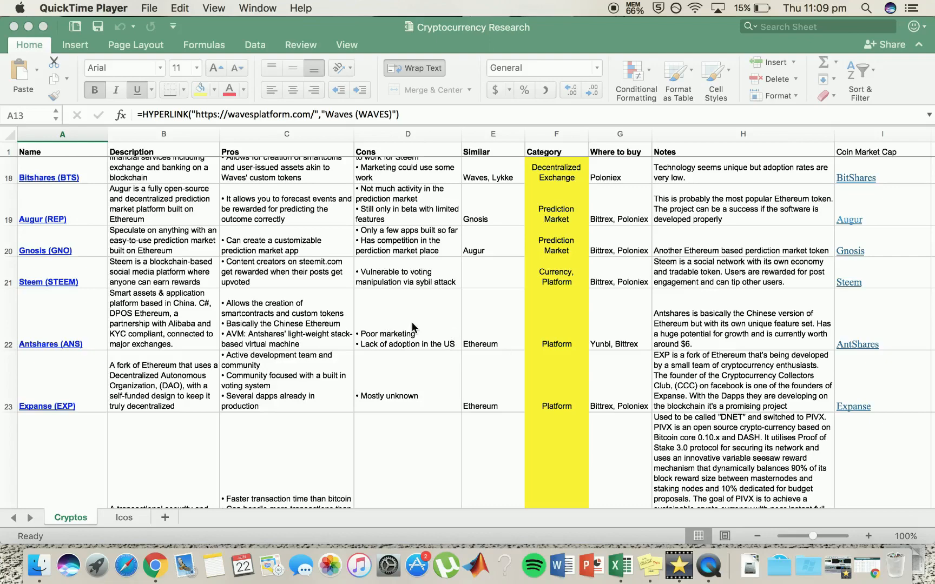
pyautogui.scroll(-3)
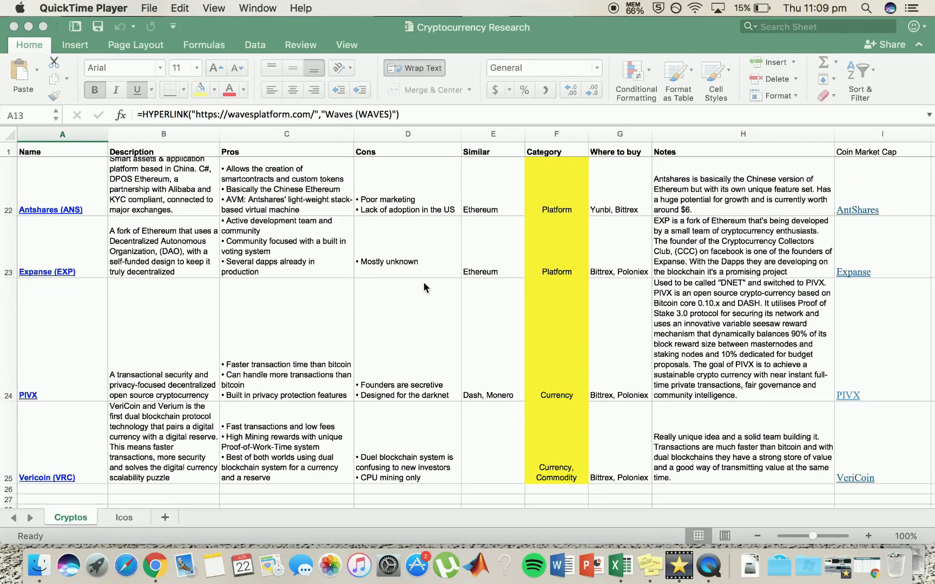
pyautogui.moveTo(690, 234)
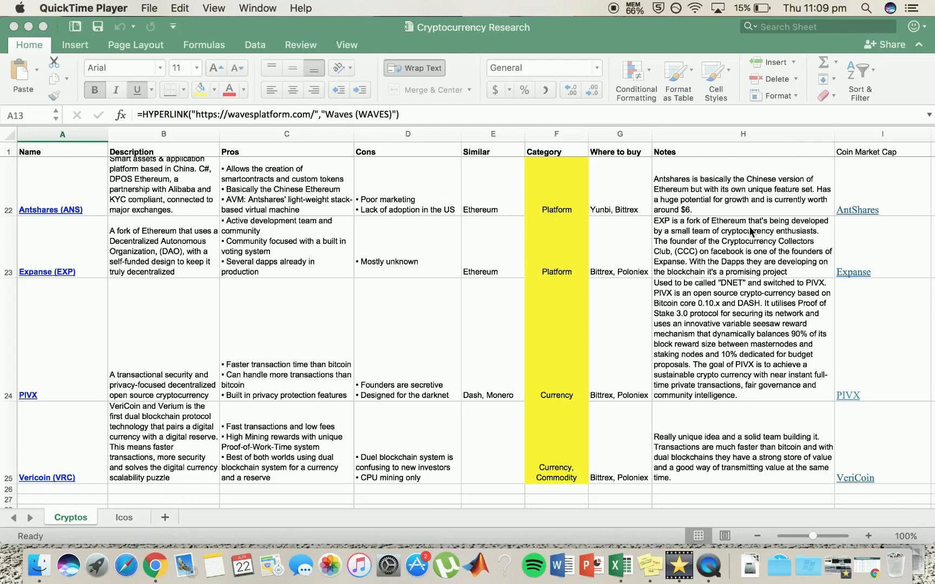
pyautogui.moveTo(339, 257)
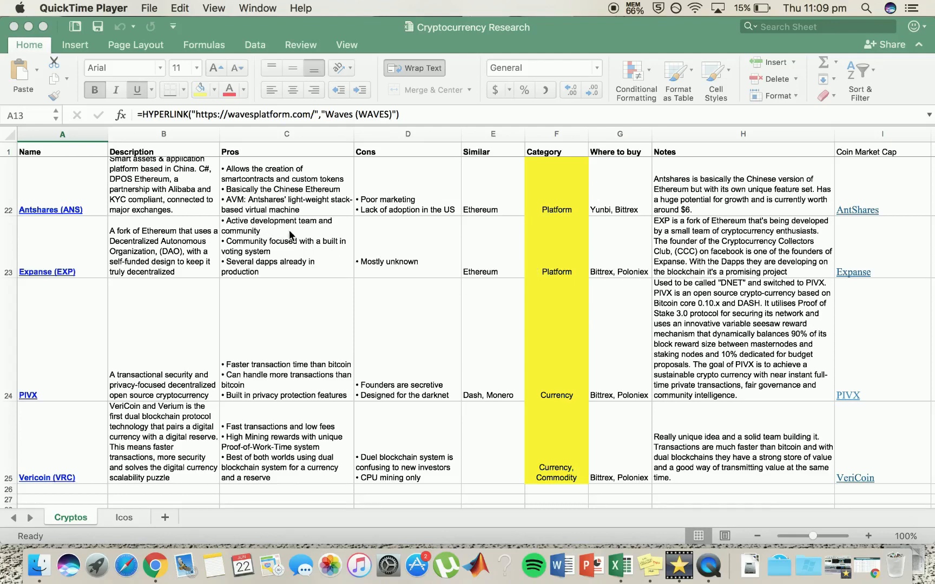
pyautogui.scroll(-3)
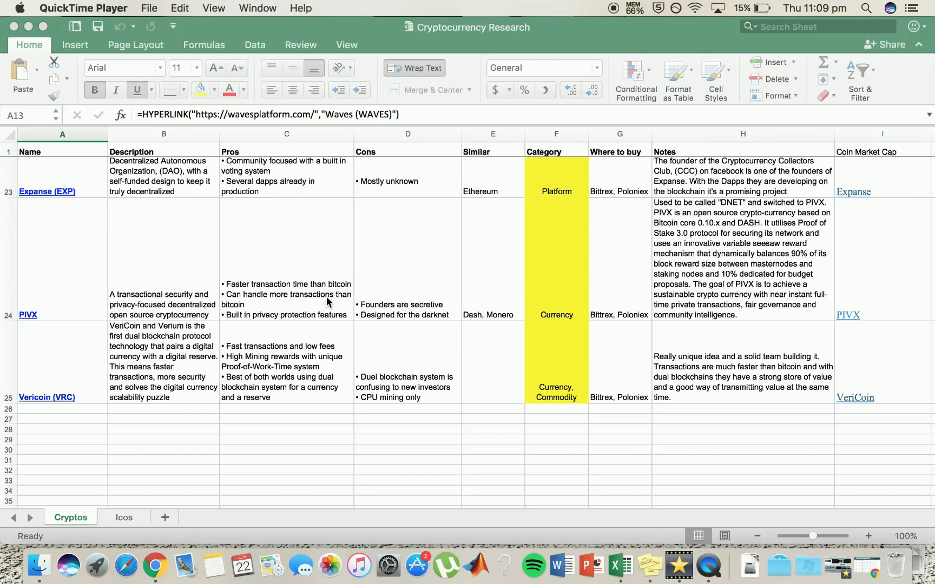
pyautogui.moveTo(347, 299)
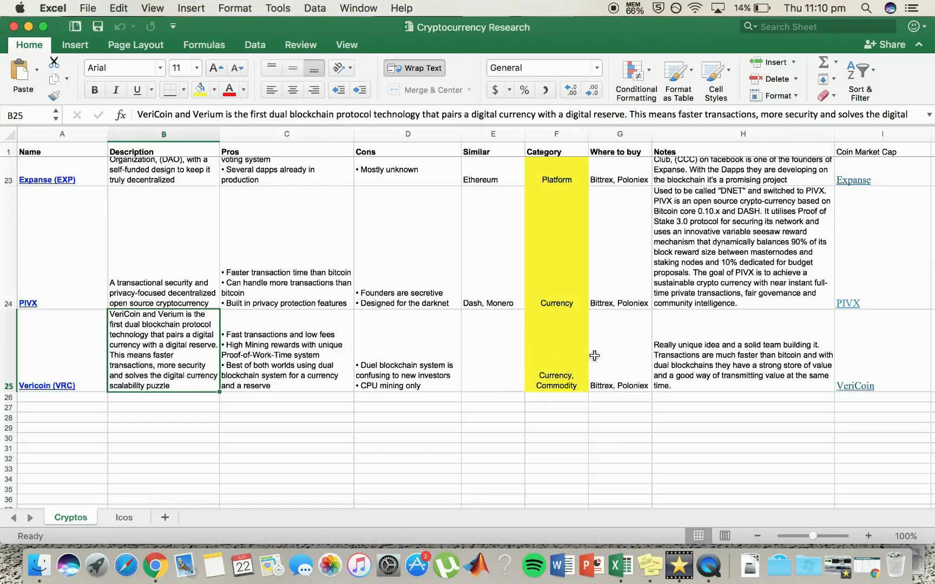
pyautogui.moveTo(768, 336)
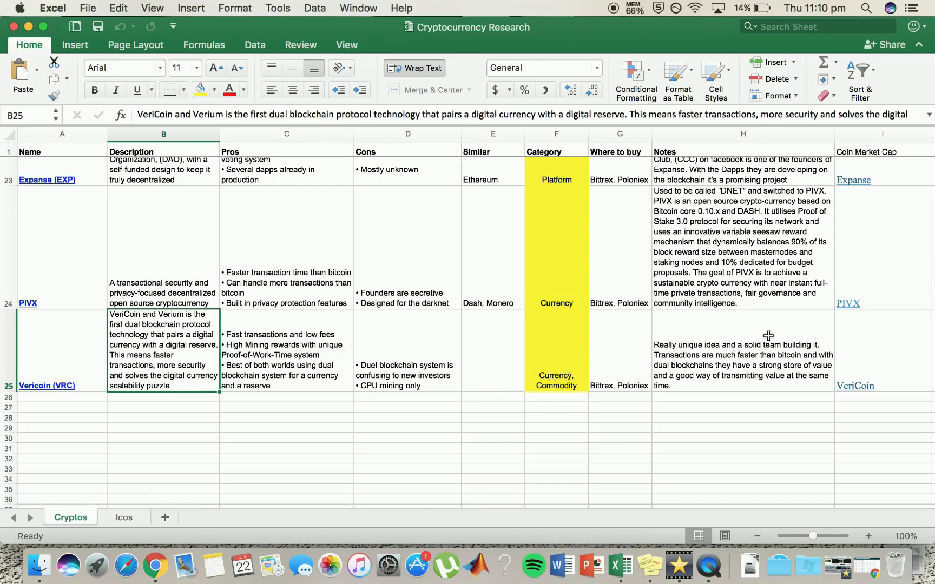
pyautogui.moveTo(665, 344)
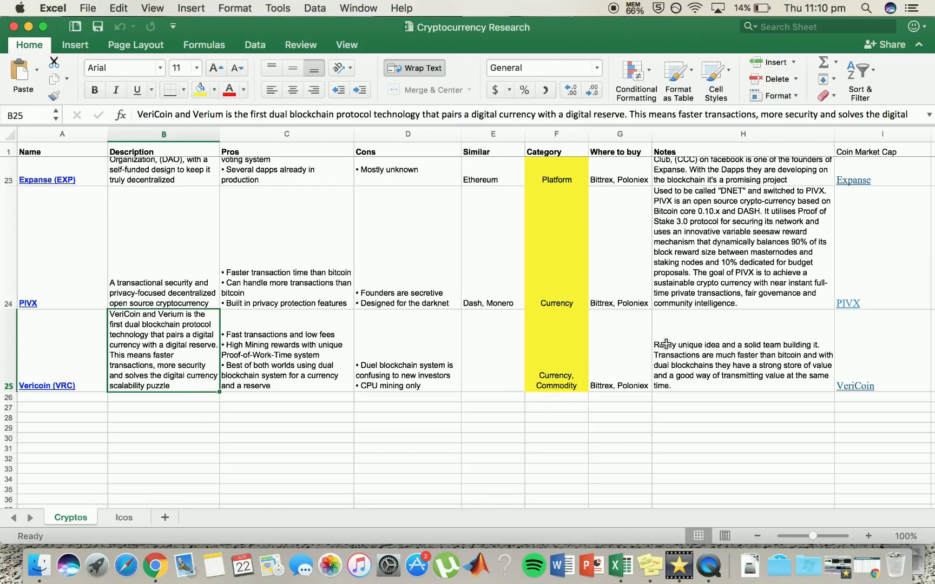
pyautogui.moveTo(756, 350)
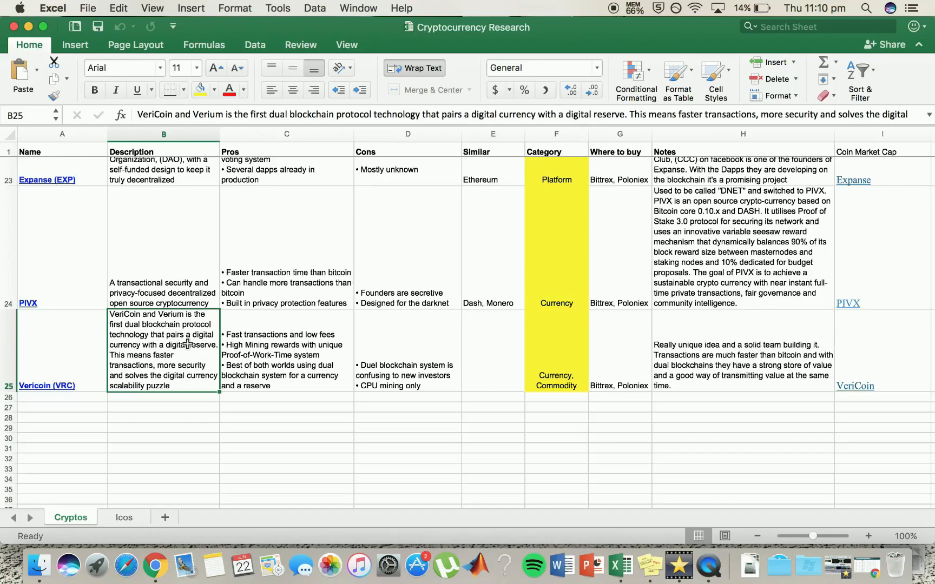
pyautogui.click(285, 355)
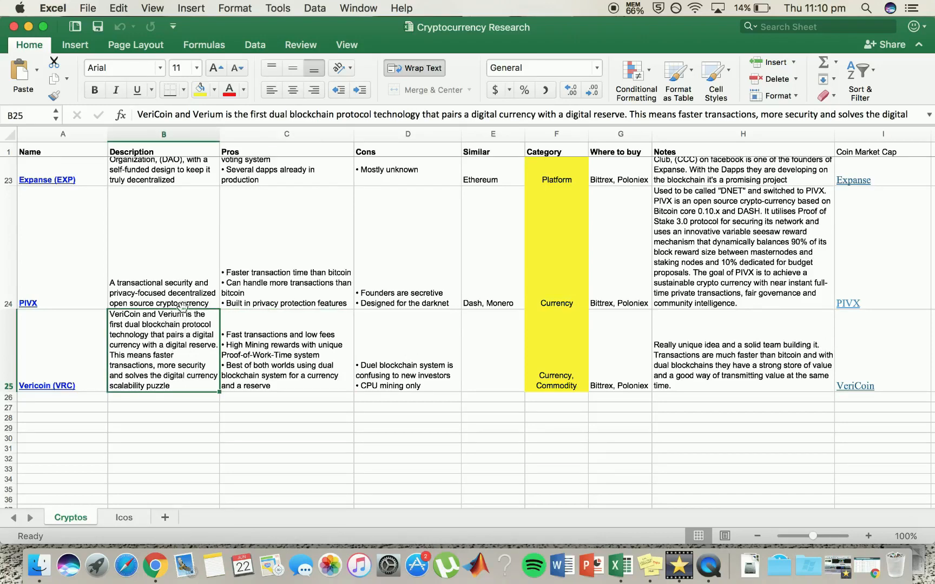
pyautogui.moveTo(153, 338)
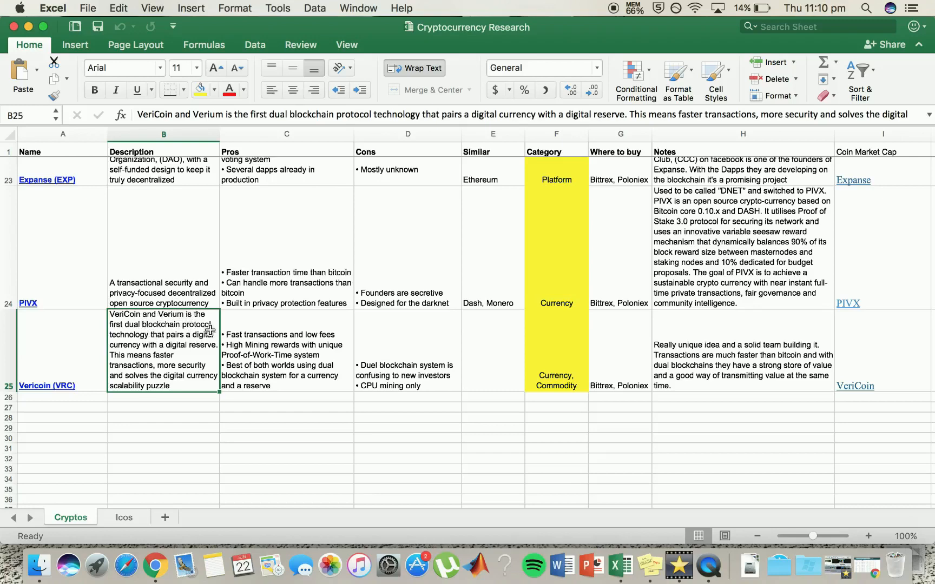
pyautogui.moveTo(317, 356)
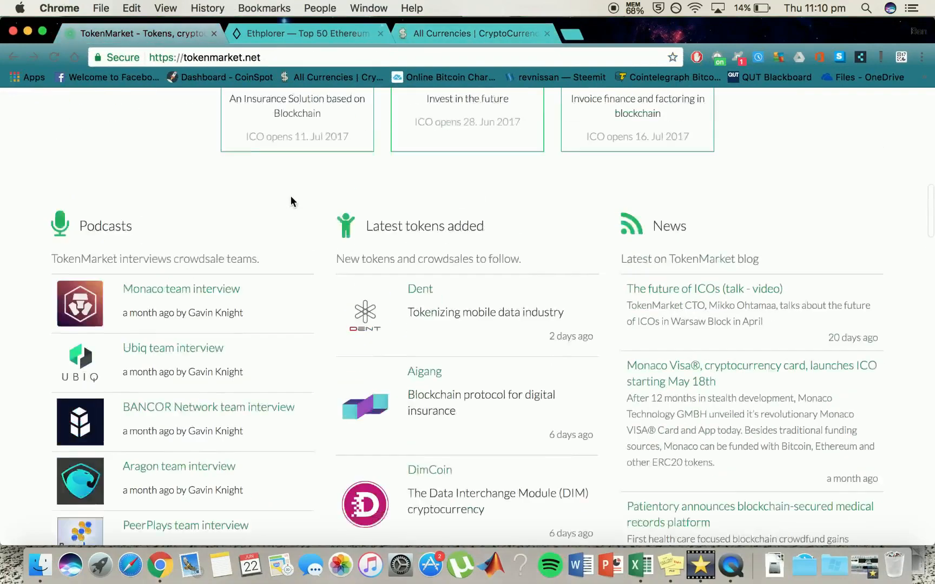
# Scroll through TokenMarket's Ongoing ICOs list
pyautogui.scroll(-3)
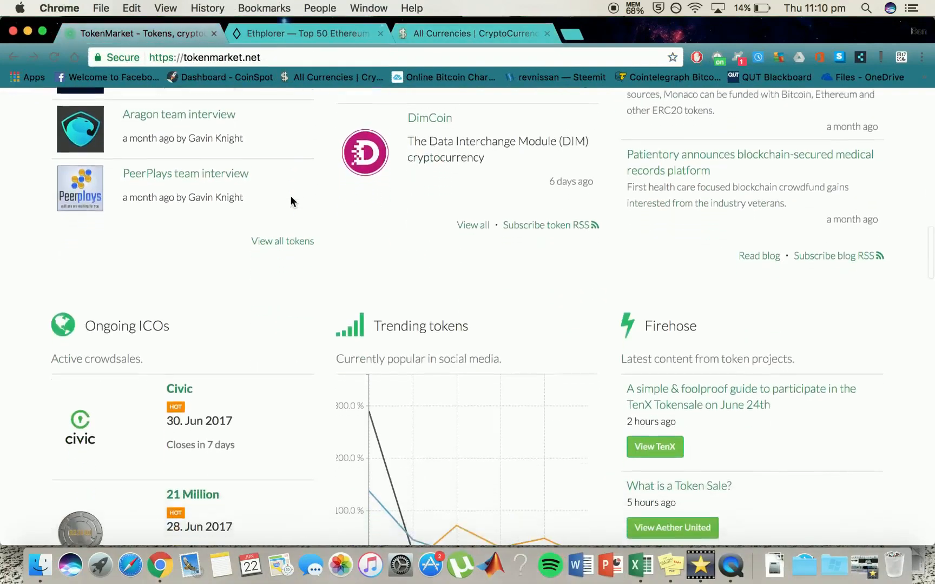
pyautogui.scroll(-3)
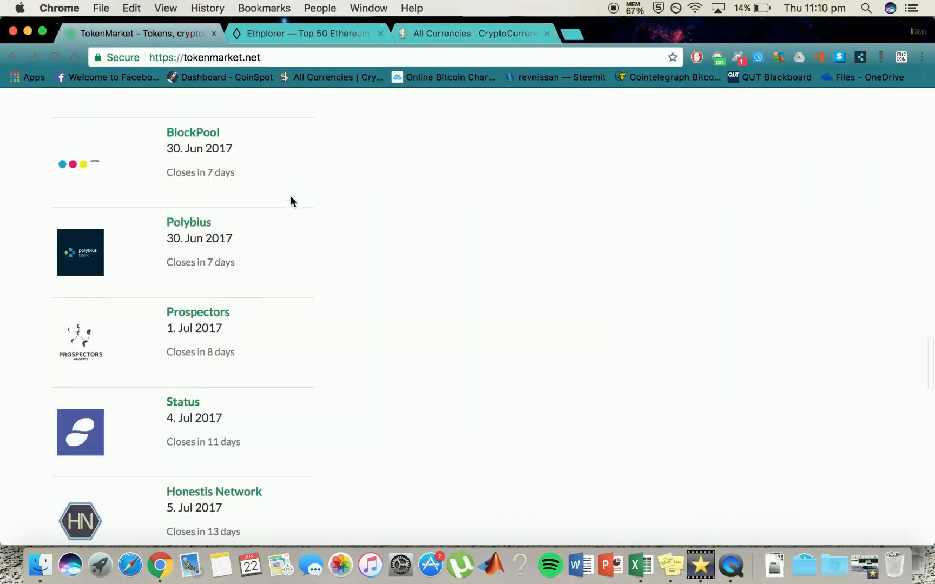
pyautogui.scroll(-3)
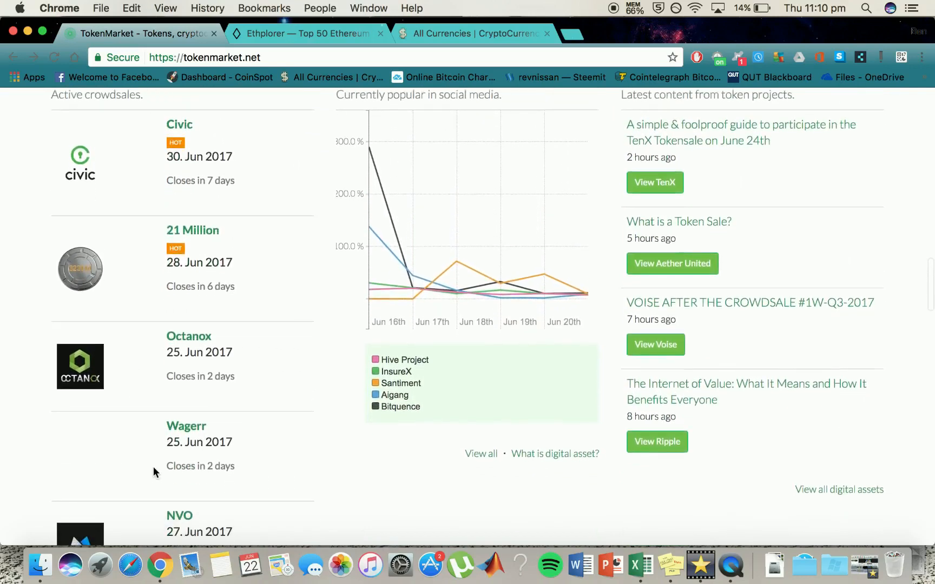
pyautogui.scroll(-3)
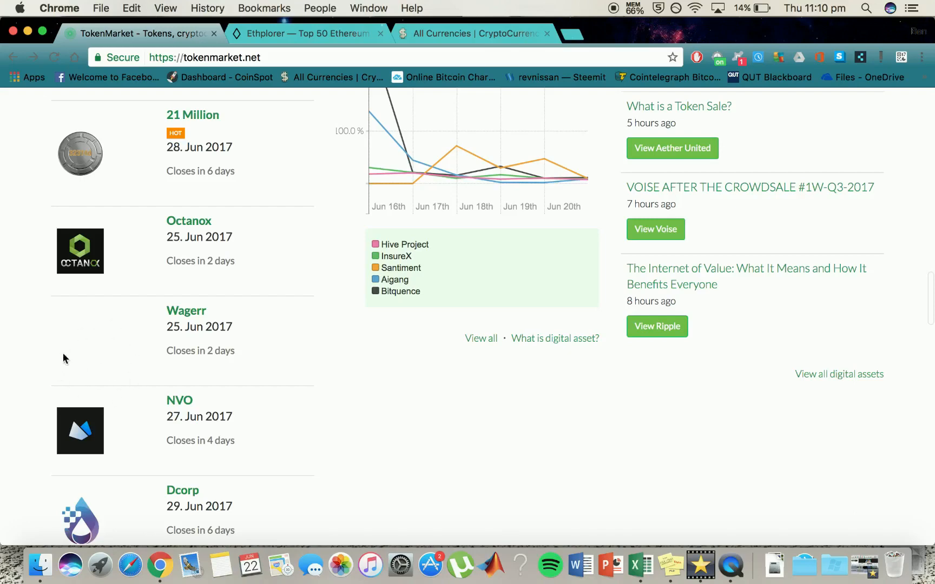
pyautogui.moveTo(105, 347)
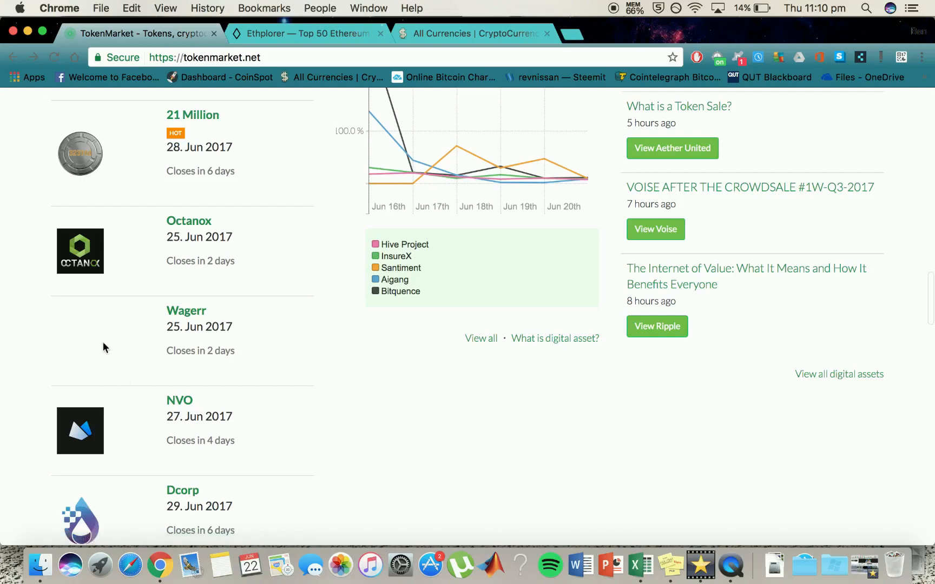
pyautogui.scroll(3)
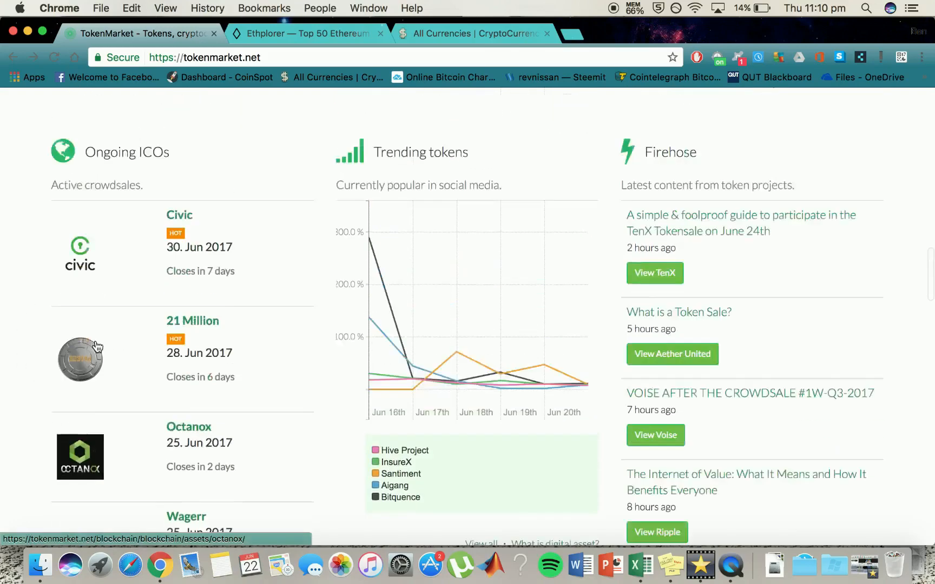
pyautogui.scroll(-3)
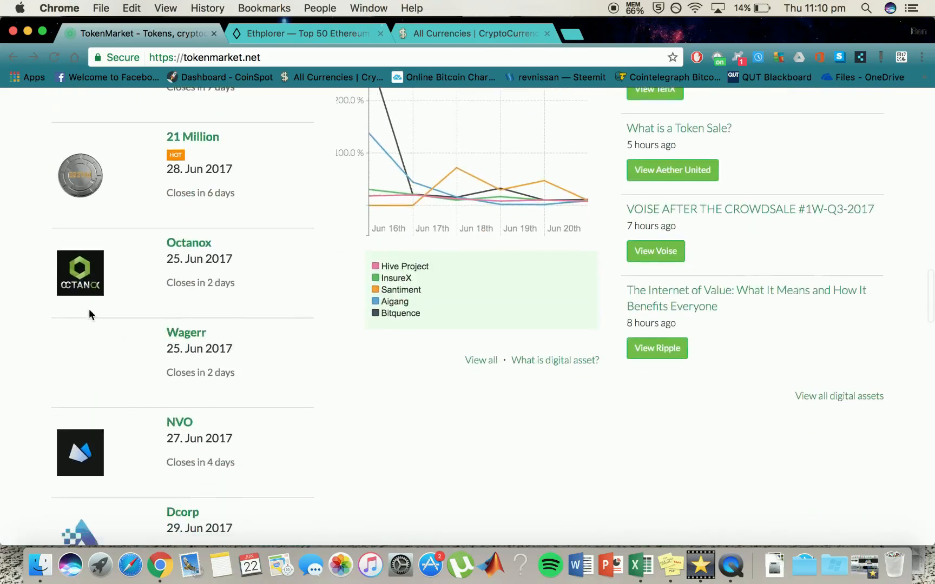
pyautogui.moveTo(185, 332)
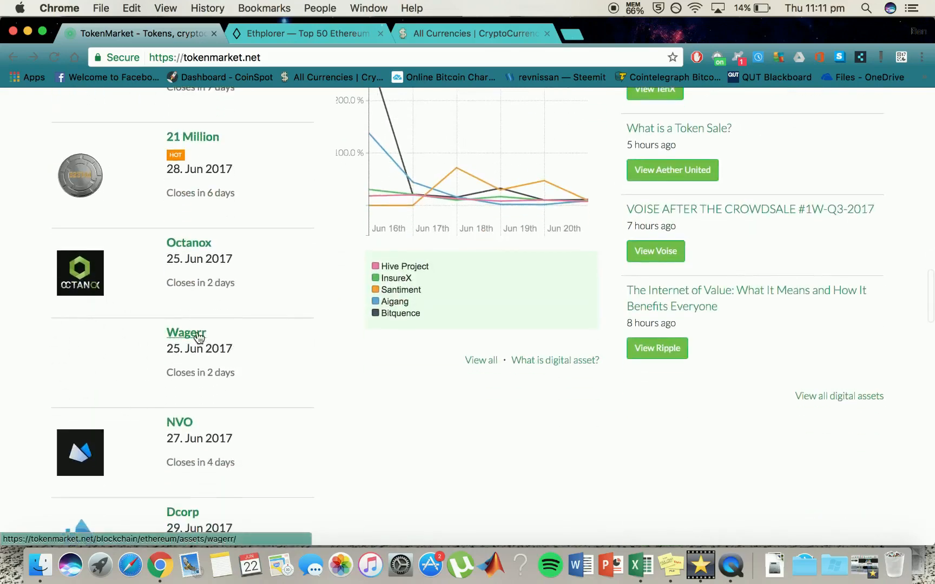
pyautogui.moveTo(303, 446)
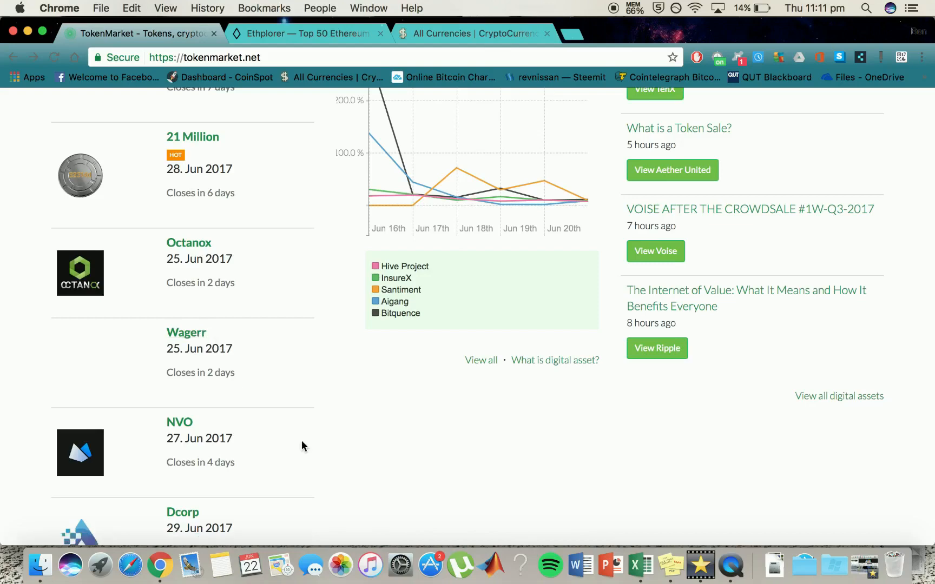
pyautogui.scroll(-3)
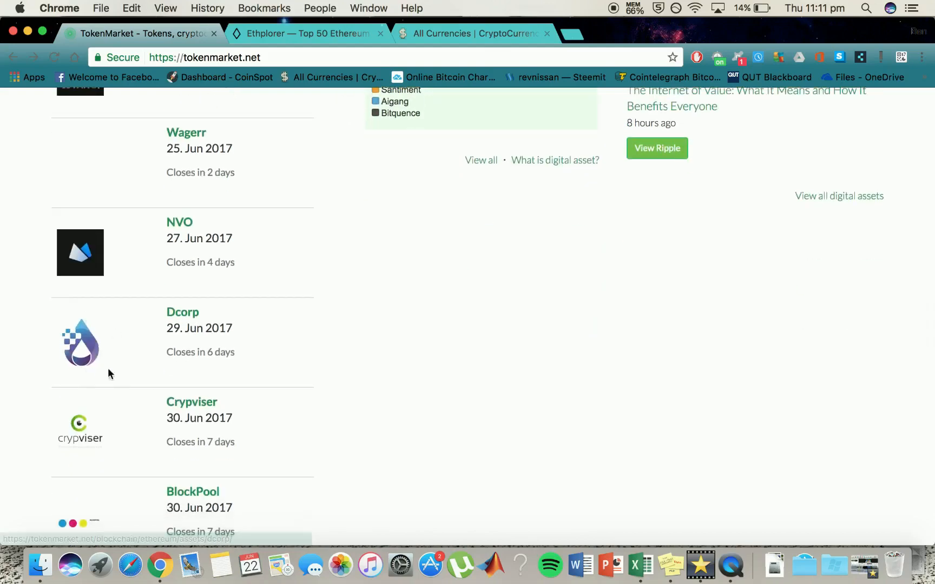
pyautogui.scroll(-3)
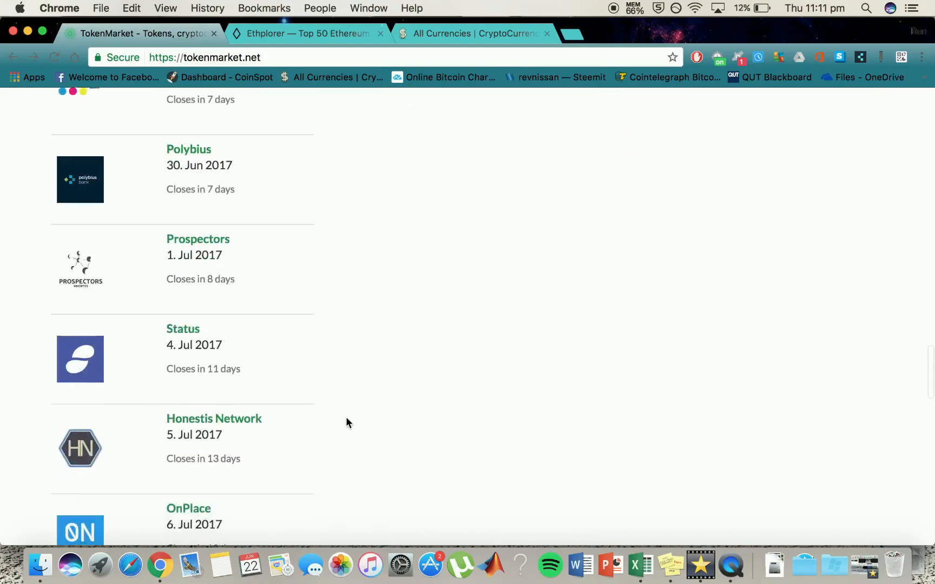
pyautogui.moveTo(80, 358)
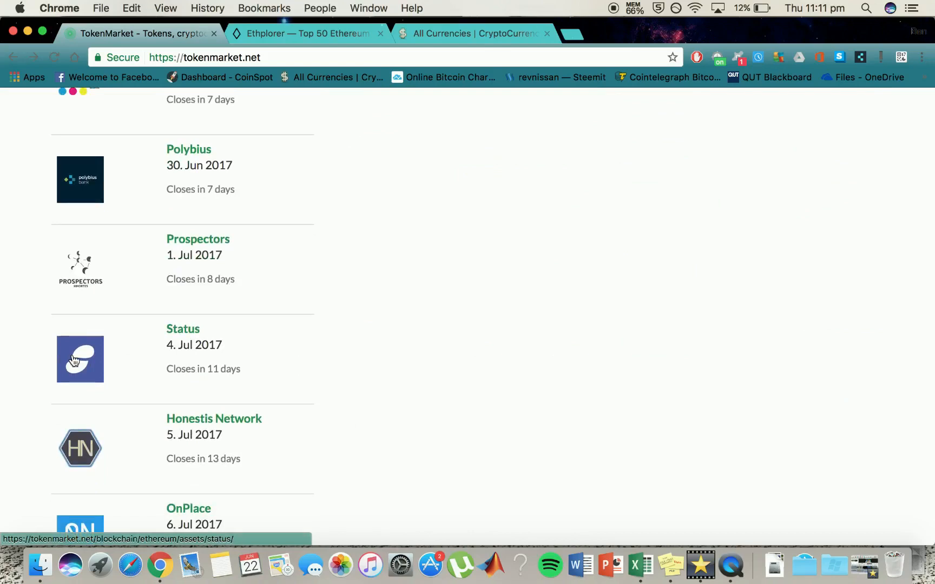
pyautogui.moveTo(182, 329)
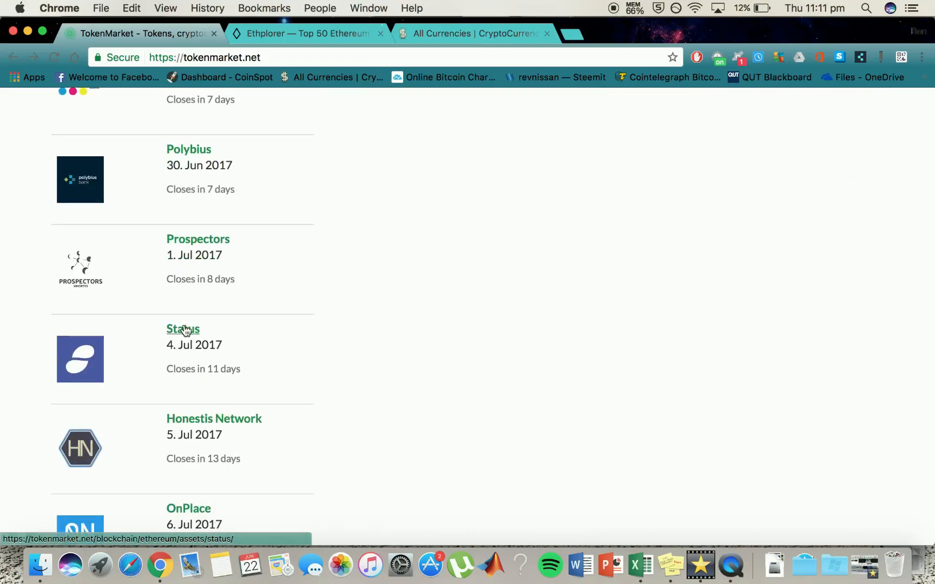
pyautogui.moveTo(360, 364)
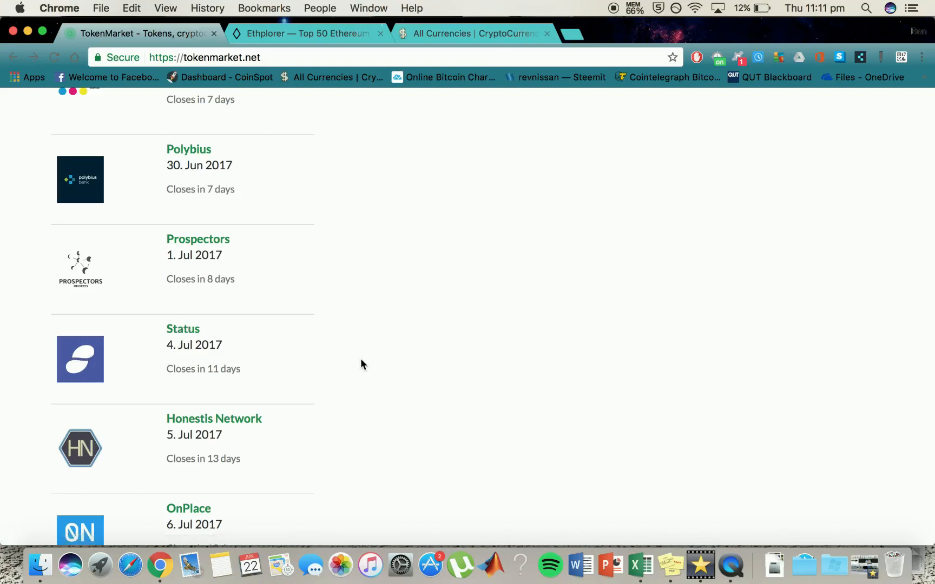
# Browse further down the TokenMarket listings, then switch to the Ethplorer Top 50 tokens page
pyautogui.scroll(-3)
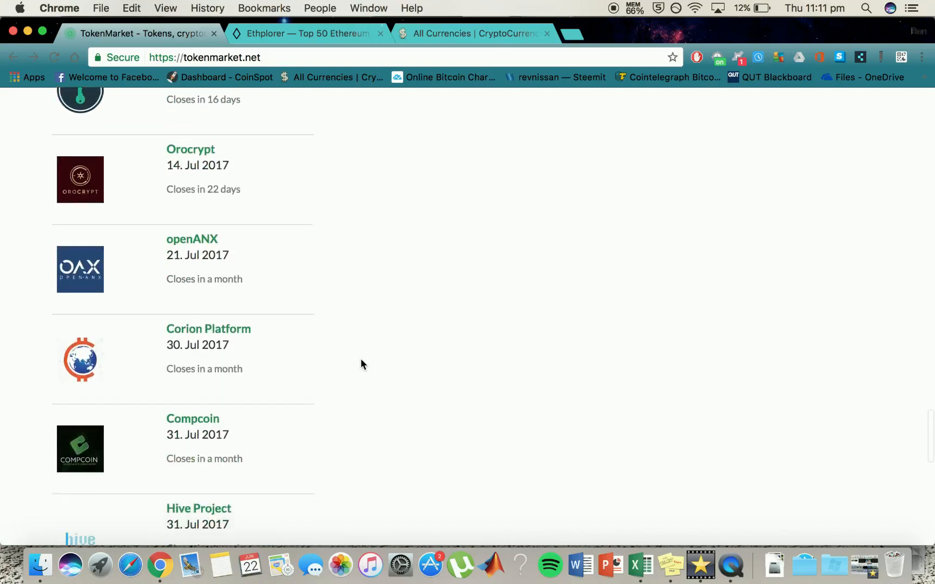
pyautogui.scroll(-3)
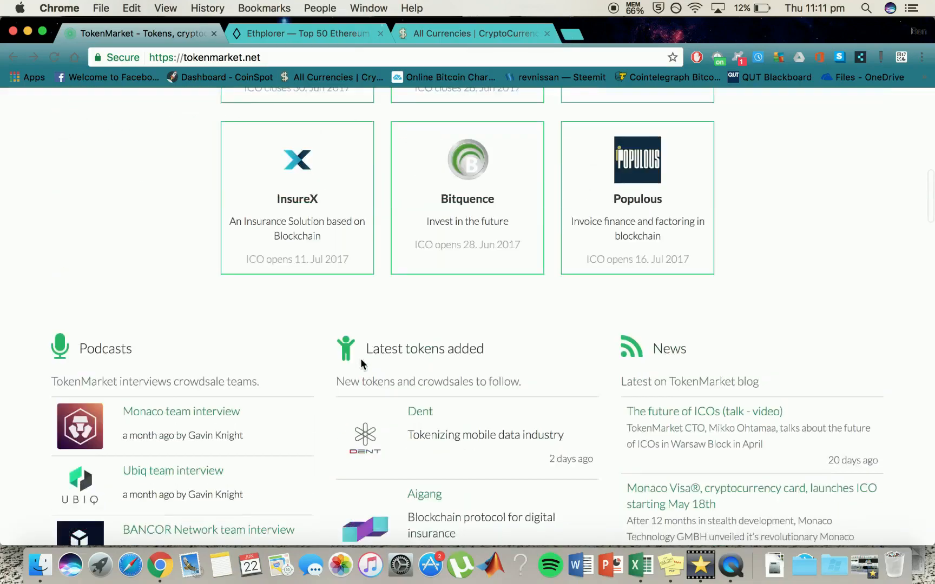
pyautogui.scroll(3)
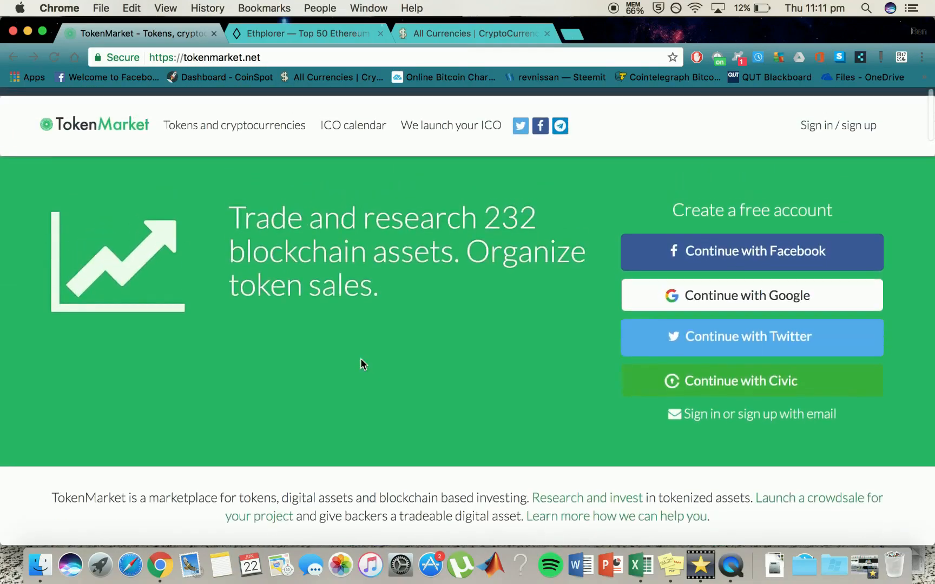
pyautogui.scroll(-3)
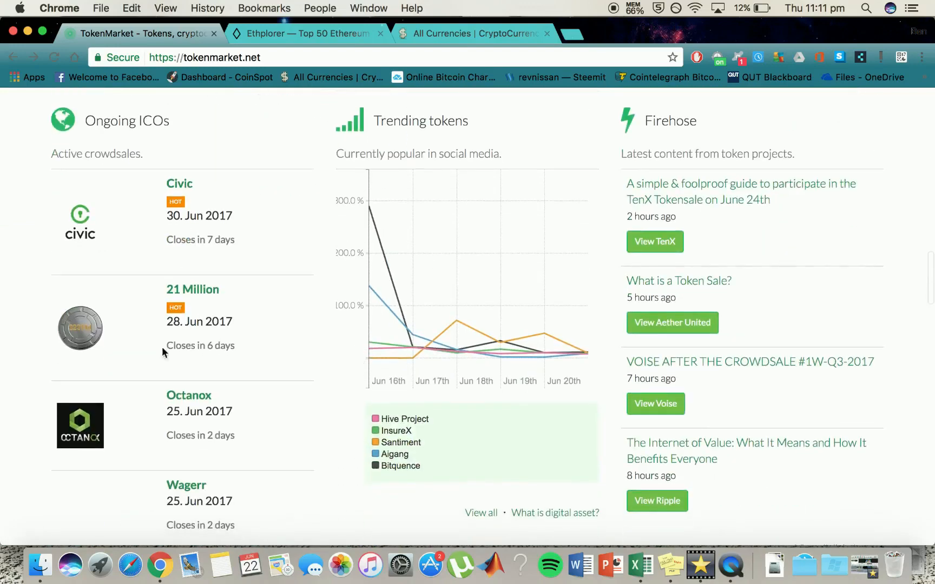
pyautogui.moveTo(679, 137)
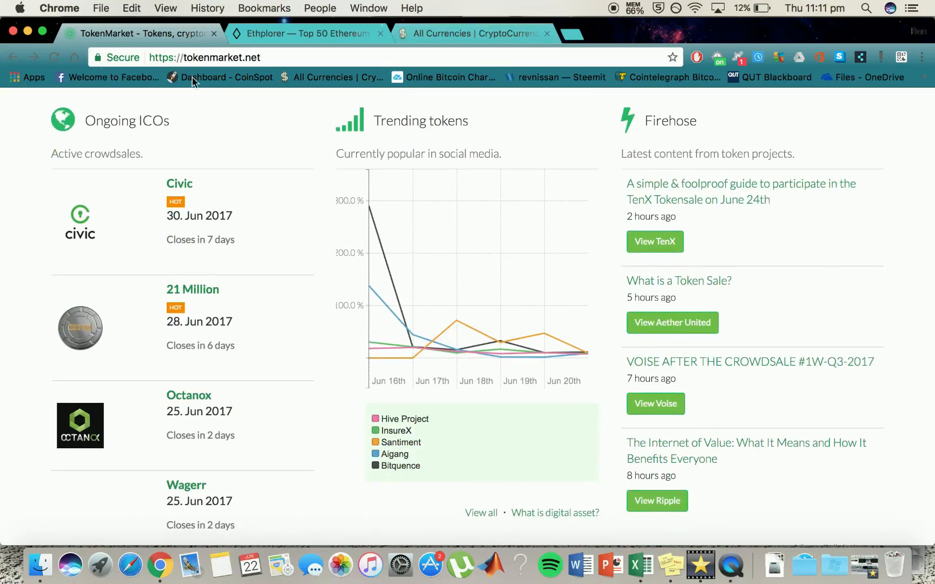
pyautogui.scroll(-3)
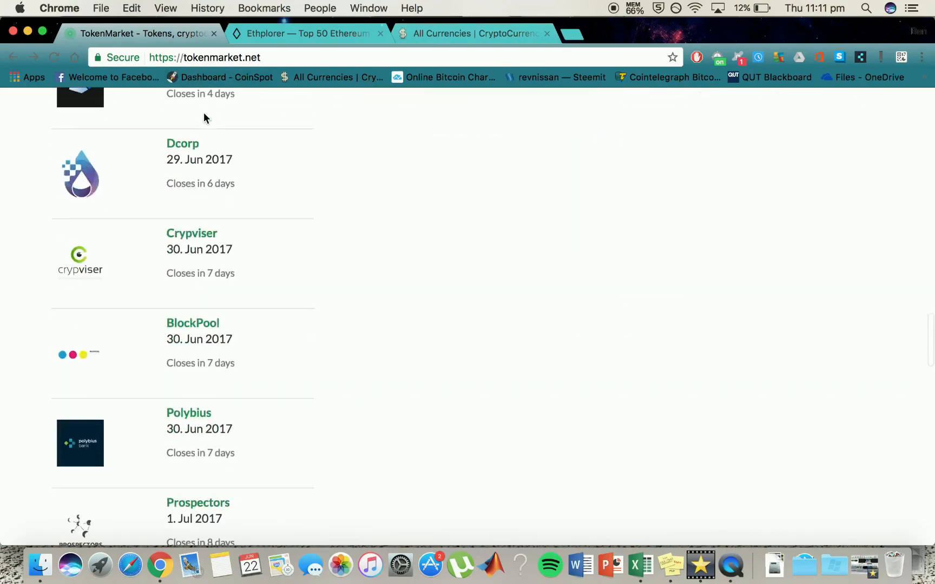
pyautogui.scroll(-3)
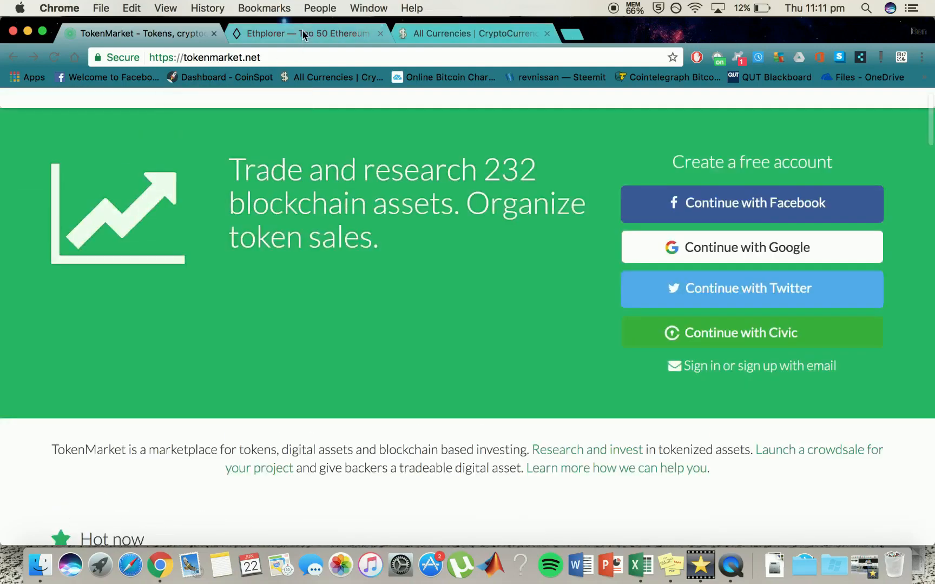
pyautogui.click(304, 34)
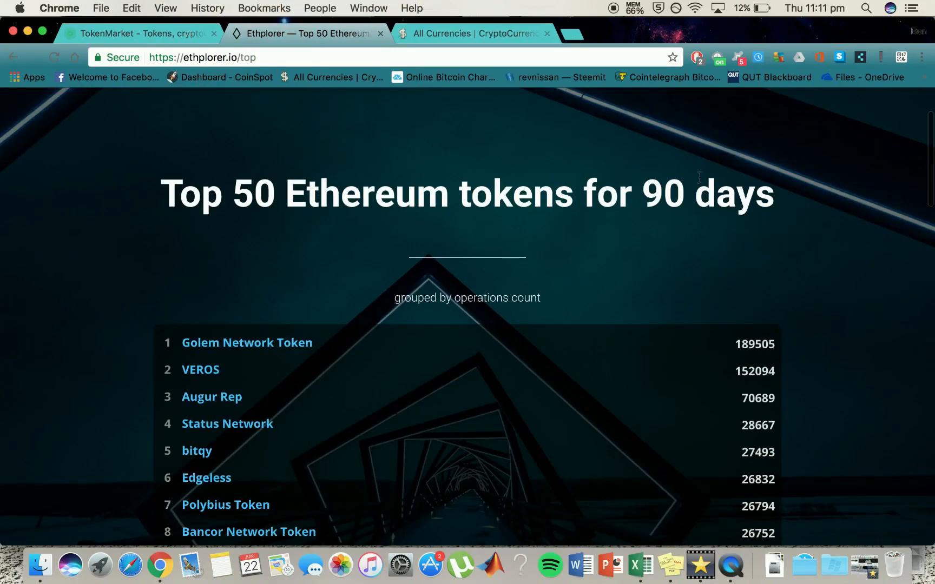
# Review the top of Ethplorer's 90-day Top 50 list, starting at Golem Network Token
pyautogui.scroll(-3)
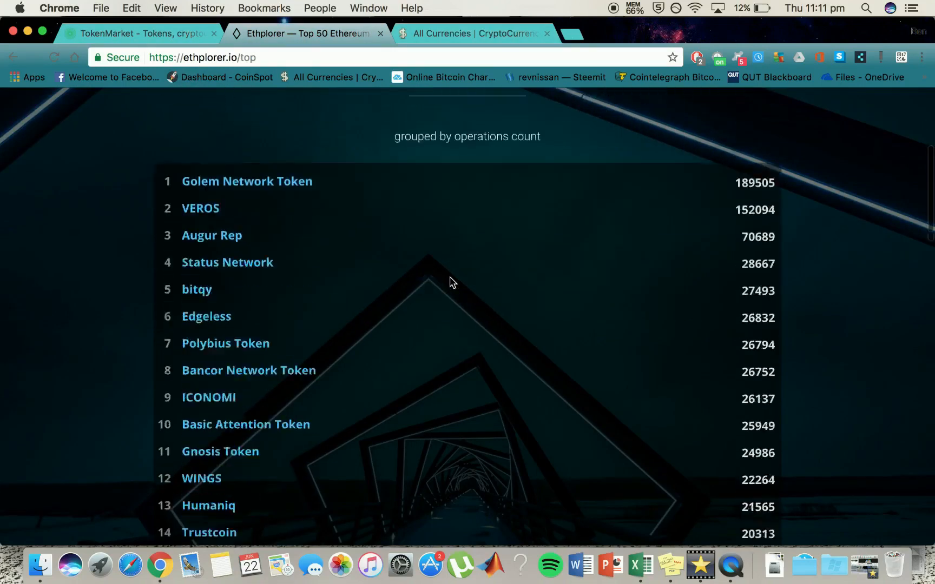
pyautogui.scroll(-3)
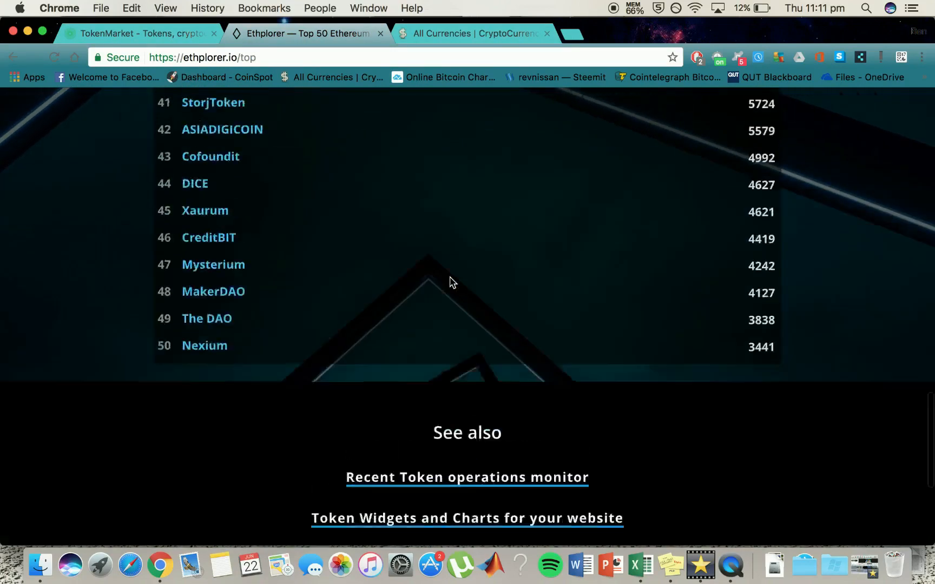
pyautogui.scroll(3)
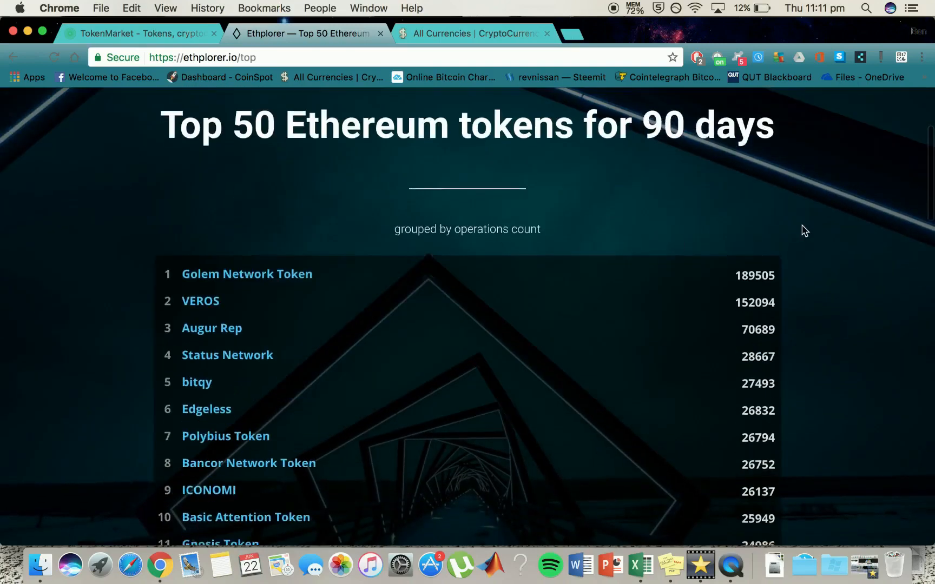
pyautogui.scroll(-3)
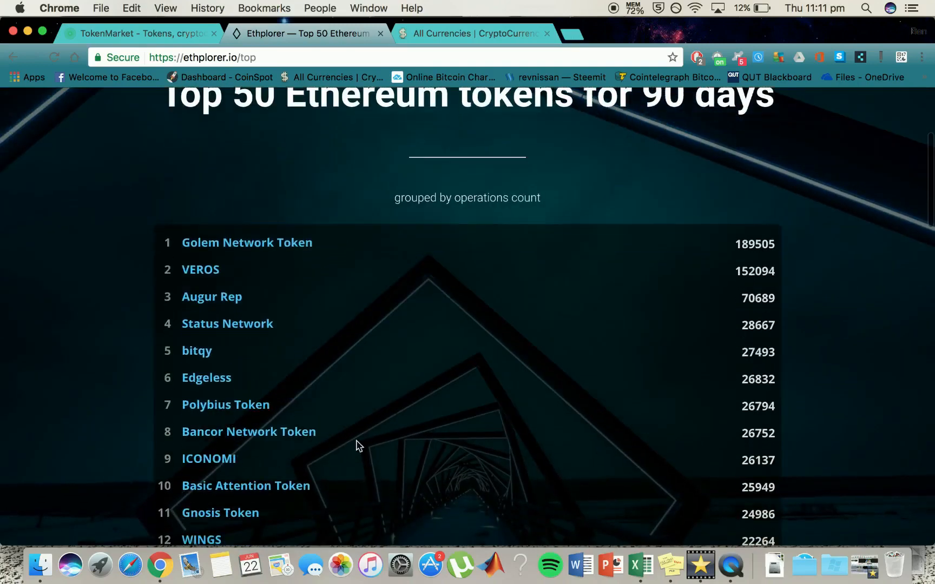
pyautogui.moveTo(105, 194)
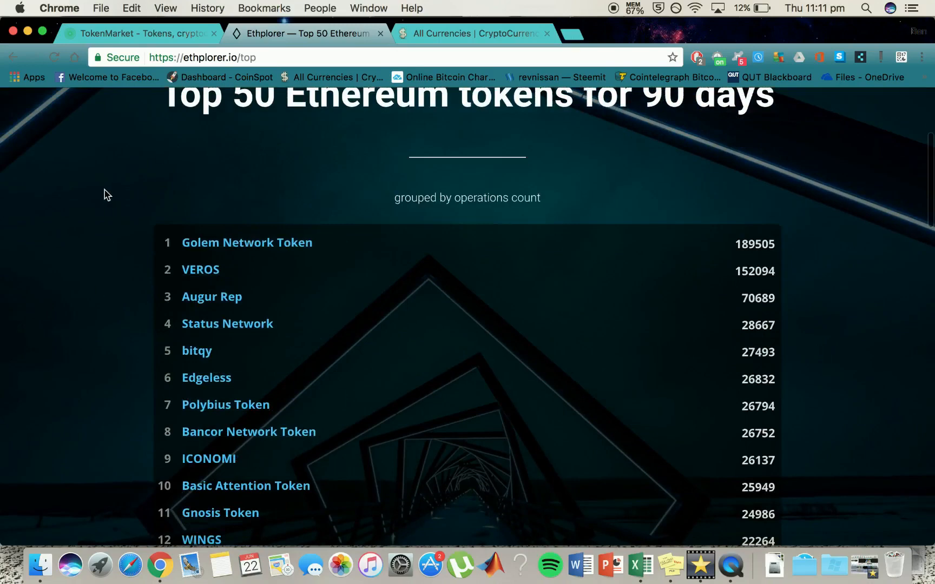
pyautogui.moveTo(100, 261)
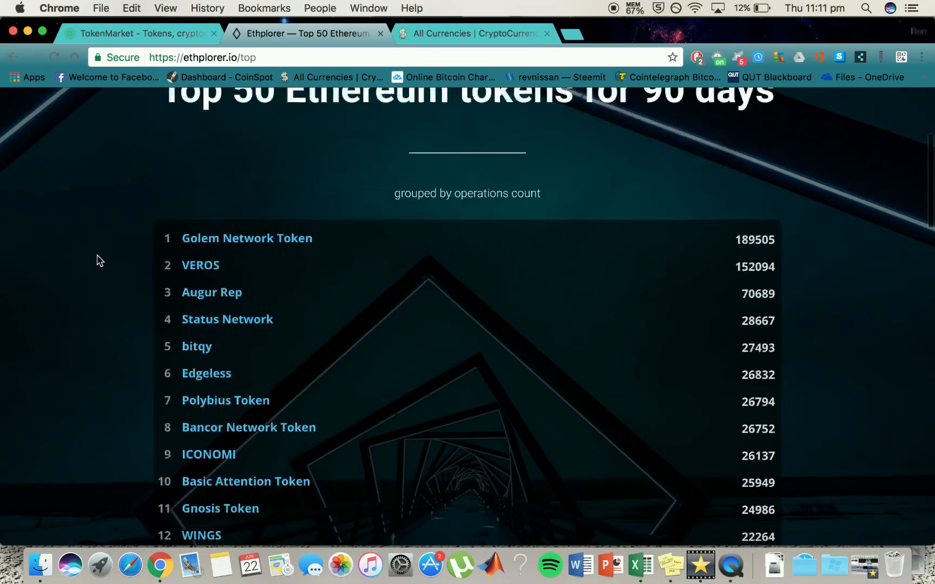
pyautogui.scroll(3)
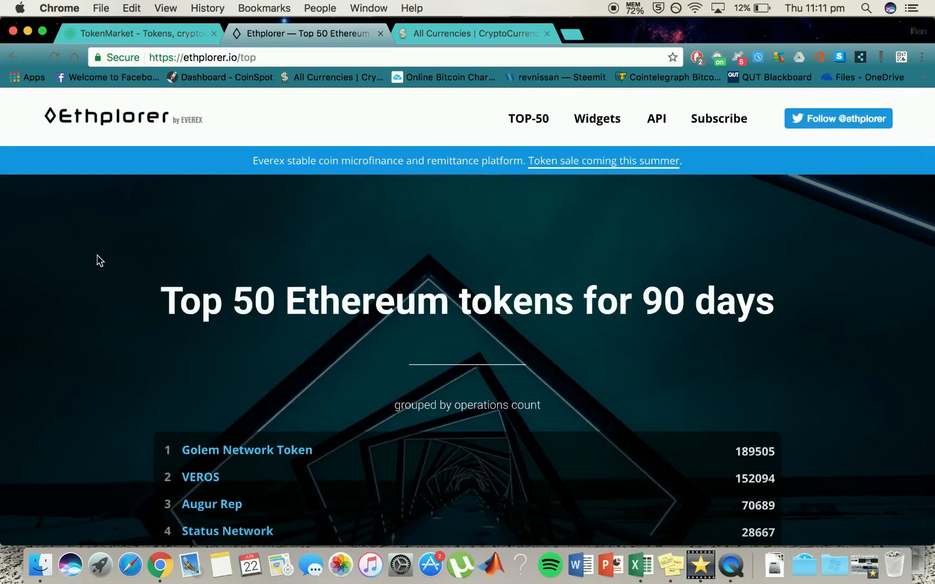
pyautogui.scroll(-3)
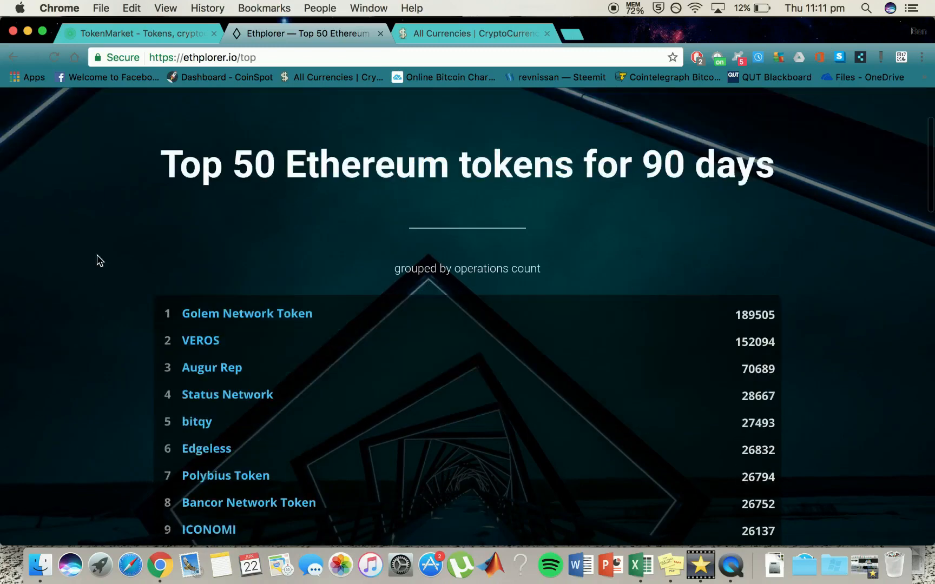
pyautogui.moveTo(246, 313)
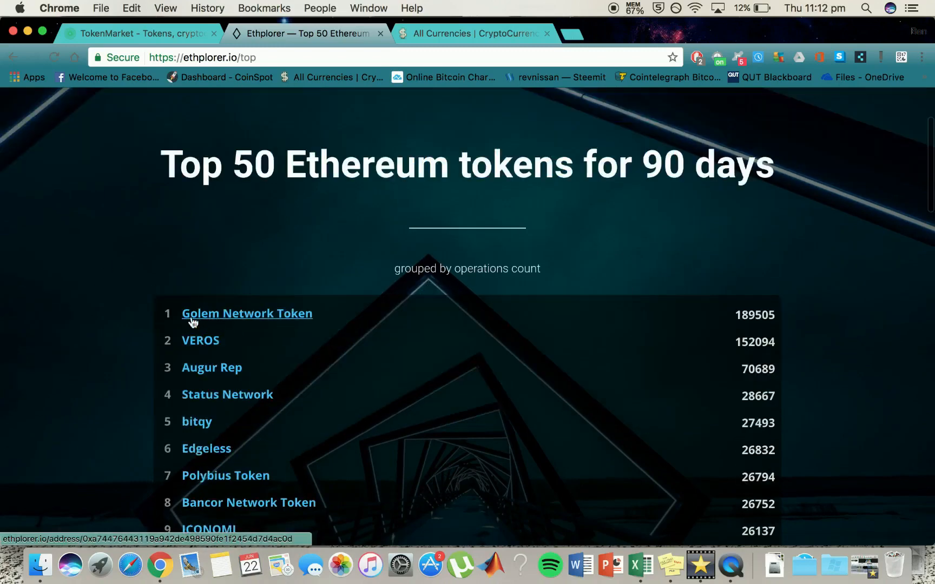
pyautogui.moveTo(227, 394)
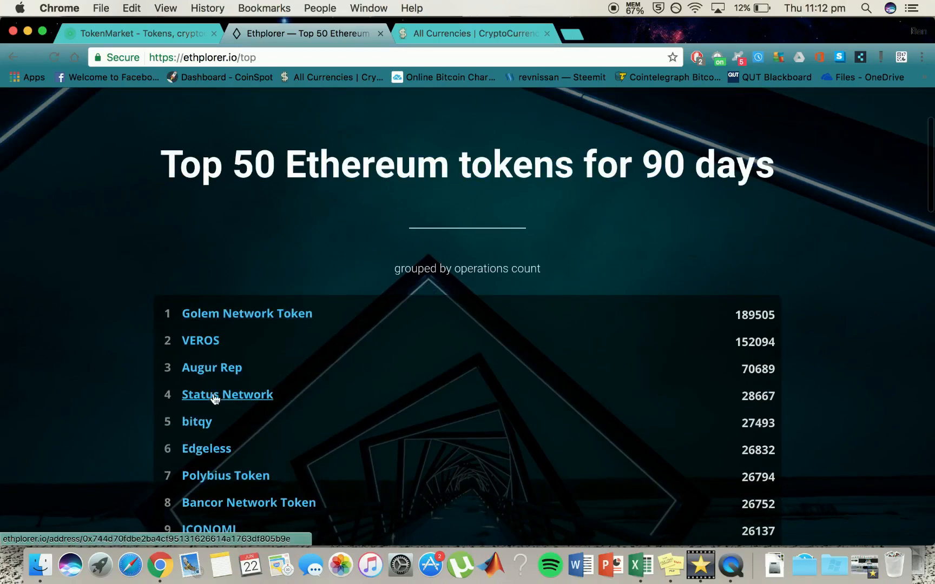
pyautogui.moveTo(210, 402)
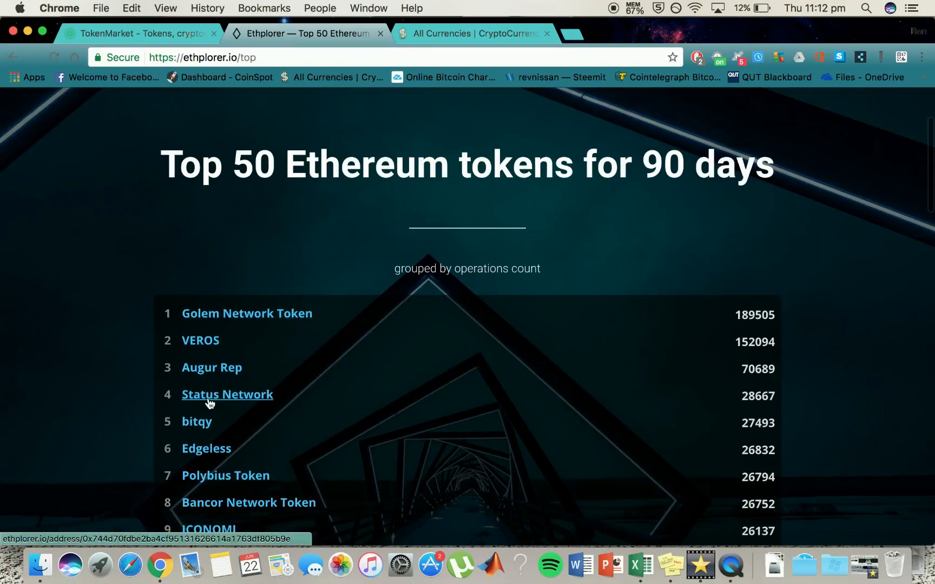
pyautogui.moveTo(110, 379)
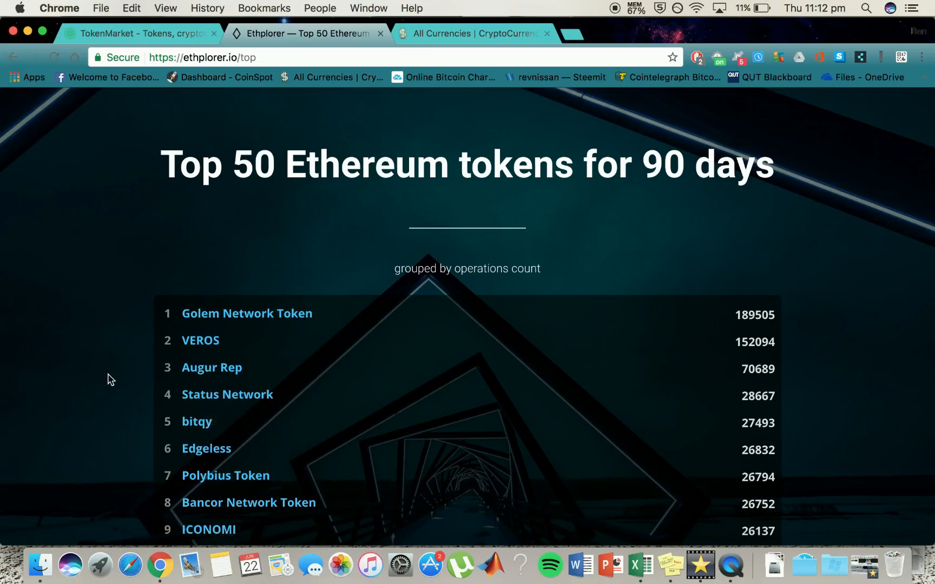
# Scroll the token list down to about rank 45, then switch to CoinMarketCap All Currencies
pyautogui.scroll(-3)
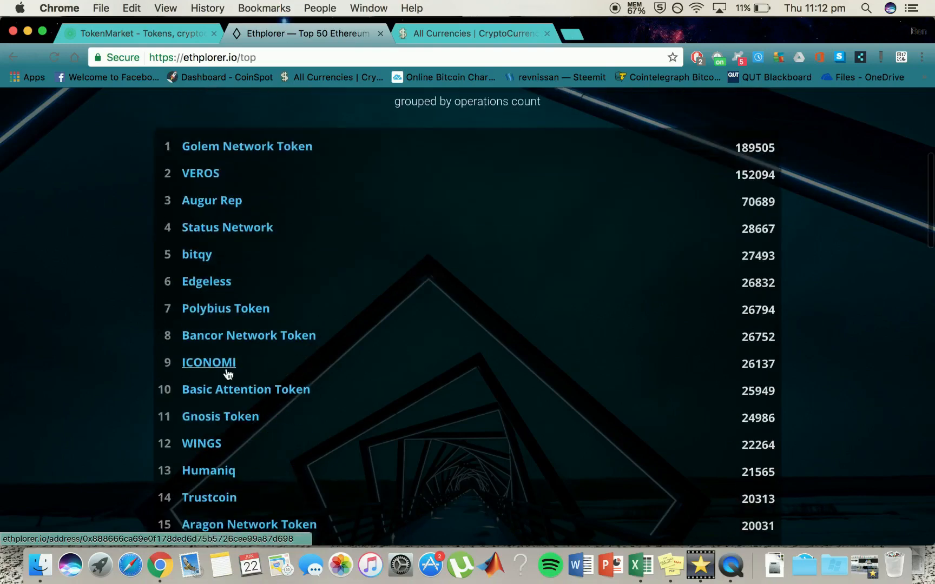
pyautogui.scroll(-3)
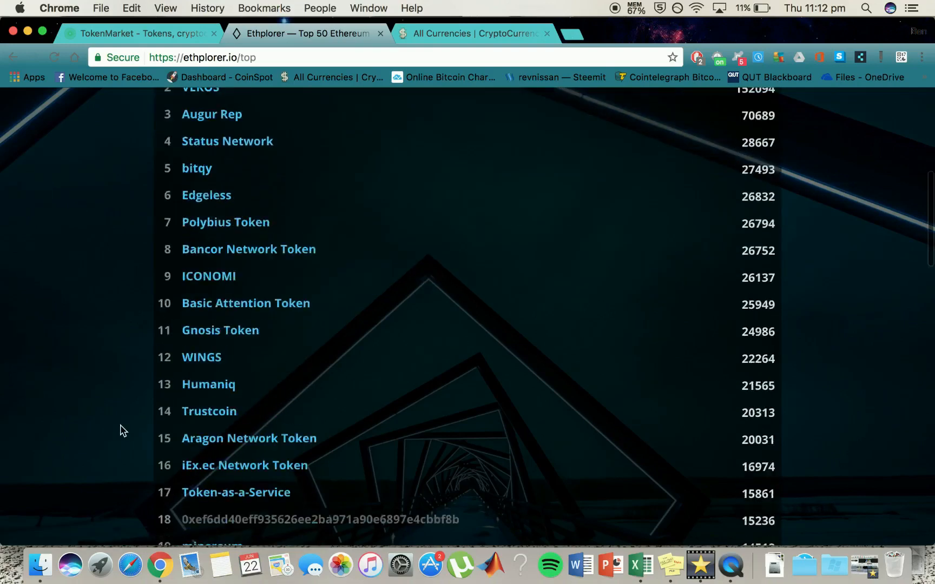
pyautogui.scroll(-3)
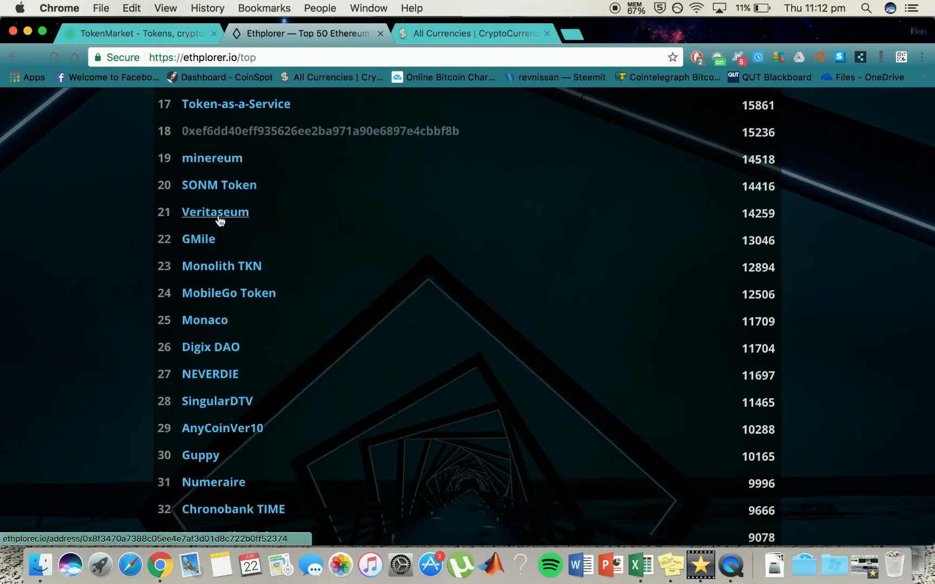
pyautogui.scroll(-3)
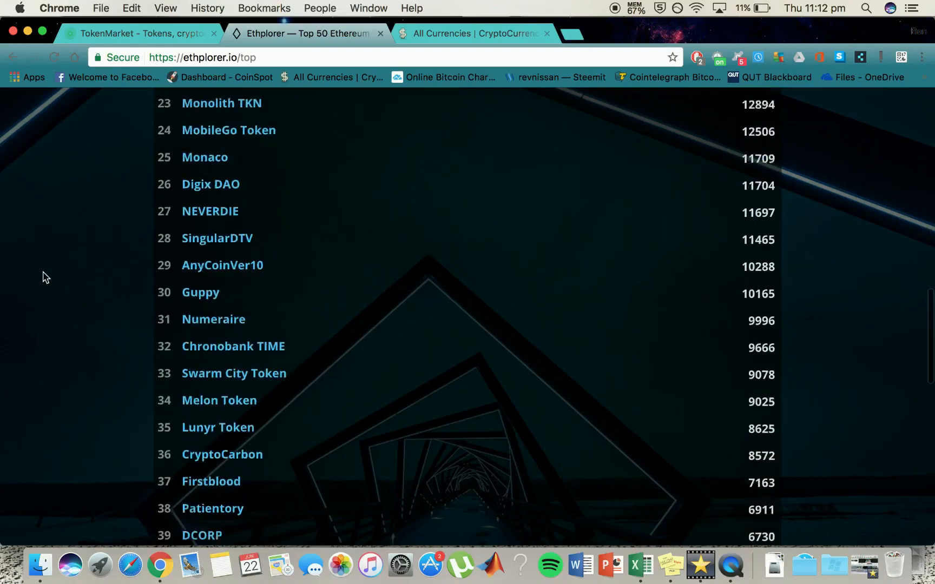
pyautogui.scroll(-3)
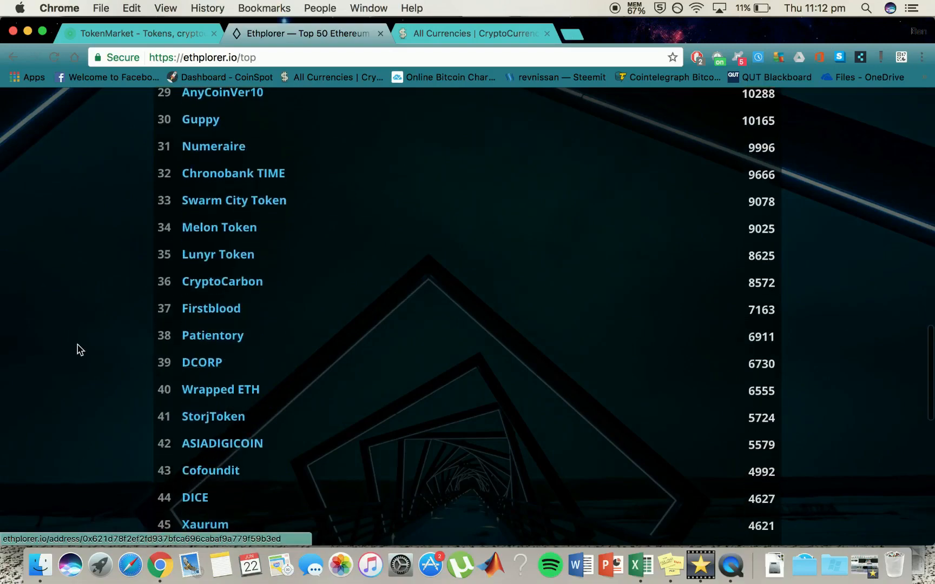
pyautogui.scroll(3)
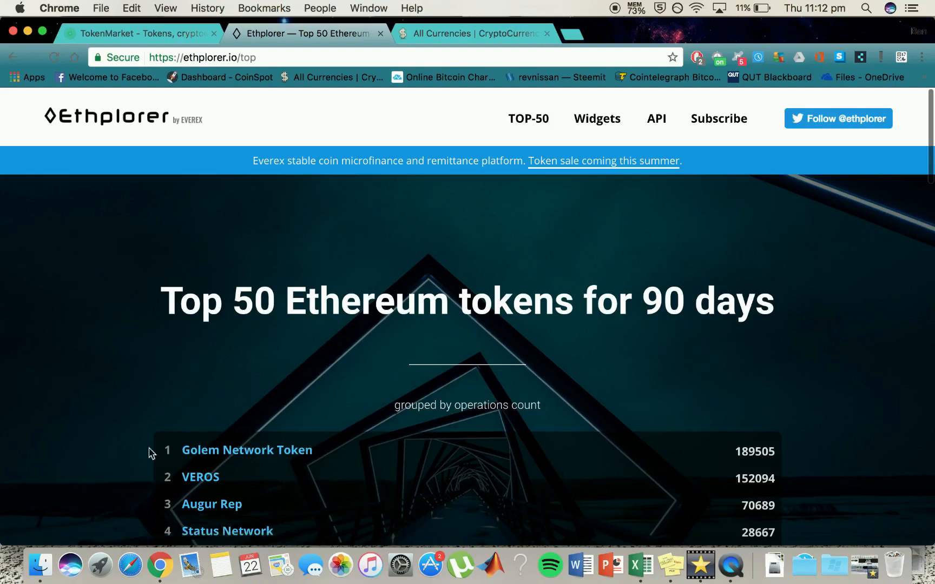
pyautogui.moveTo(298, 340)
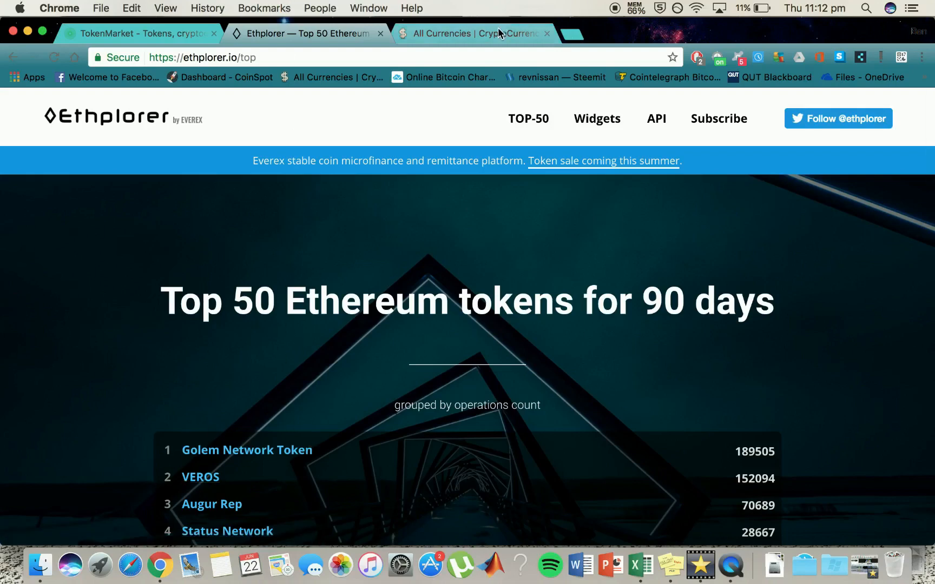
pyautogui.click(474, 34)
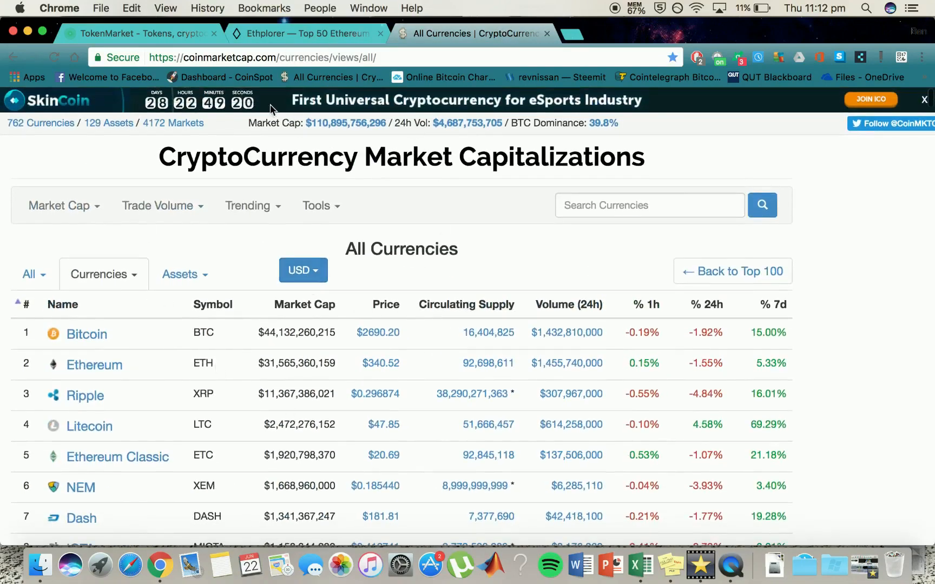
# Scroll CoinMarketCap's All Currencies table from Bitcoin past rank 50 and back
pyautogui.scroll(-3)
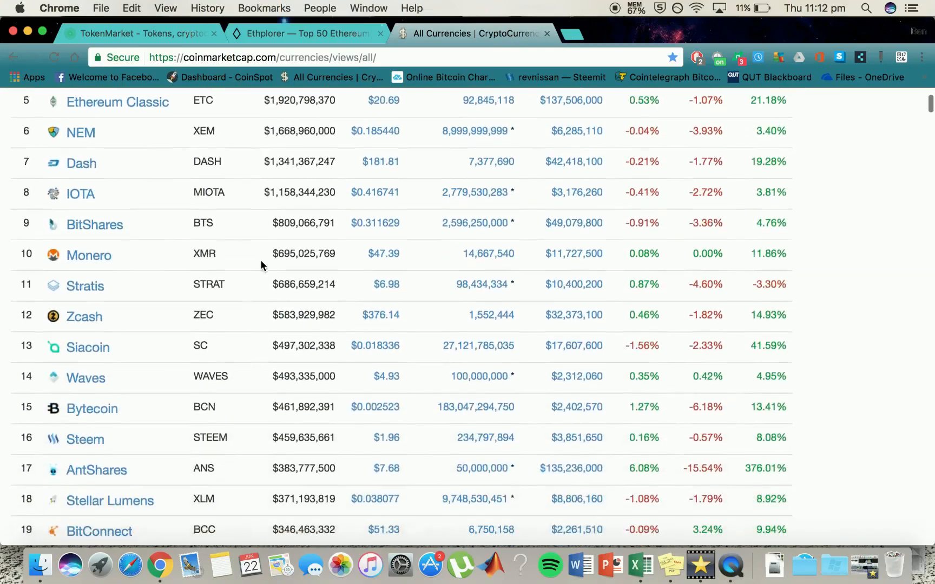
pyautogui.scroll(-3)
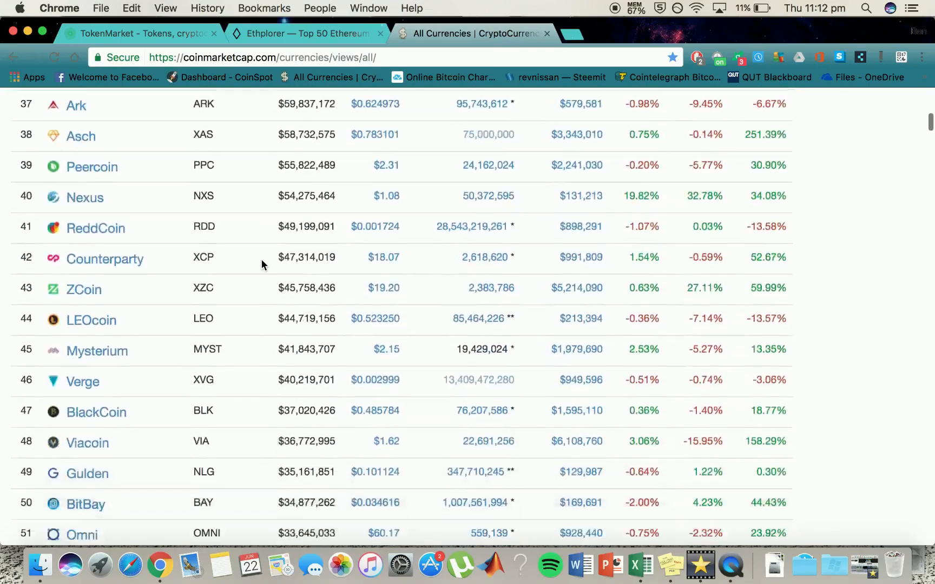
pyautogui.scroll(3)
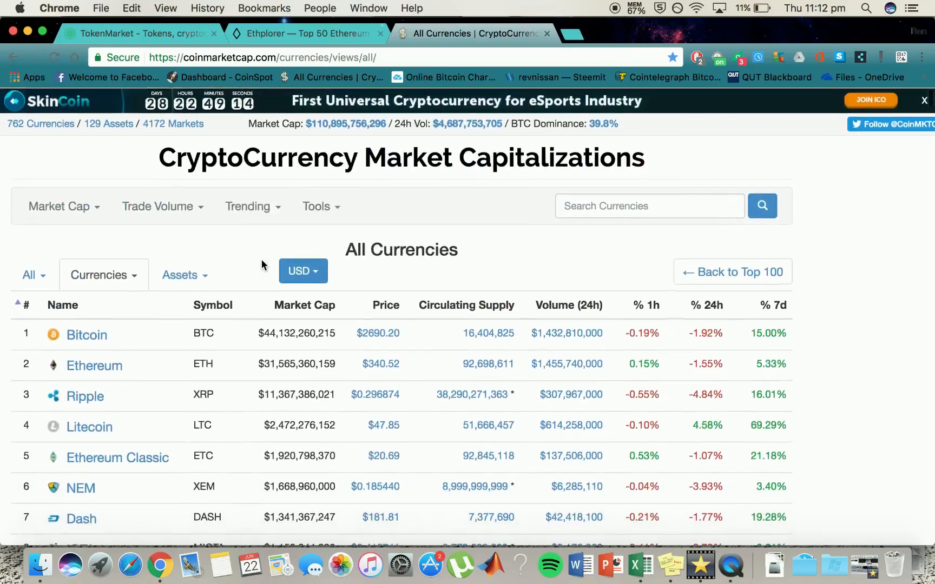
pyautogui.scroll(-3)
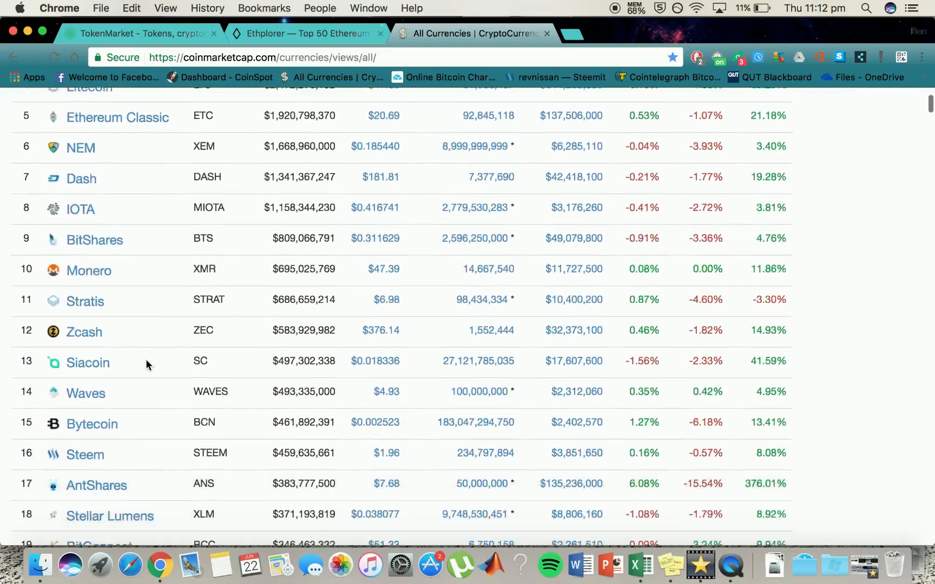
pyautogui.scroll(-3)
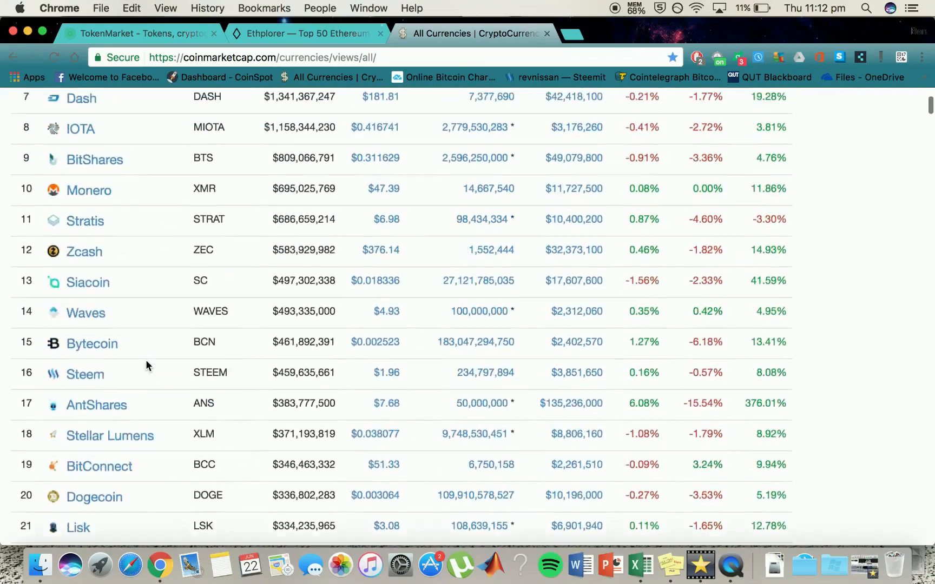
pyautogui.scroll(3)
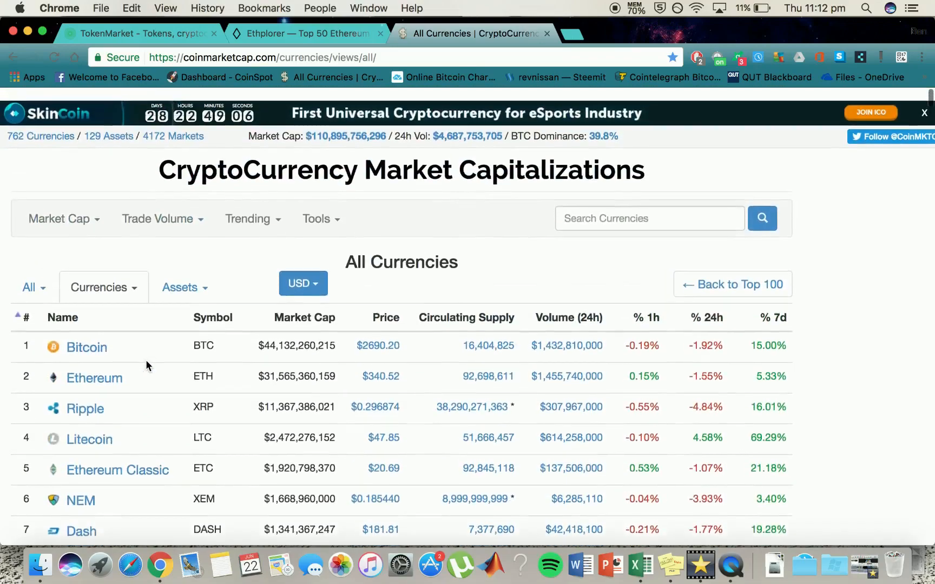
pyautogui.scroll(-3)
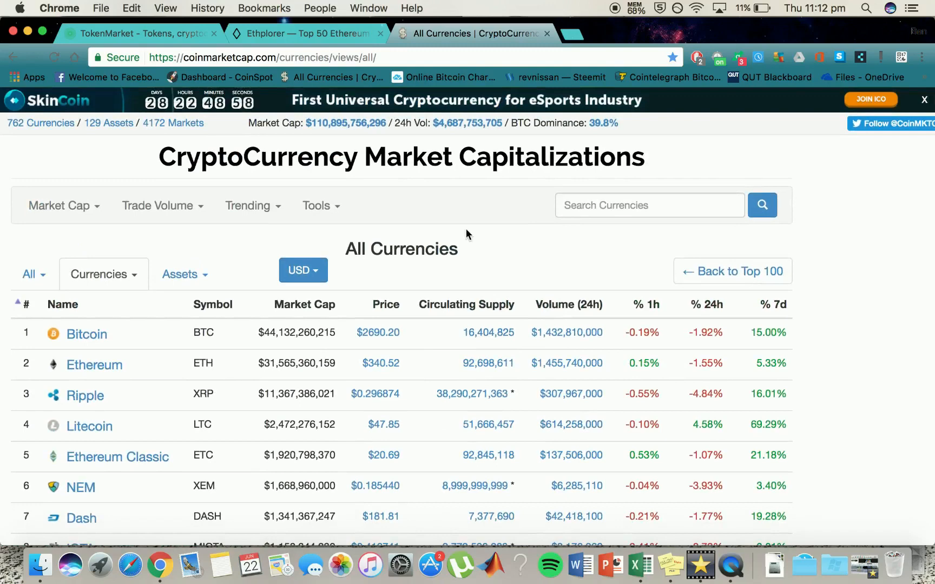
pyautogui.moveTo(683, 168)
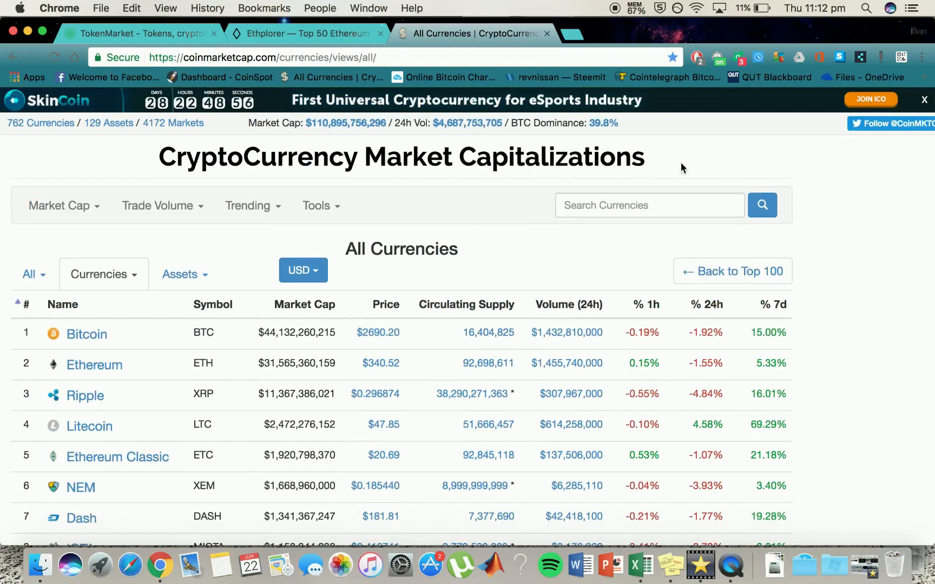